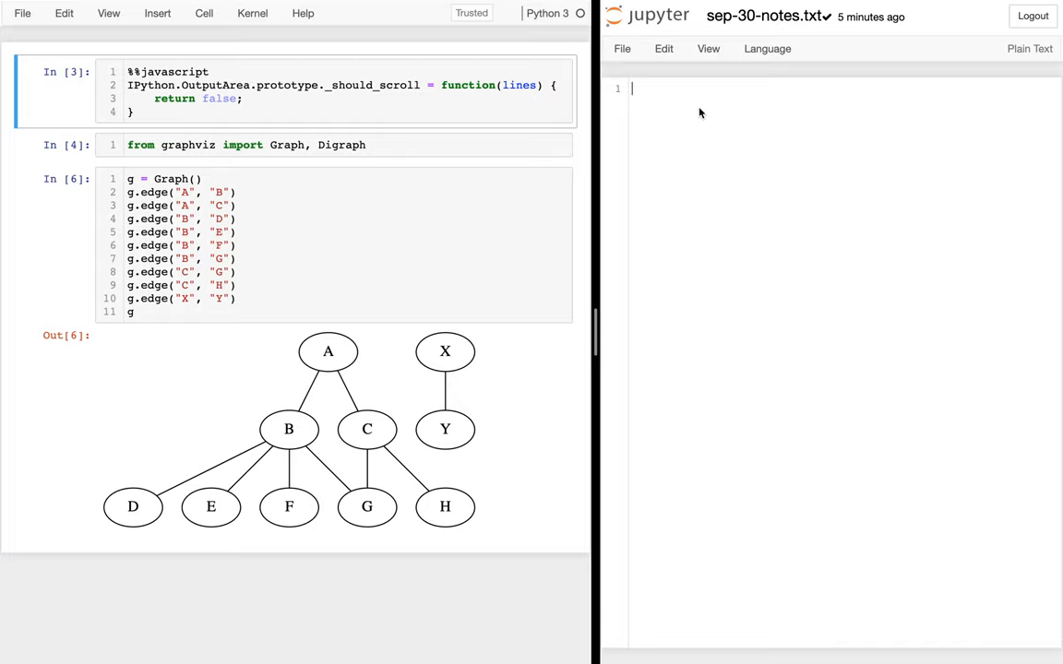
# - Write 'connected: there is a path between any two nodes' and begin the 'path: sequence' note
pyautogui.write('connected:')
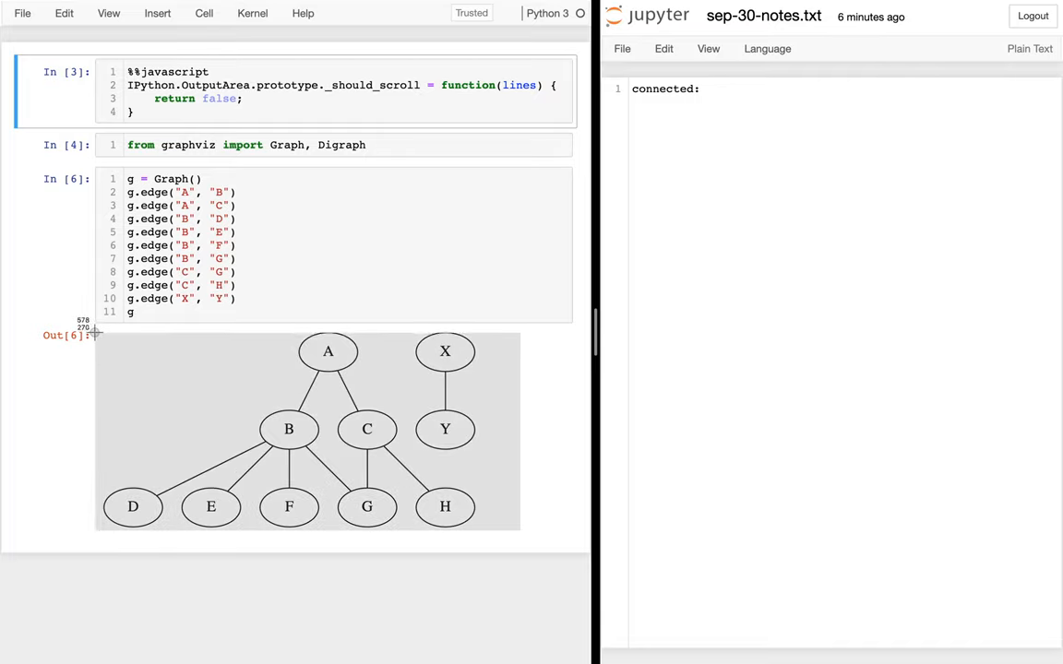
pyautogui.moveTo(90, 332)
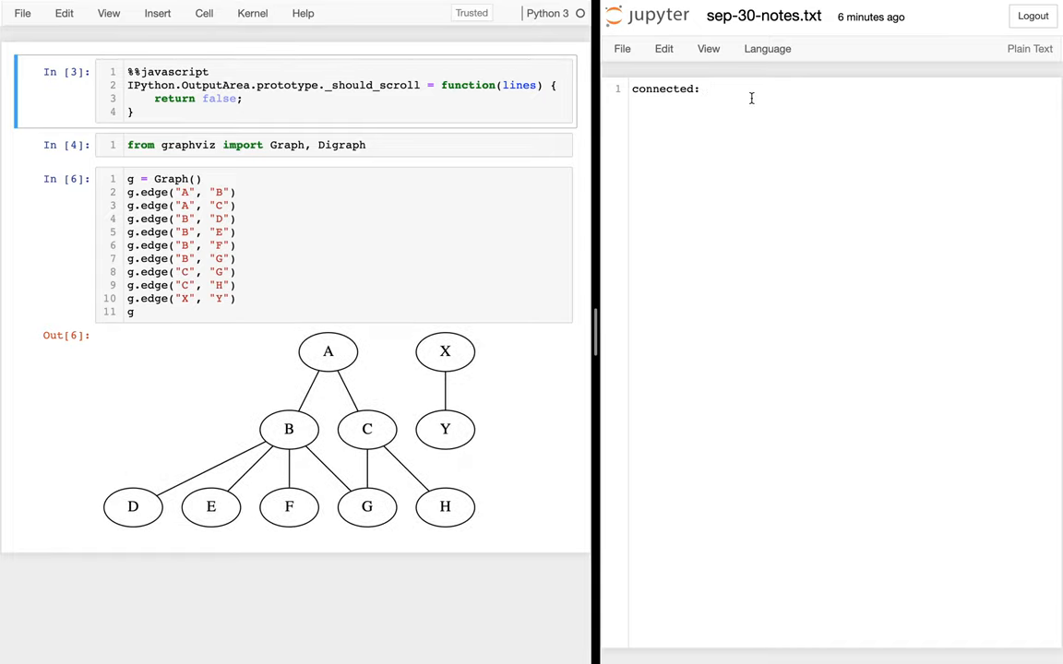
pyautogui.write('no')
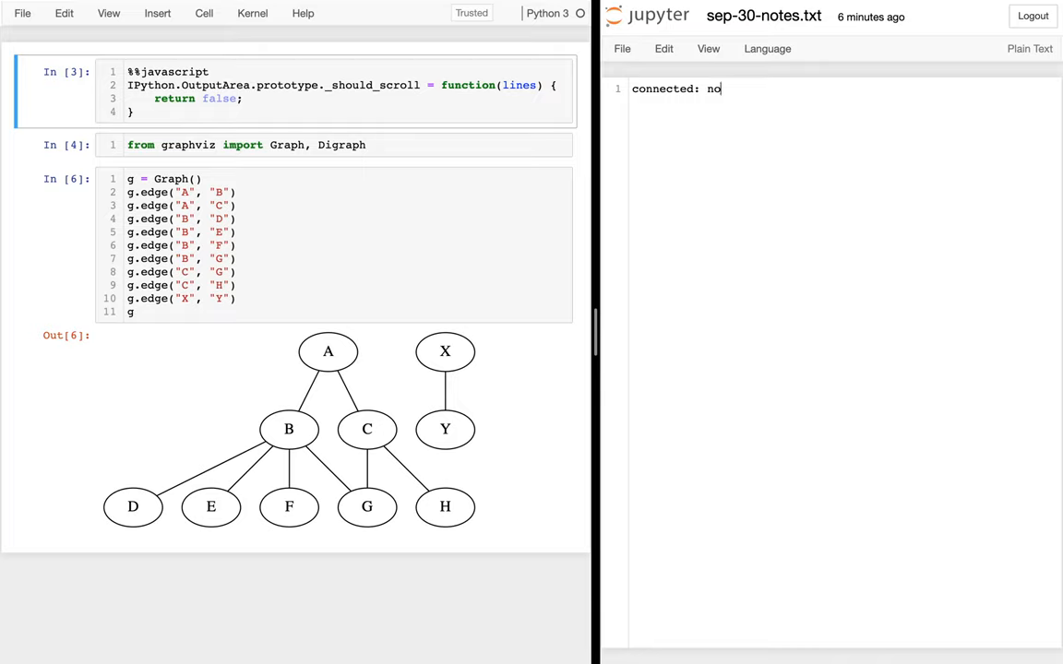
pyautogui.write('the')
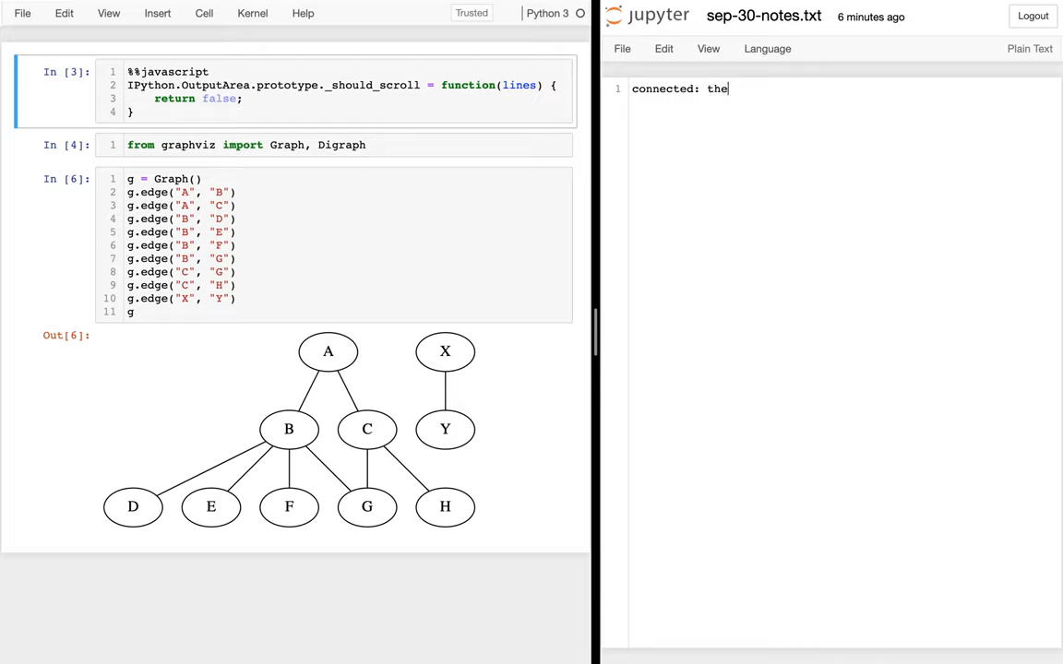
pyautogui.write('re is a path between any two')
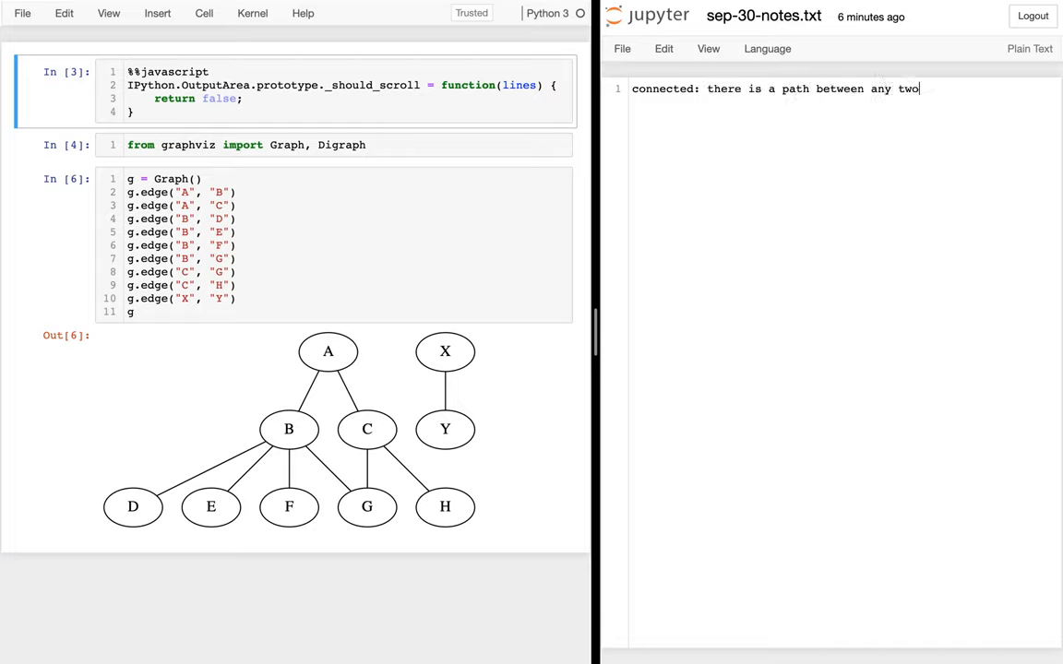
pyautogui.write('nodes')
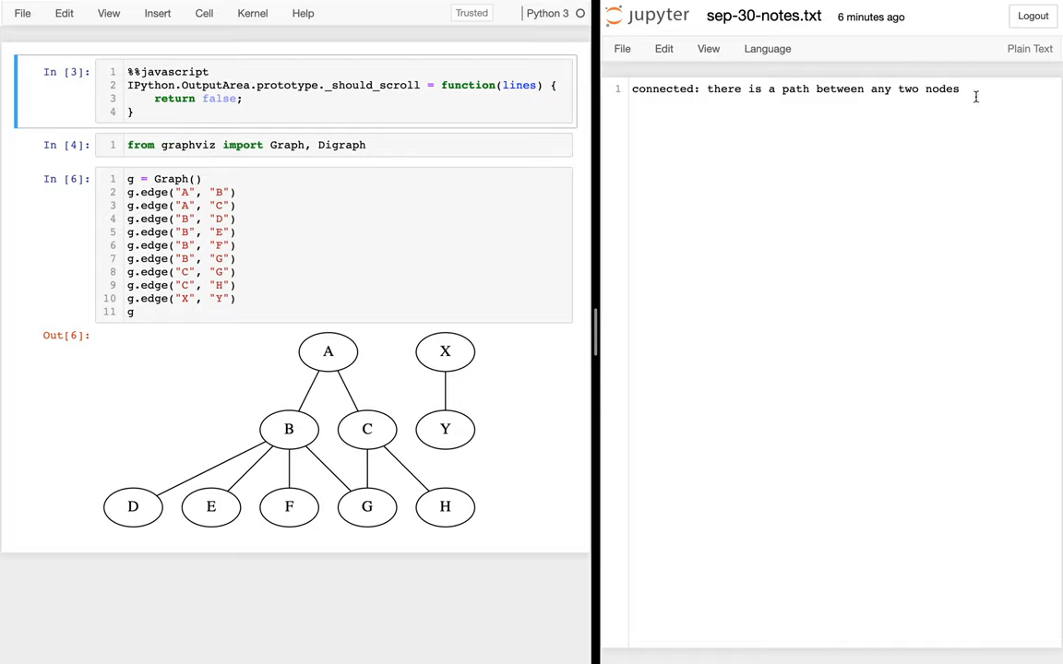
pyautogui.write('path: sequence of edges, not reused')
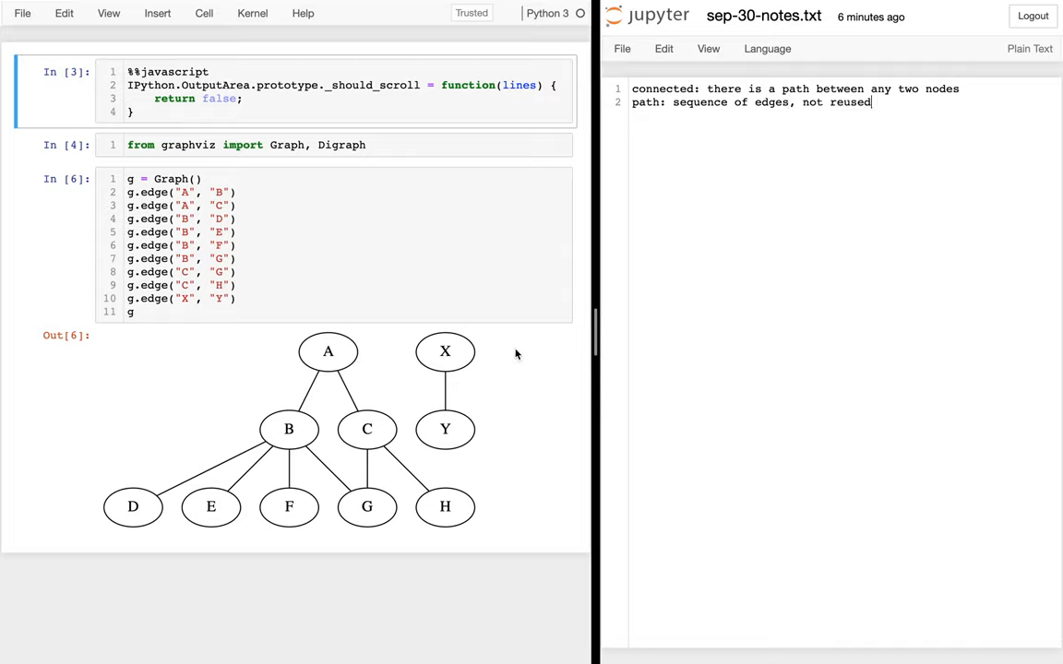
pyautogui.moveTo(468, 354)
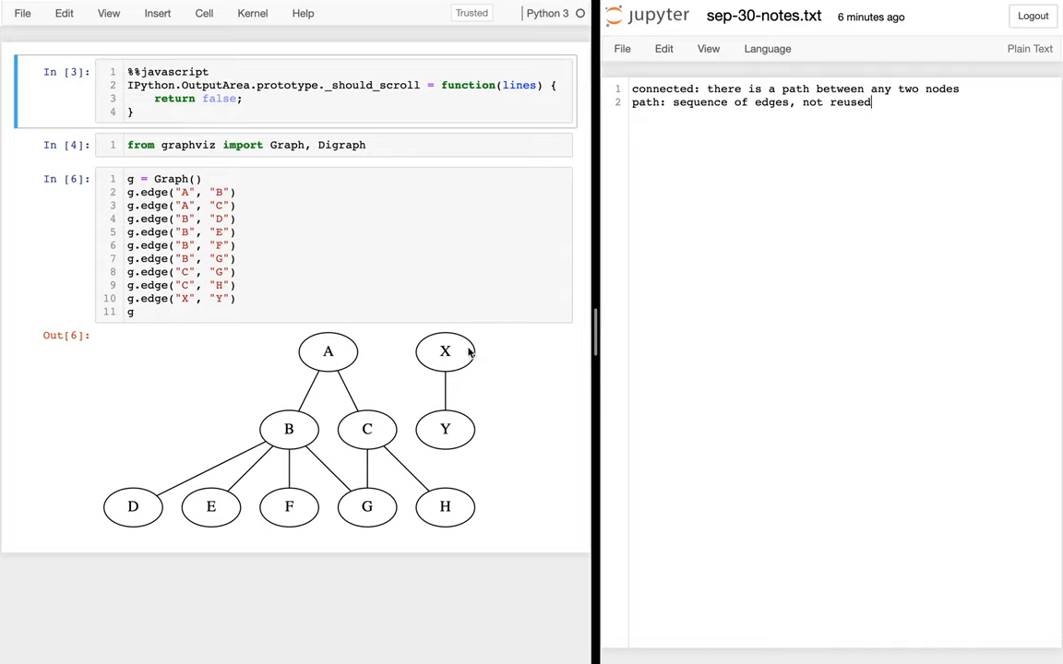
pyautogui.moveTo(262, 490)
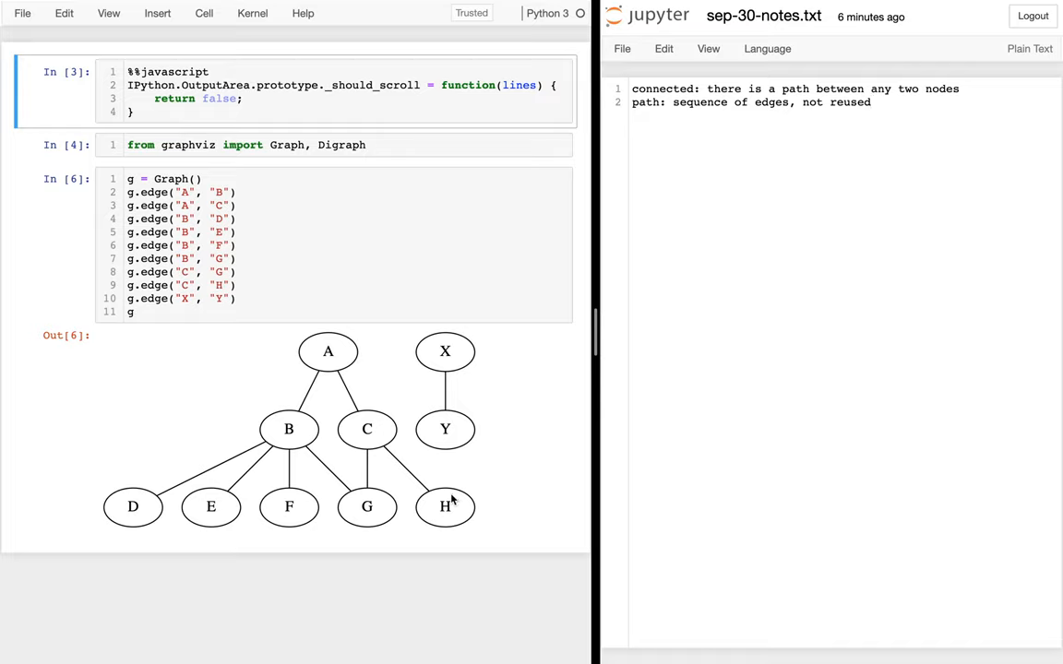
pyautogui.moveTo(302, 426)
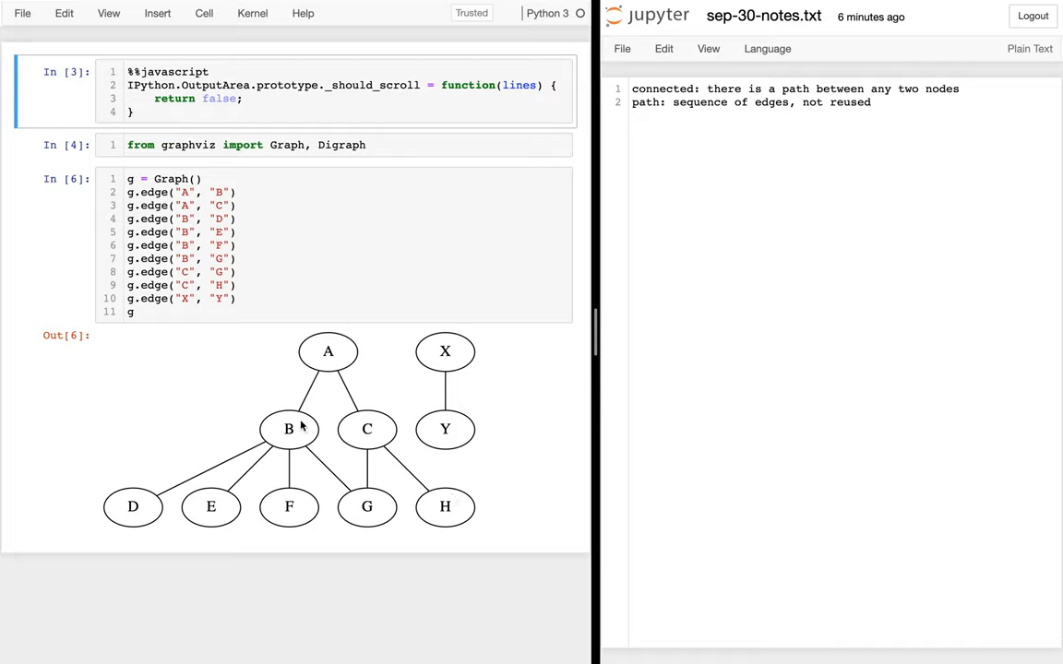
pyautogui.moveTo(471, 517)
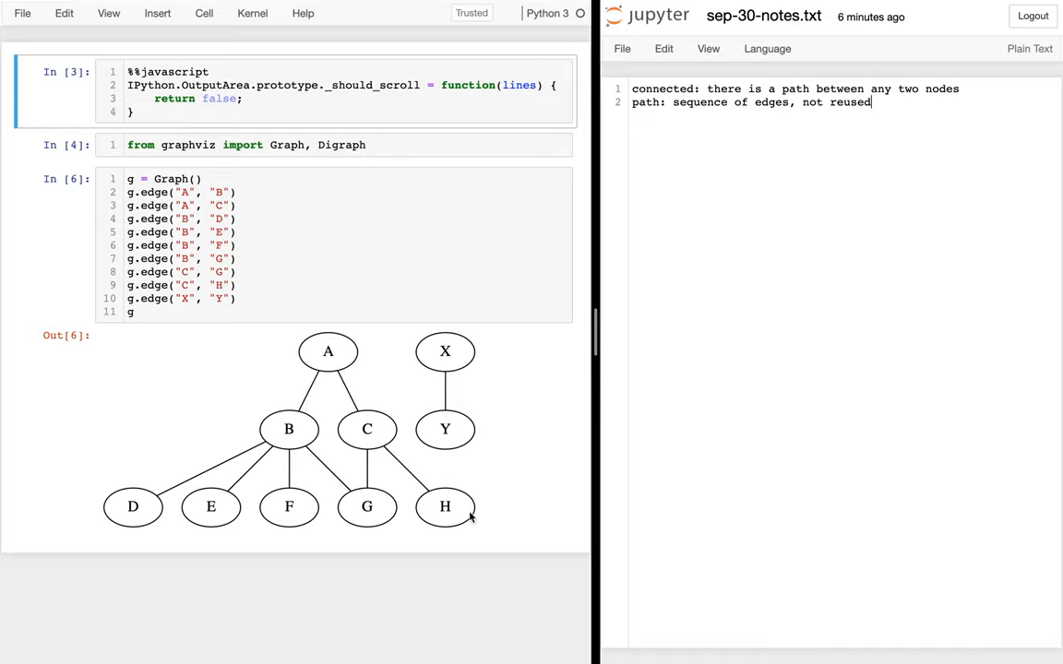
pyautogui.moveTo(157, 520)
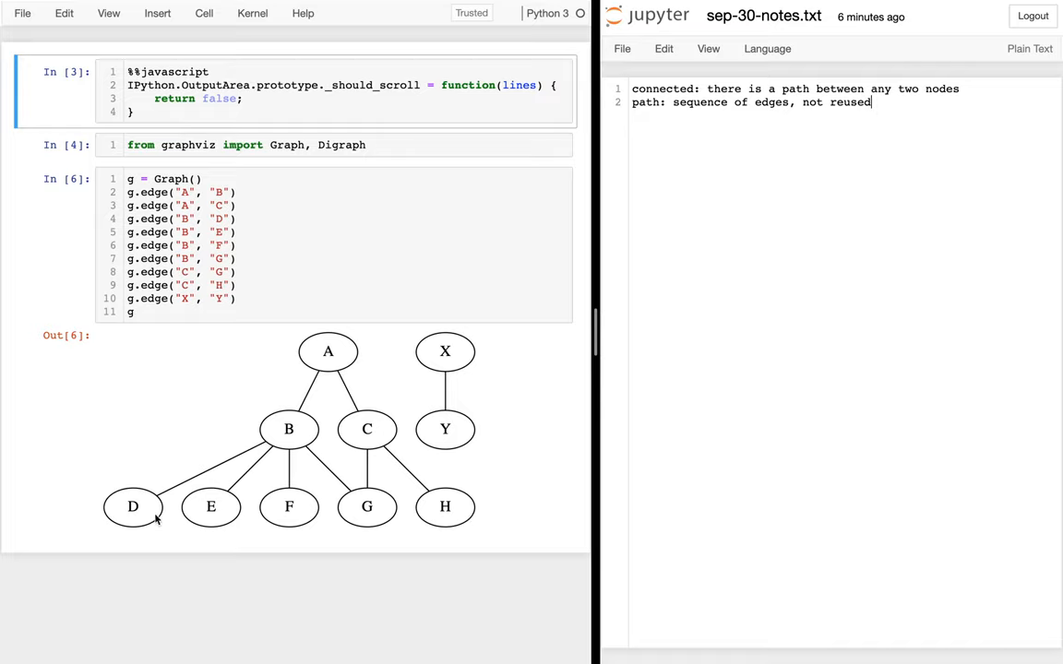
pyautogui.moveTo(230, 452)
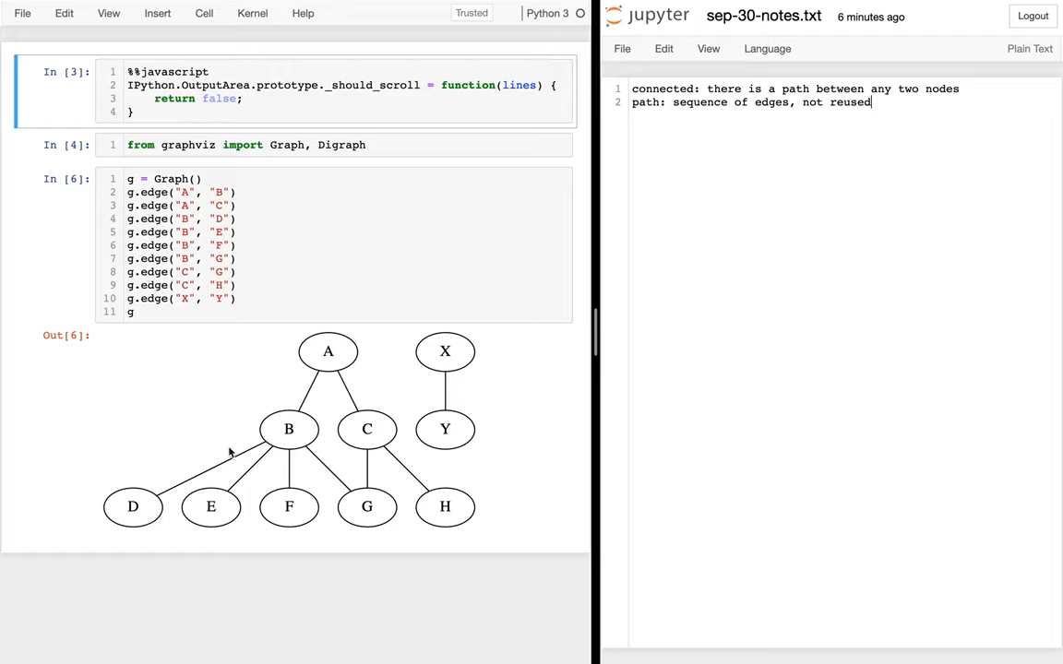
pyautogui.moveTo(451, 500)
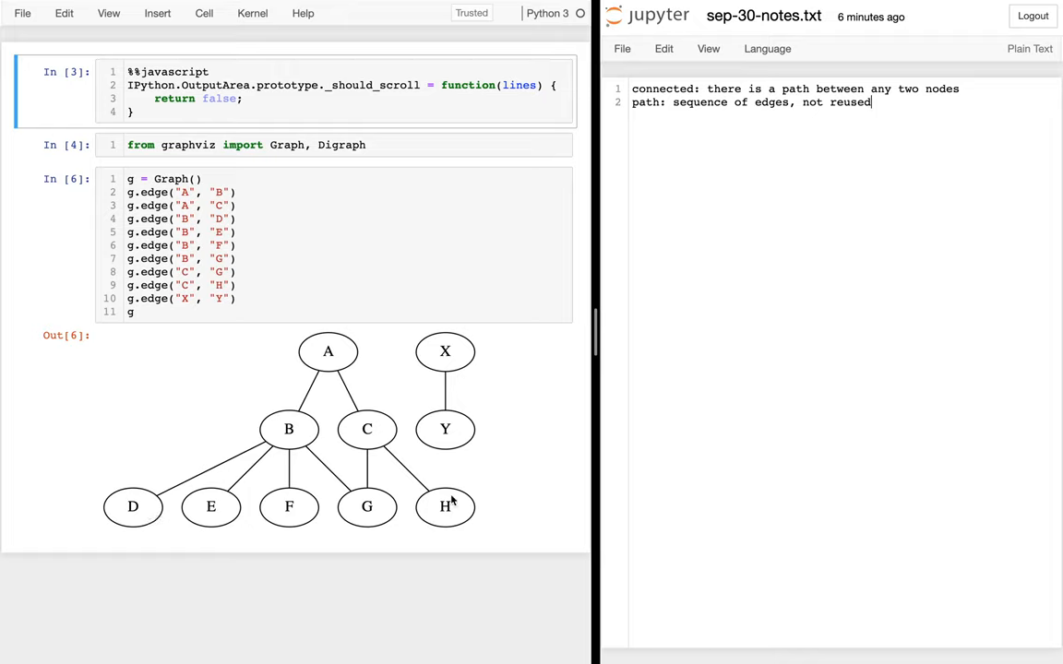
# - Select a word in the notes after finishing the path definition line
pyautogui.doubleClick(664, 88)
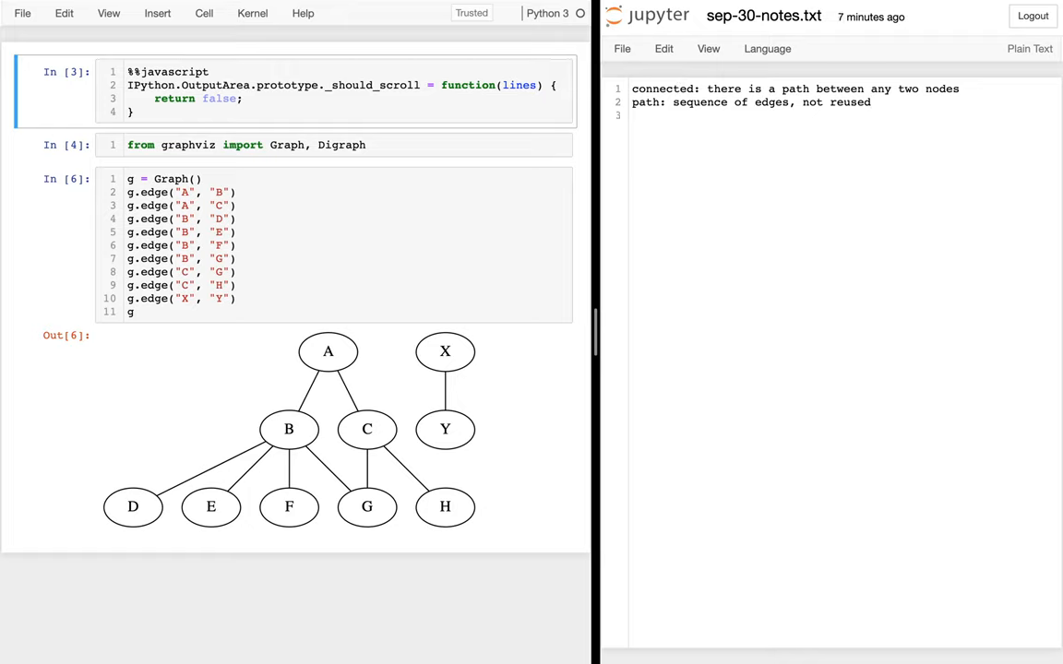
# - Write the third note 'DAG: Directed Acyclic Graph'
pyautogui.write('DAG')
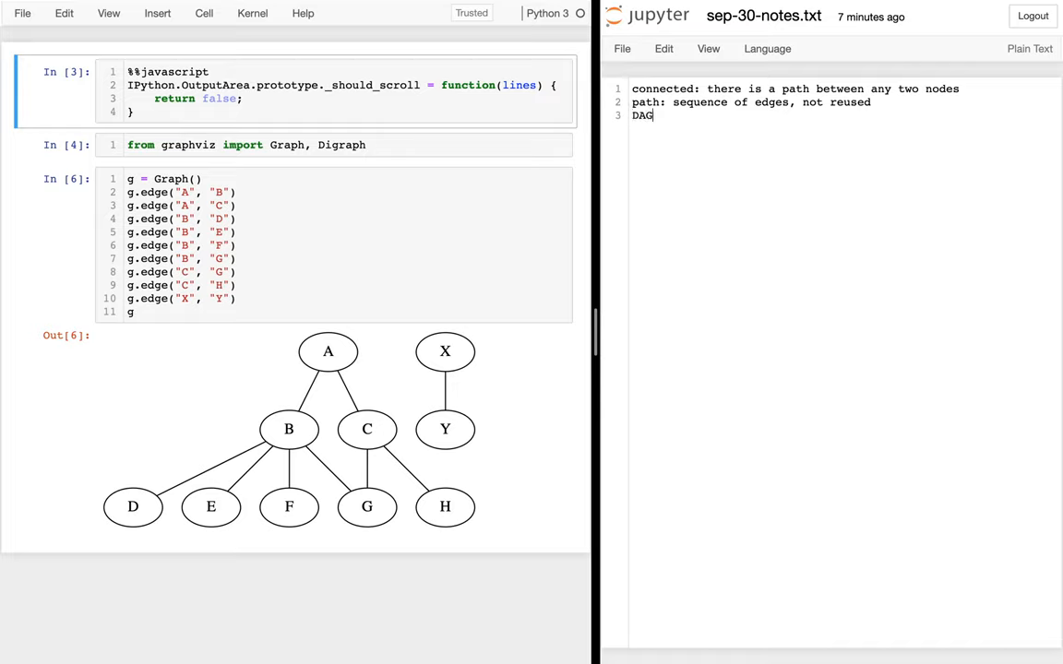
pyautogui.write(': D')
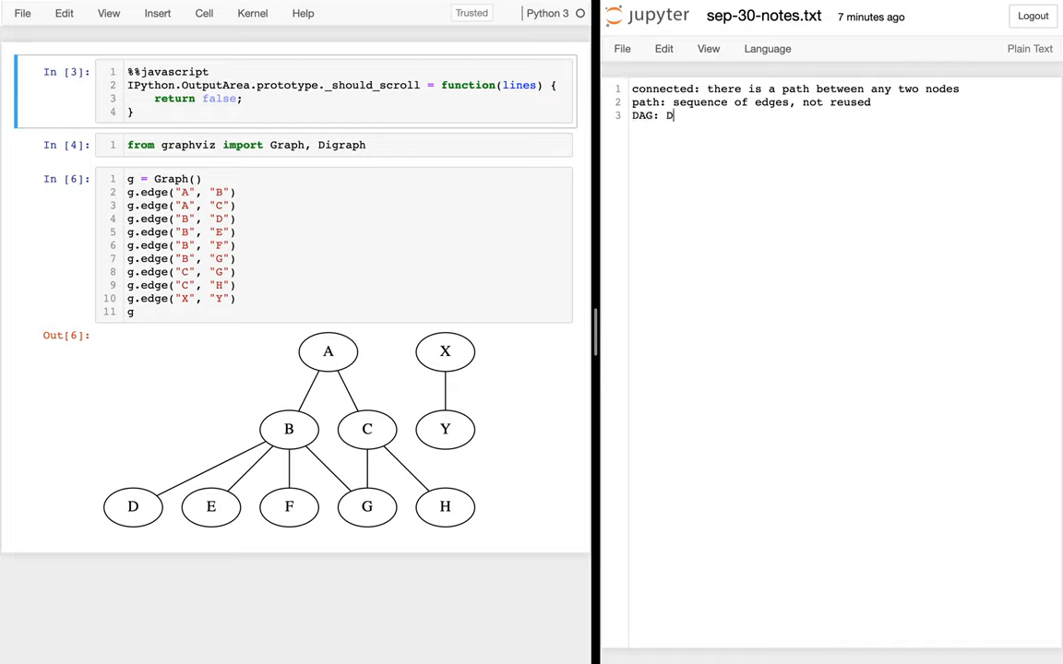
pyautogui.write('irected')
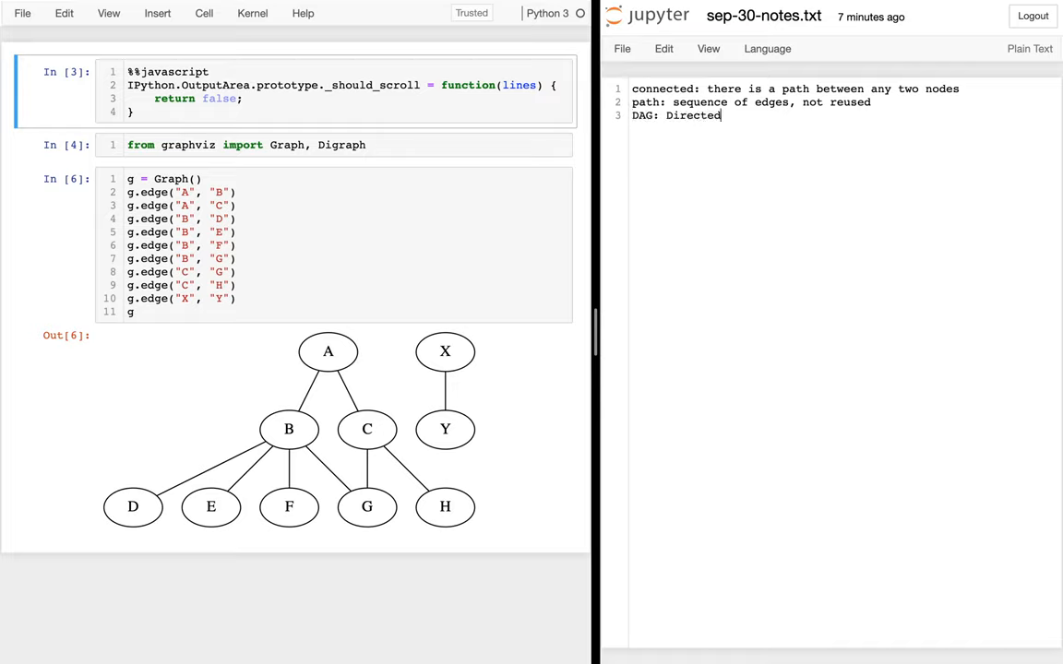
pyautogui.write('Acyclic')
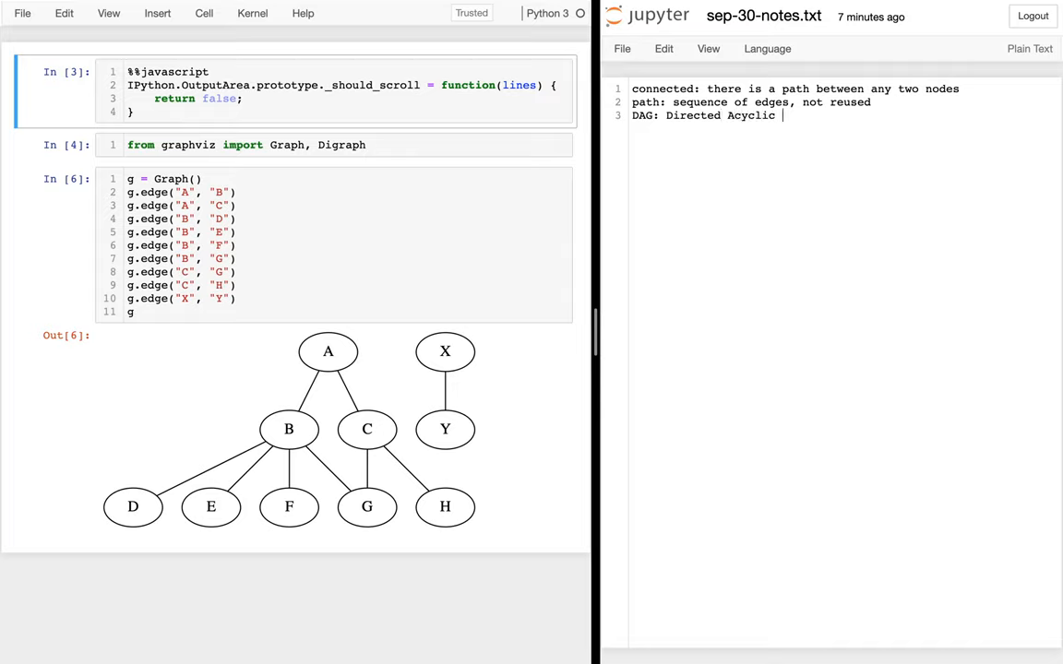
pyautogui.write('Graph')
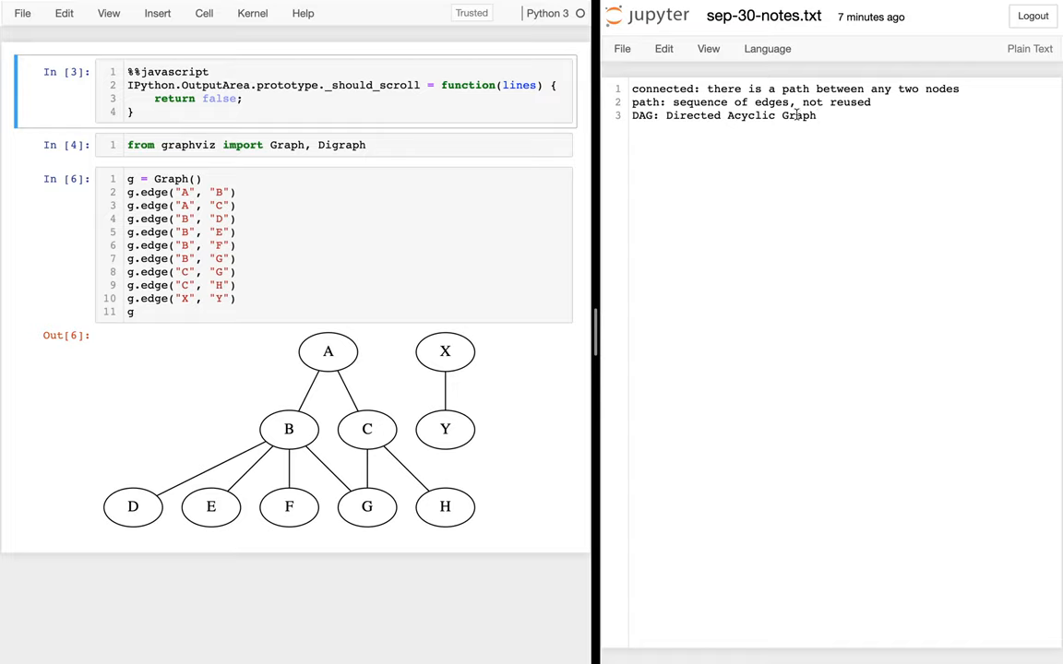
# - Highlight the words Graph and Directed in the DAG note
pyautogui.doubleClick(799, 114)
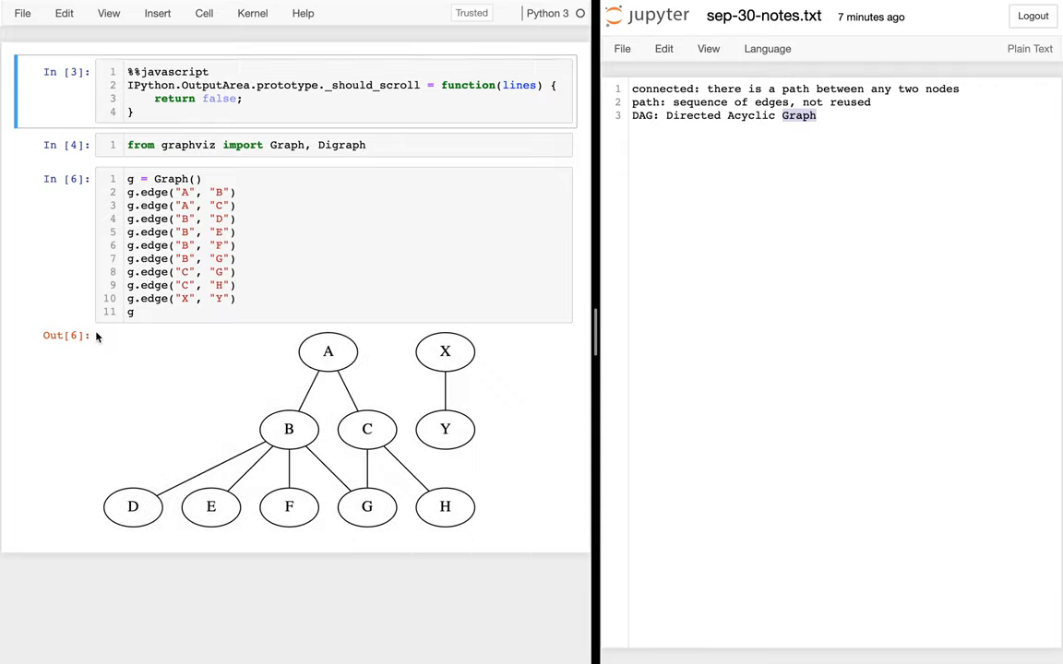
pyautogui.doubleClick(692, 115)
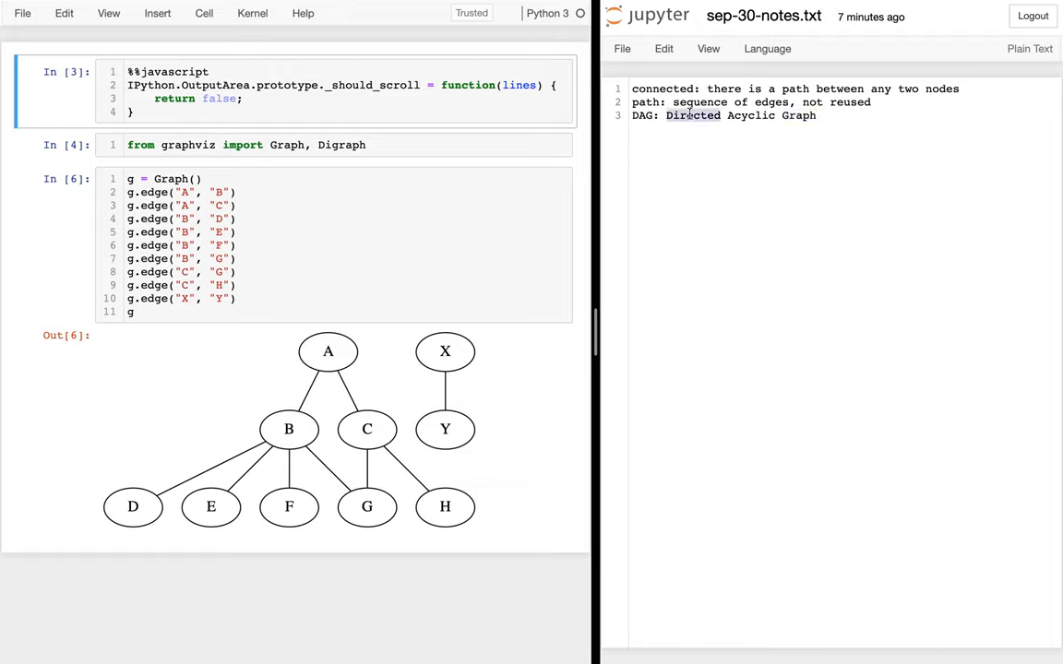
pyautogui.moveTo(434, 450)
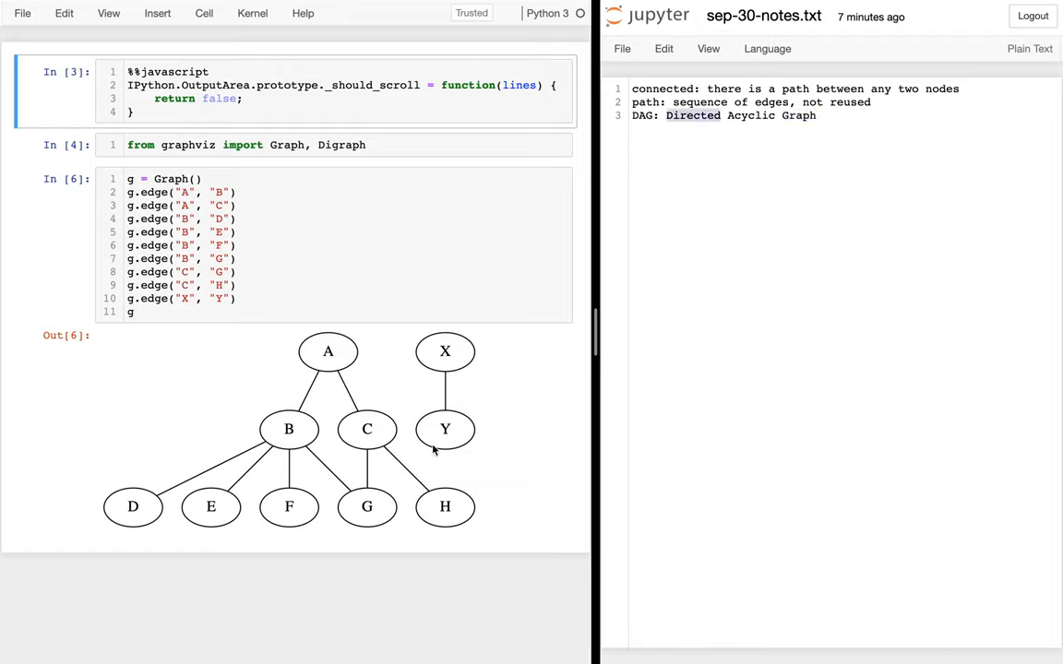
pyautogui.moveTo(446, 373)
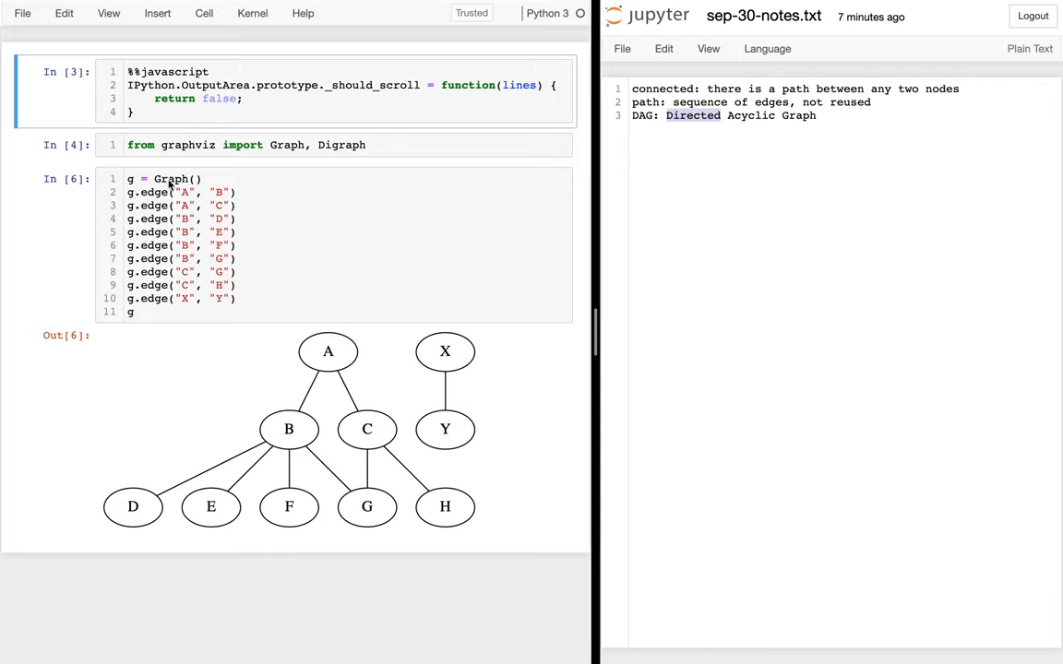
# - Change Graph() to Digraph() so edges draw as arrows, then return to the notes
pyautogui.write('Di')
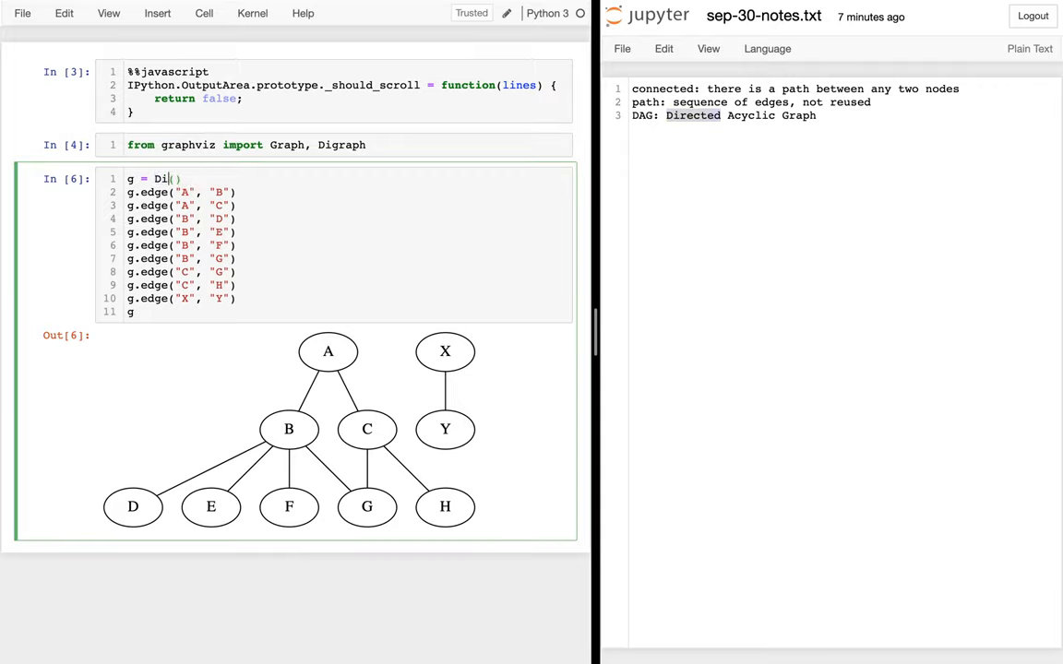
pyautogui.write('graph')
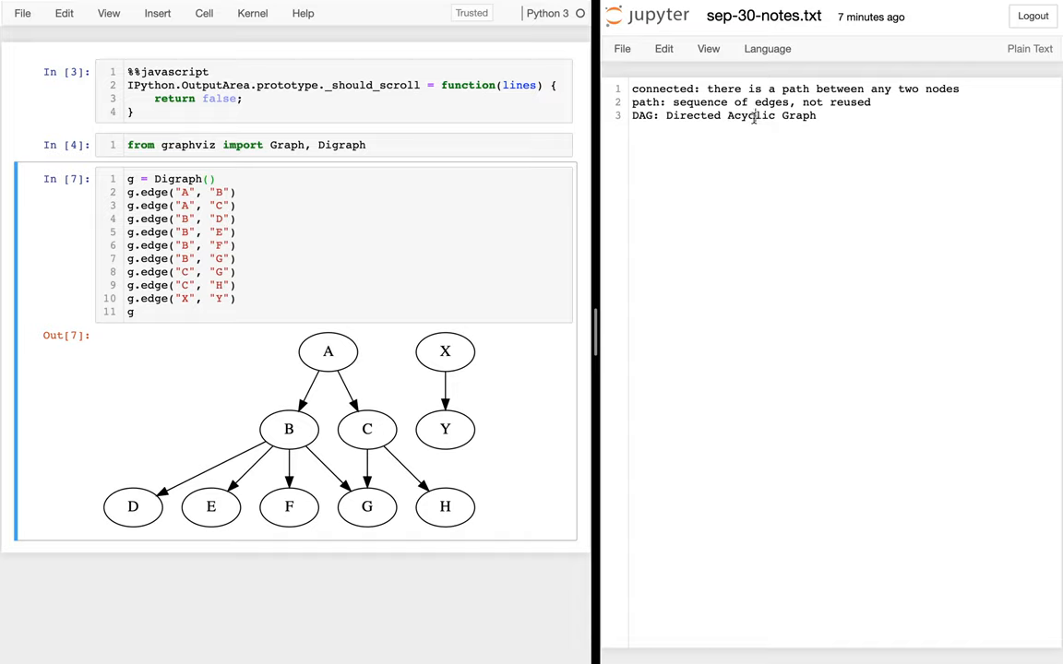
pyautogui.doubleClick(751, 114)
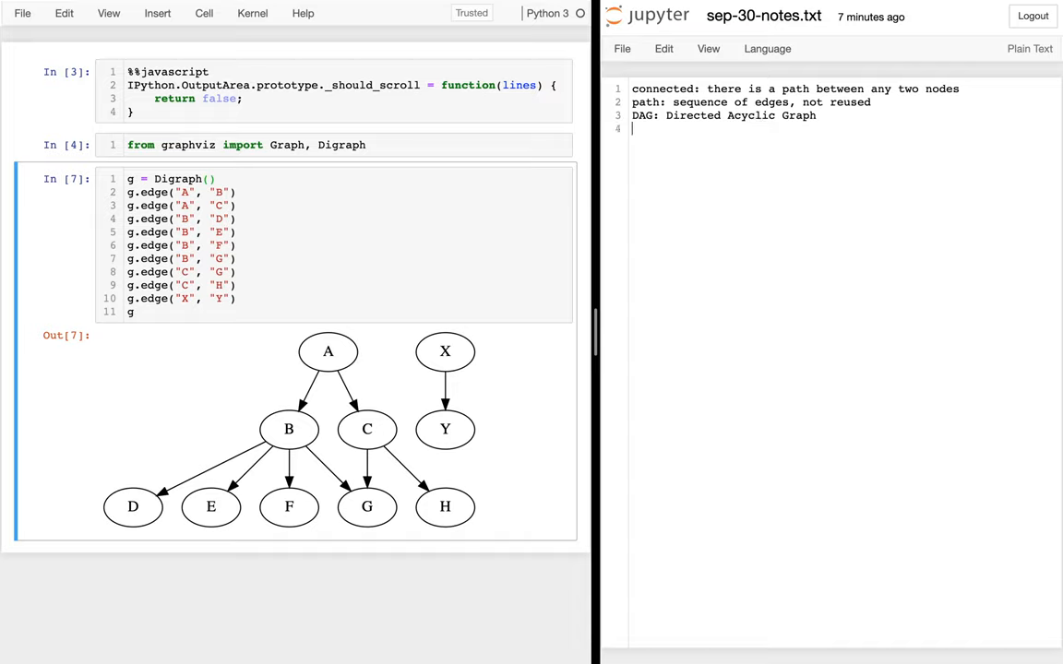
# - Define Directed as 'edges are arrows' with a direction and start the 'Acyclic:' entry
pyautogui.write('Directed:')
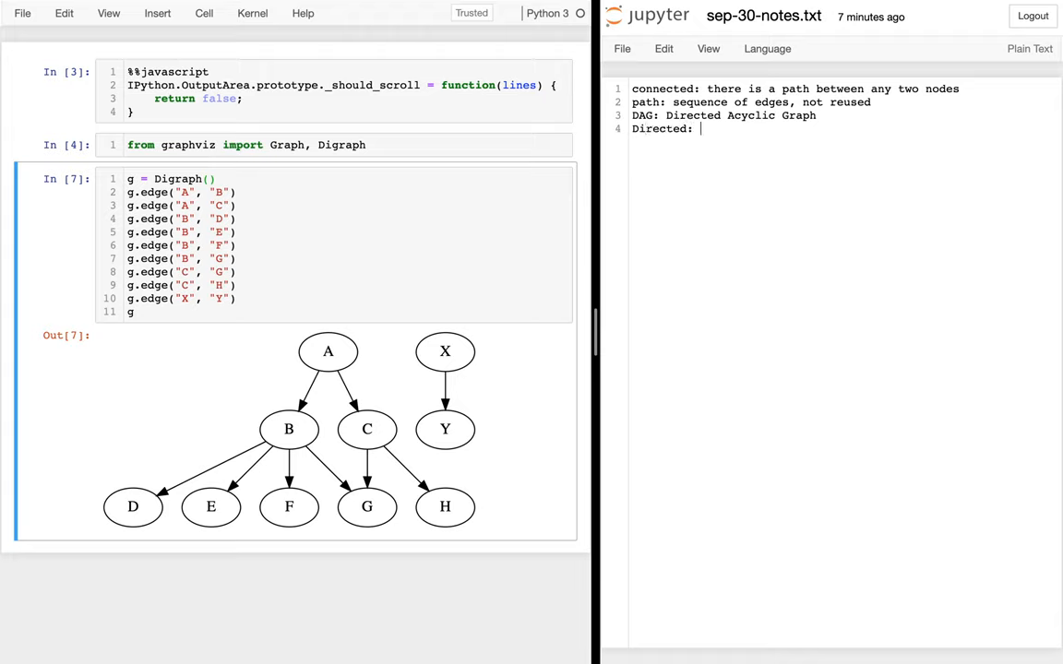
pyautogui.write('edges')
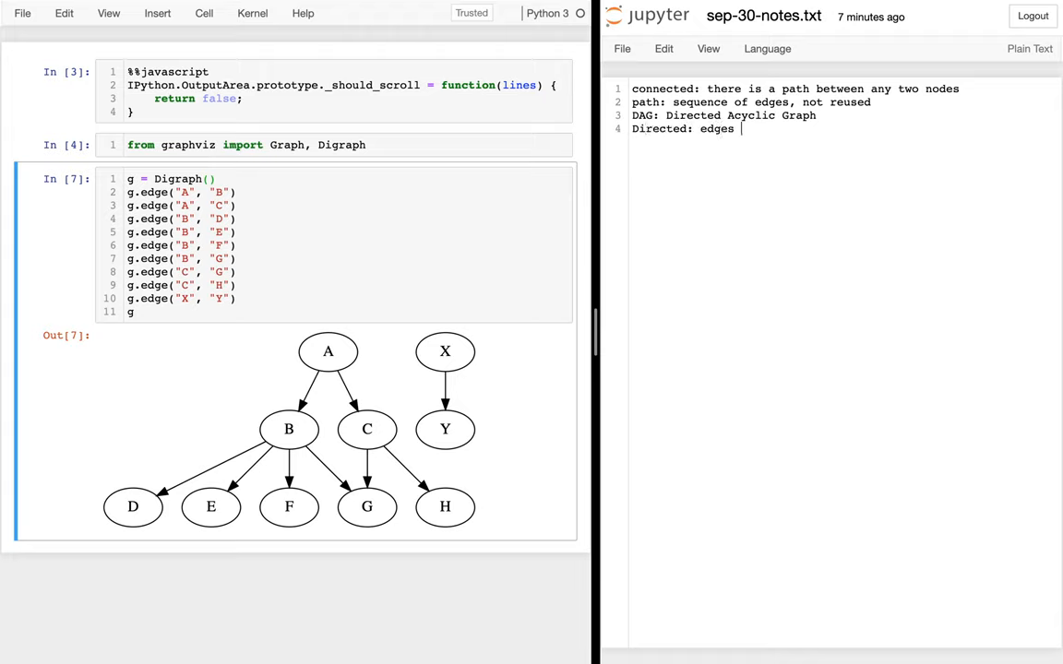
pyautogui.write('are arrows, they have a direction')
pyautogui.write('Acyc')
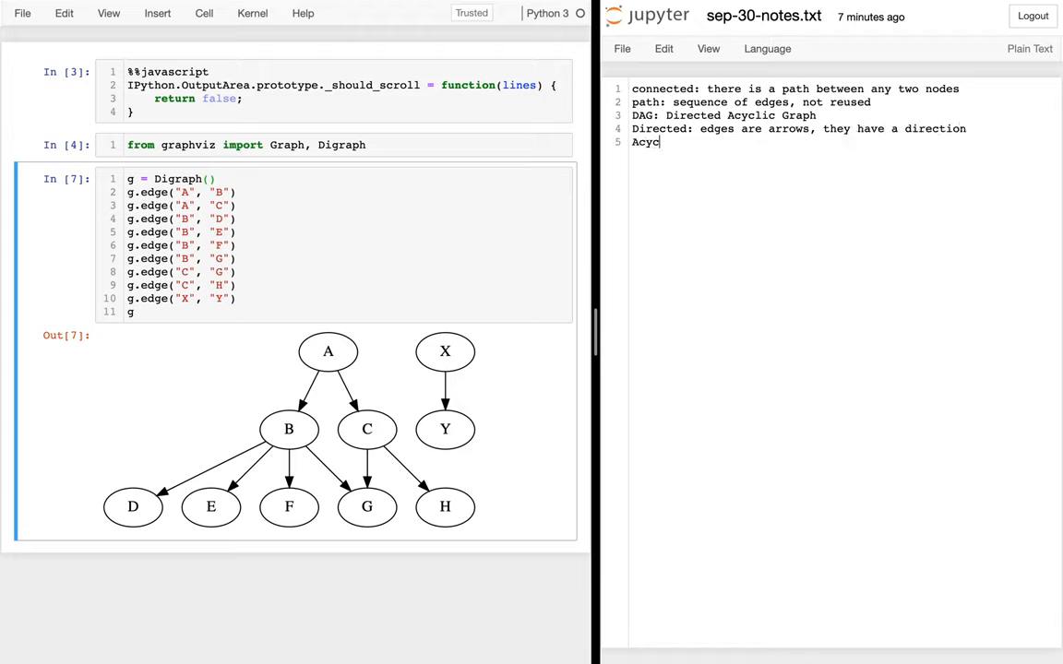
pyautogui.write('lic:')
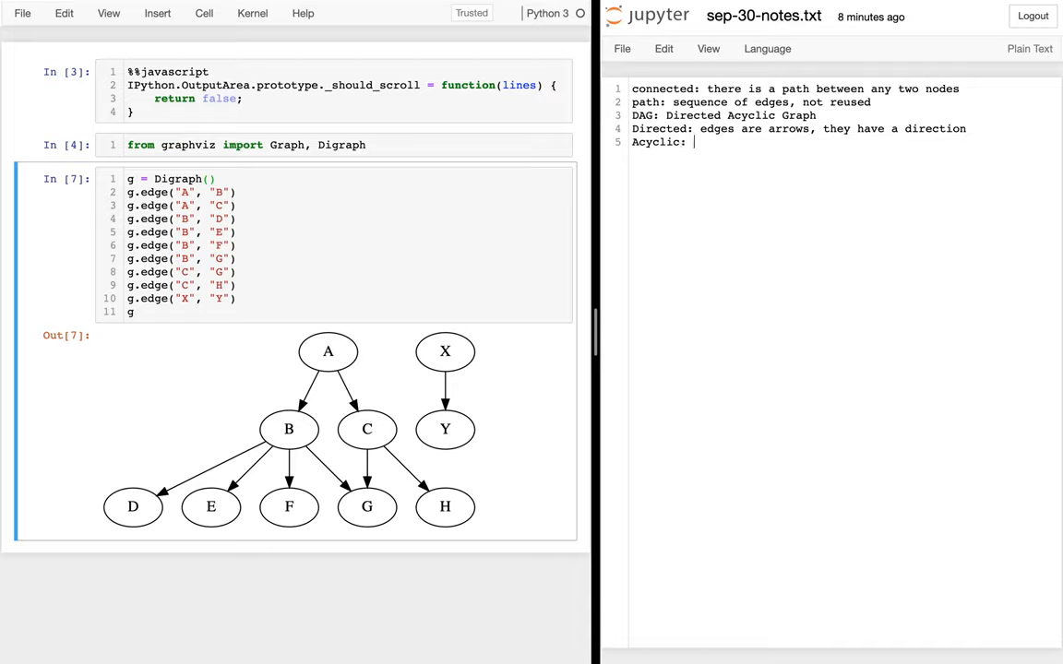
pyautogui.moveTo(594, 249)
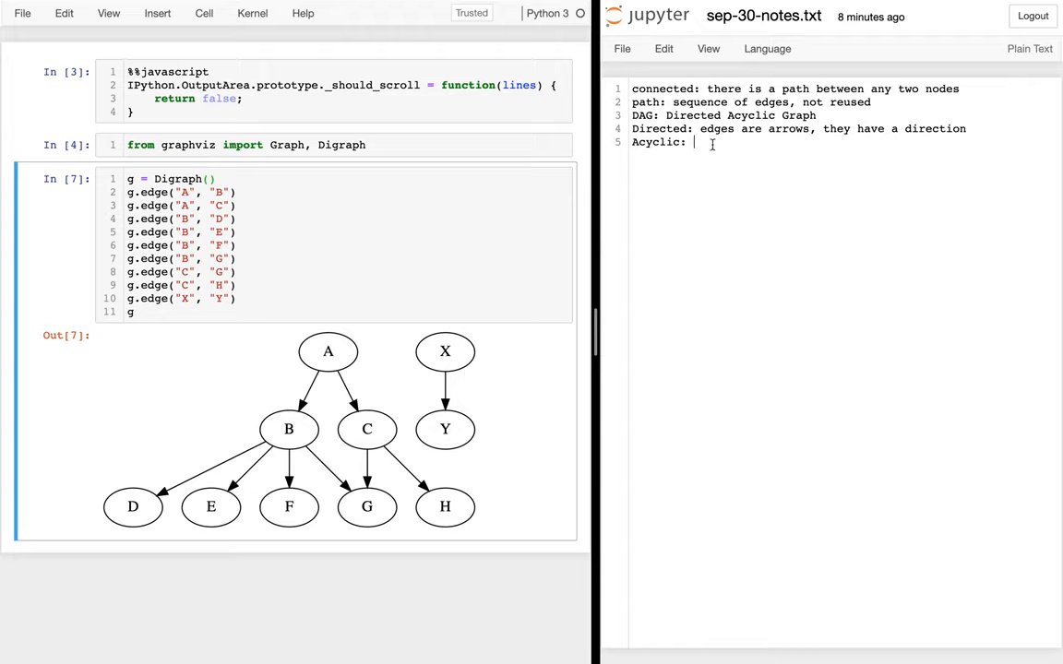
pyautogui.moveTo(728, 144)
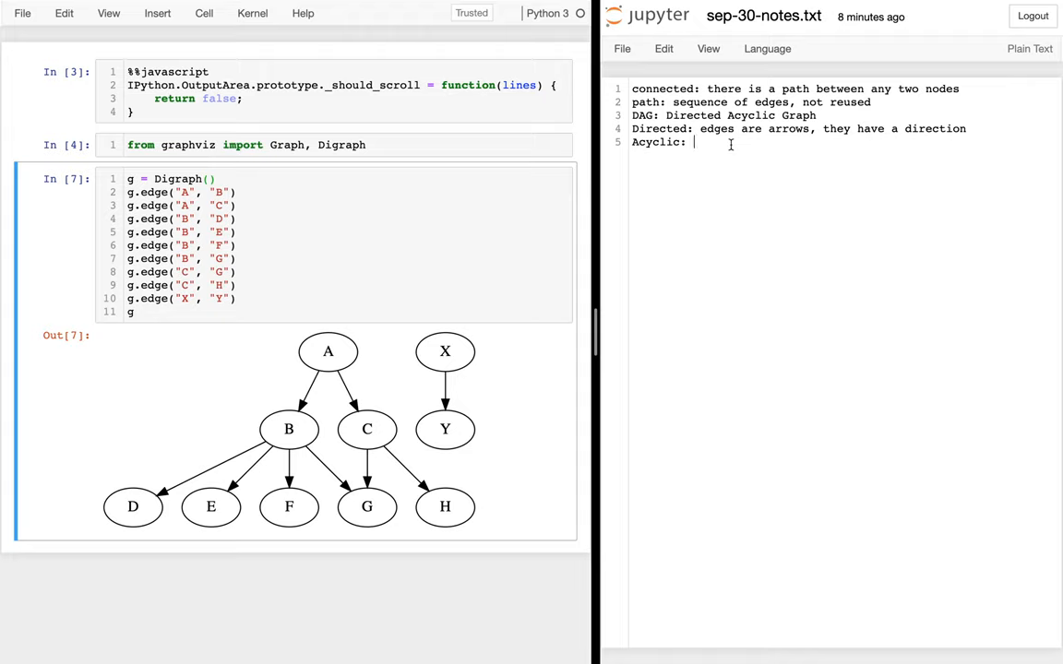
# - Complete Acyclic as 'no path starting+ending on the same node'
pyautogui.write('no path')
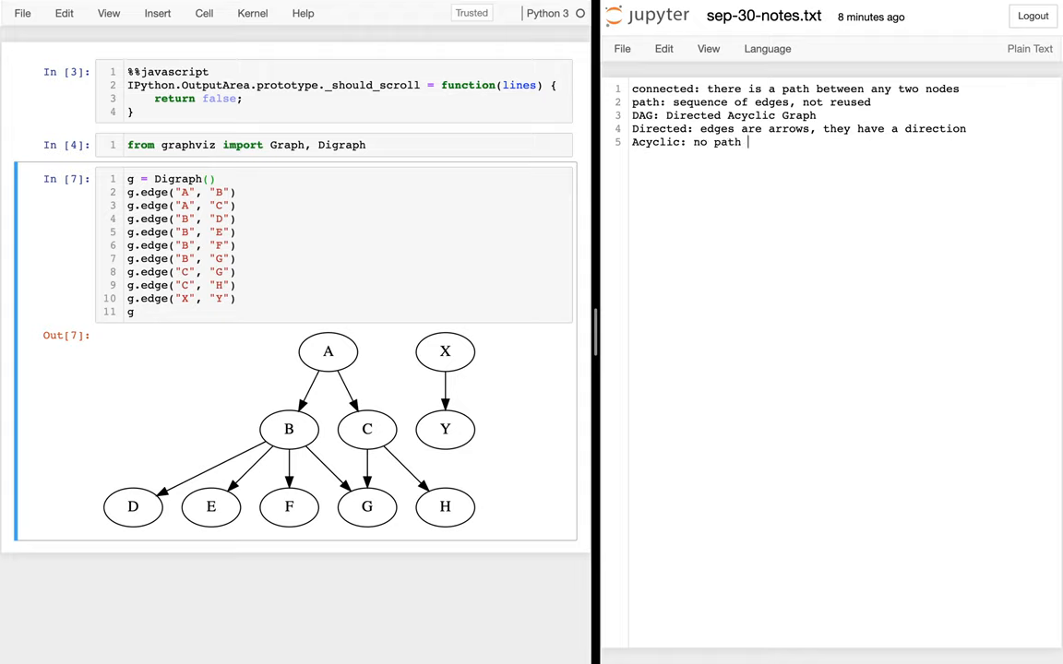
pyautogui.write('en')
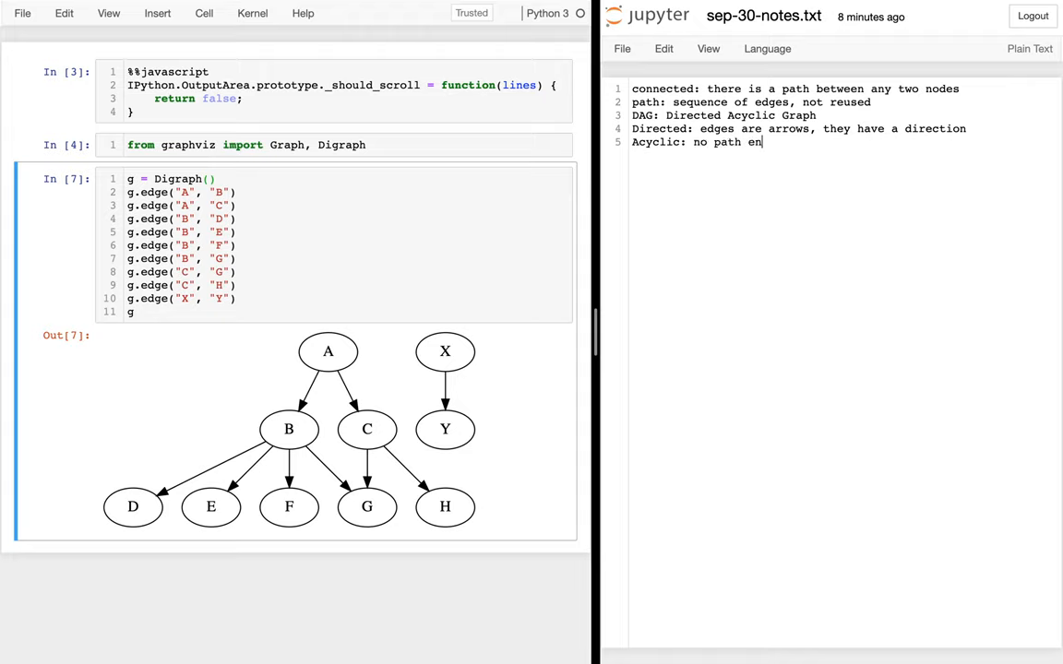
pyautogui.write('starting+')
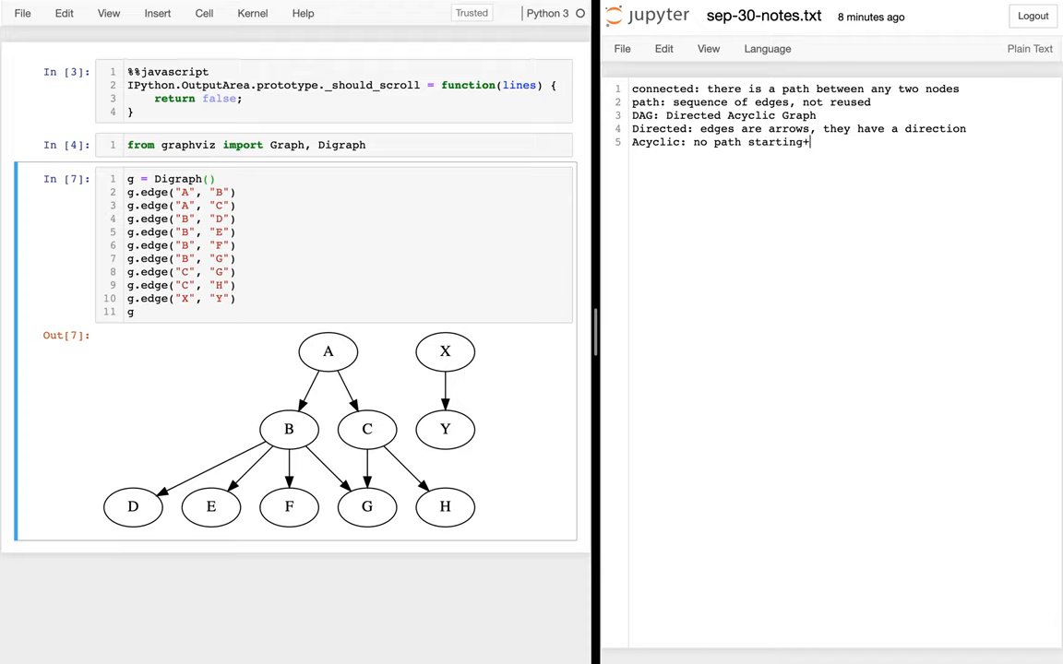
pyautogui.write('endi')
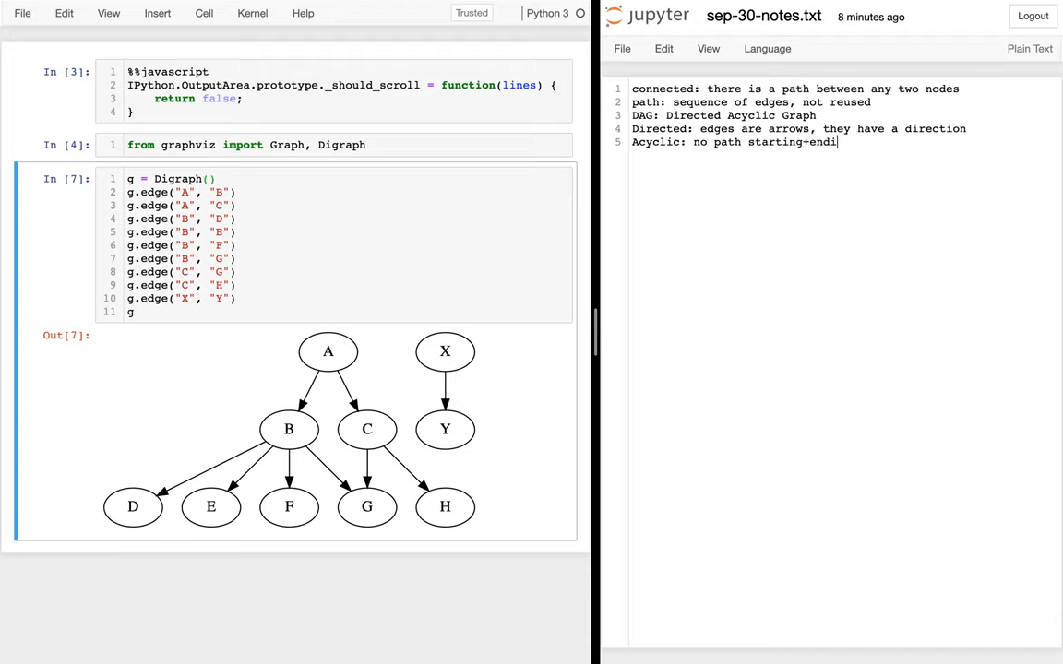
pyautogui.write('ng on the same node')
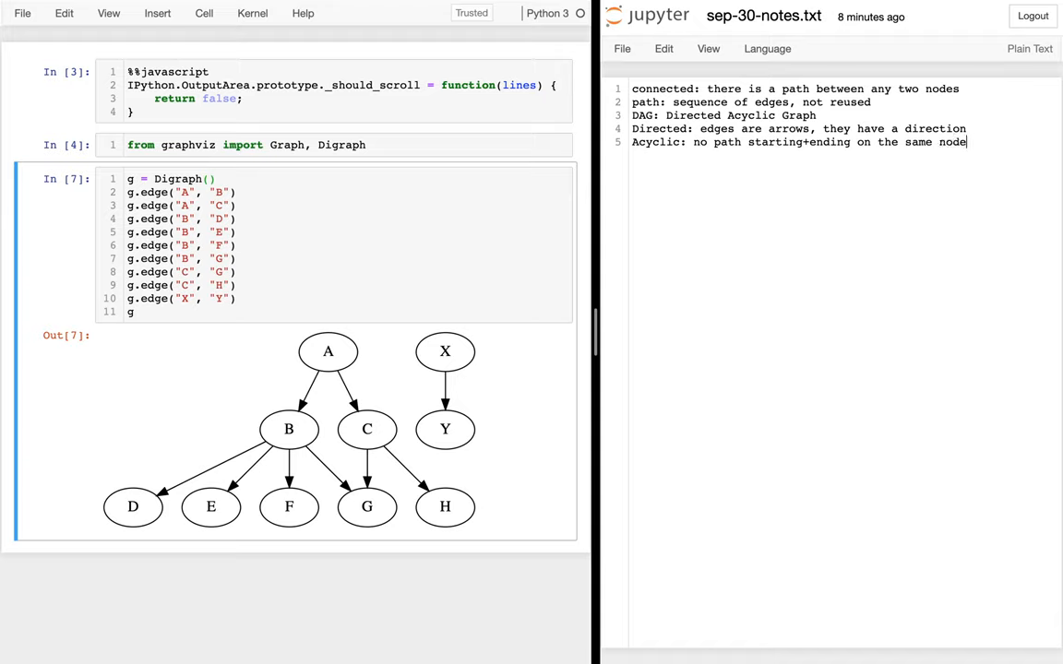
pyautogui.moveTo(321, 368)
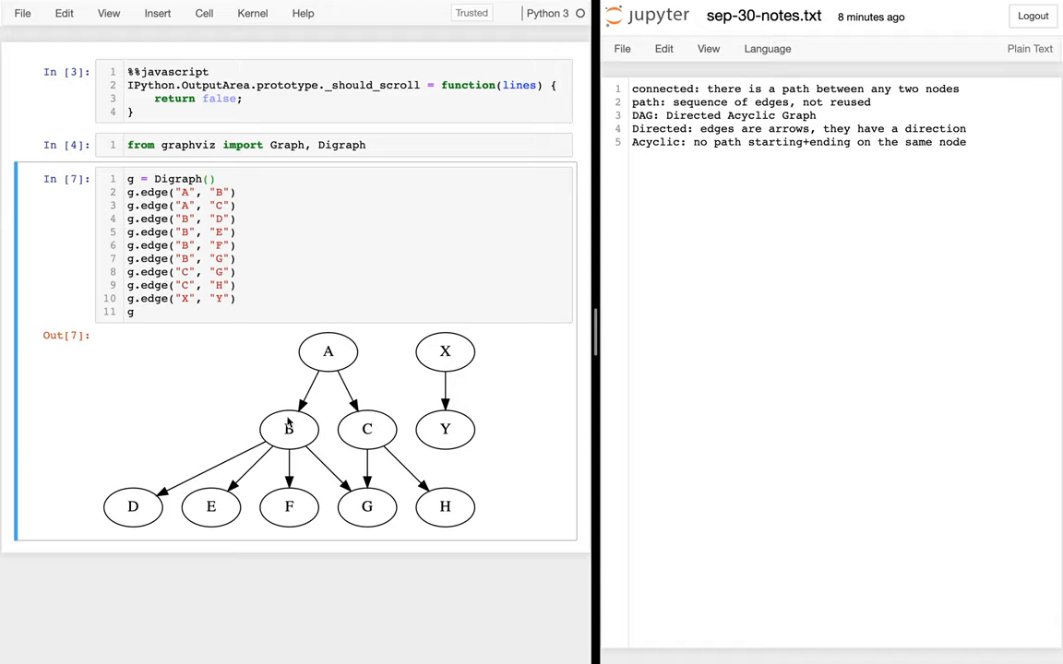
pyautogui.moveTo(365, 502)
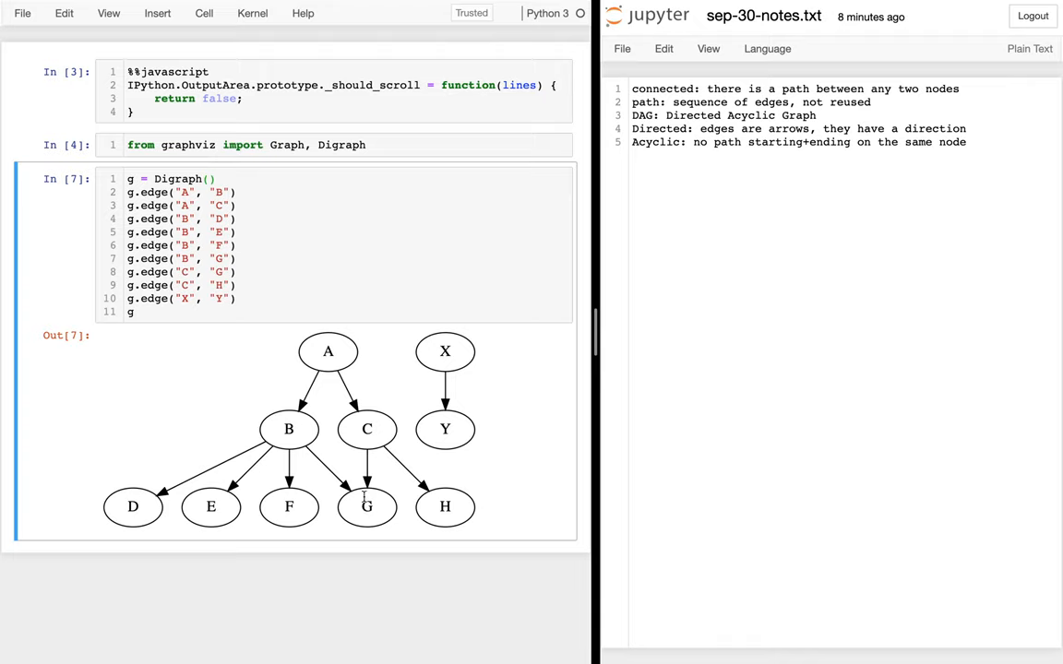
pyautogui.moveTo(323, 353)
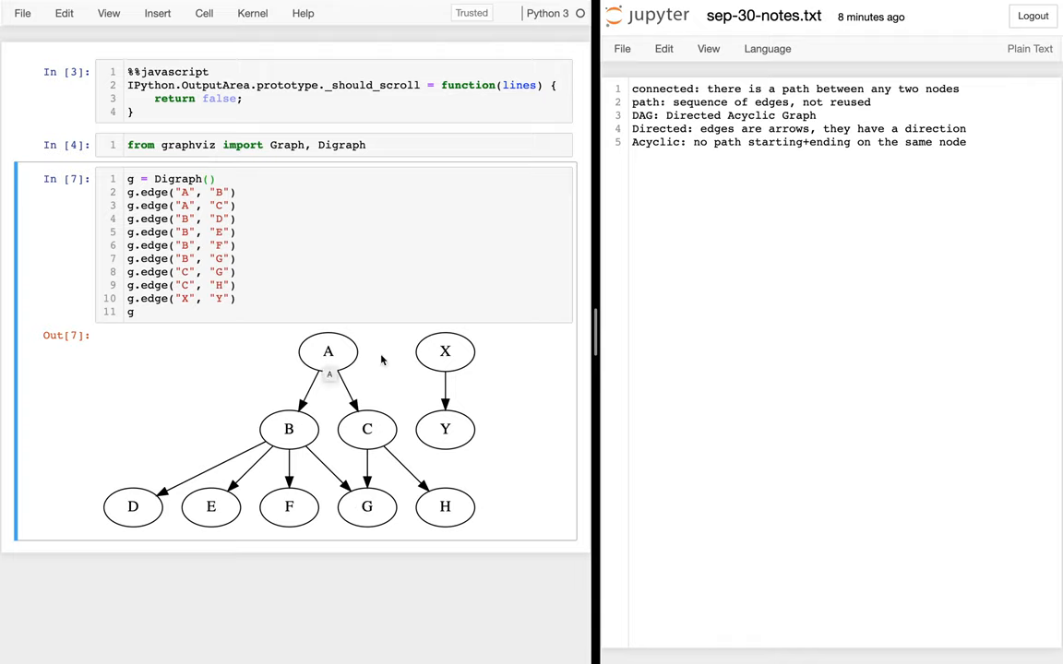
pyautogui.moveTo(856, 240)
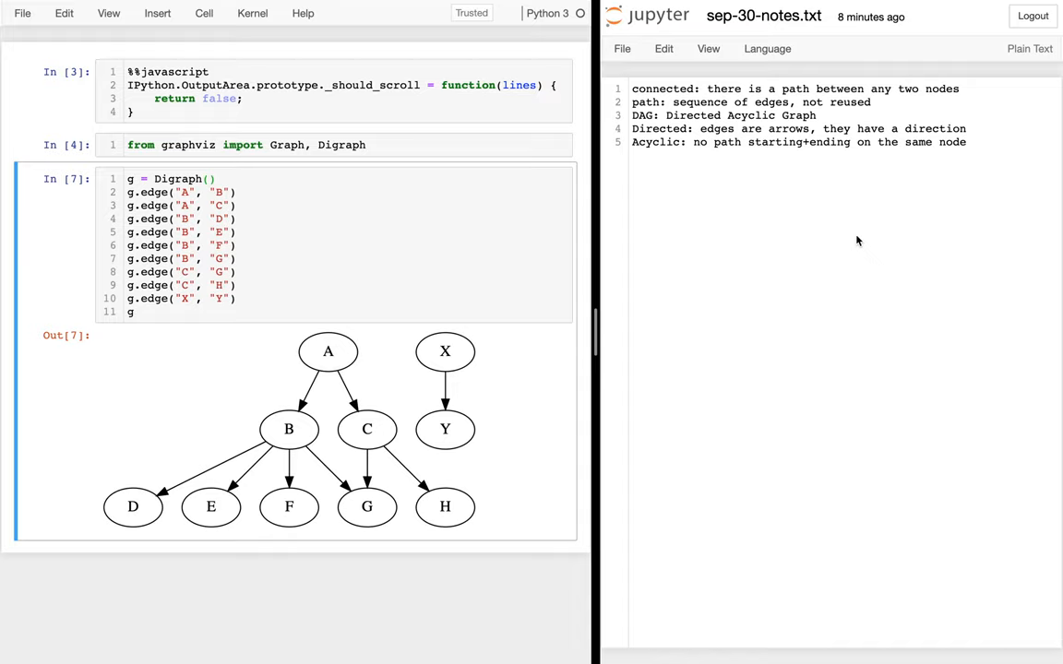
pyautogui.moveTo(321, 304)
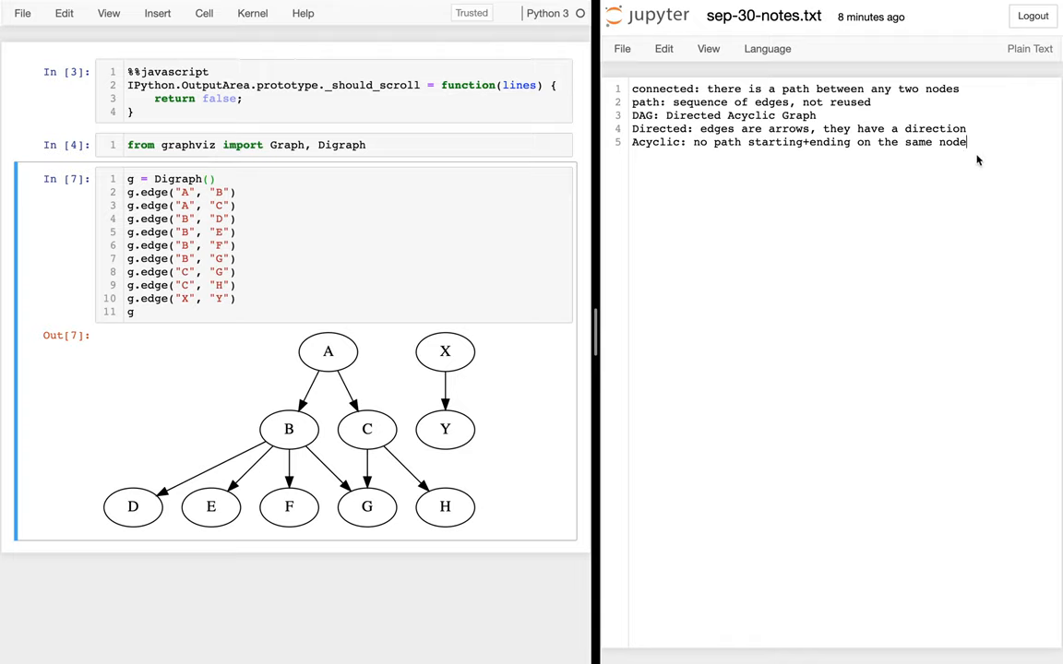
# - Write 'Weakly connected: there is path between any two nodes, ignoring direction'
pyautogui.write('Weakly')
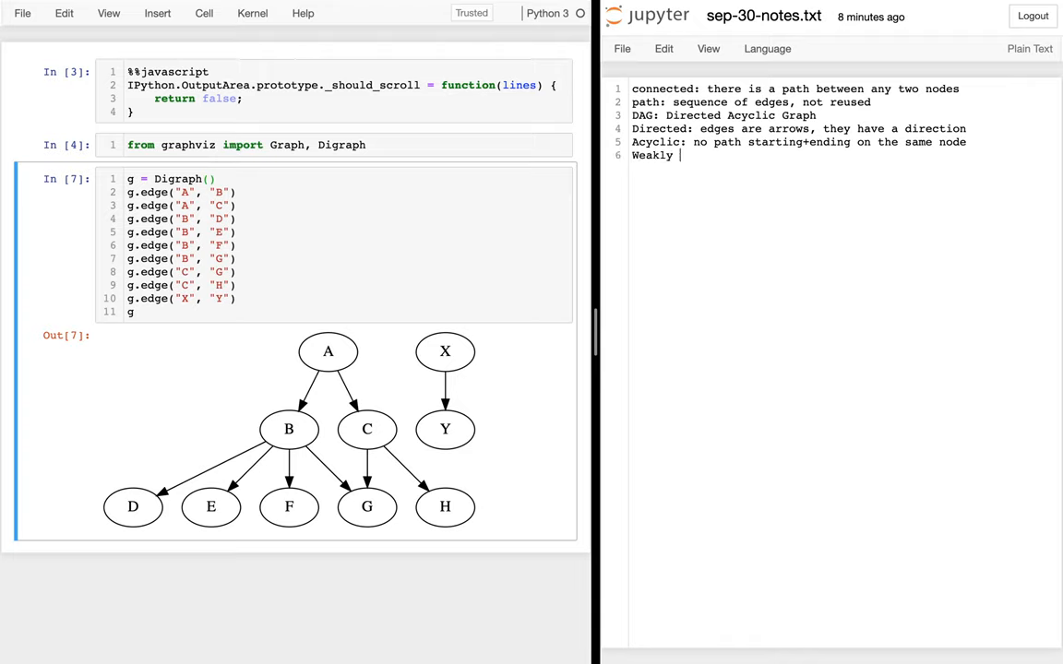
pyautogui.write('connected:')
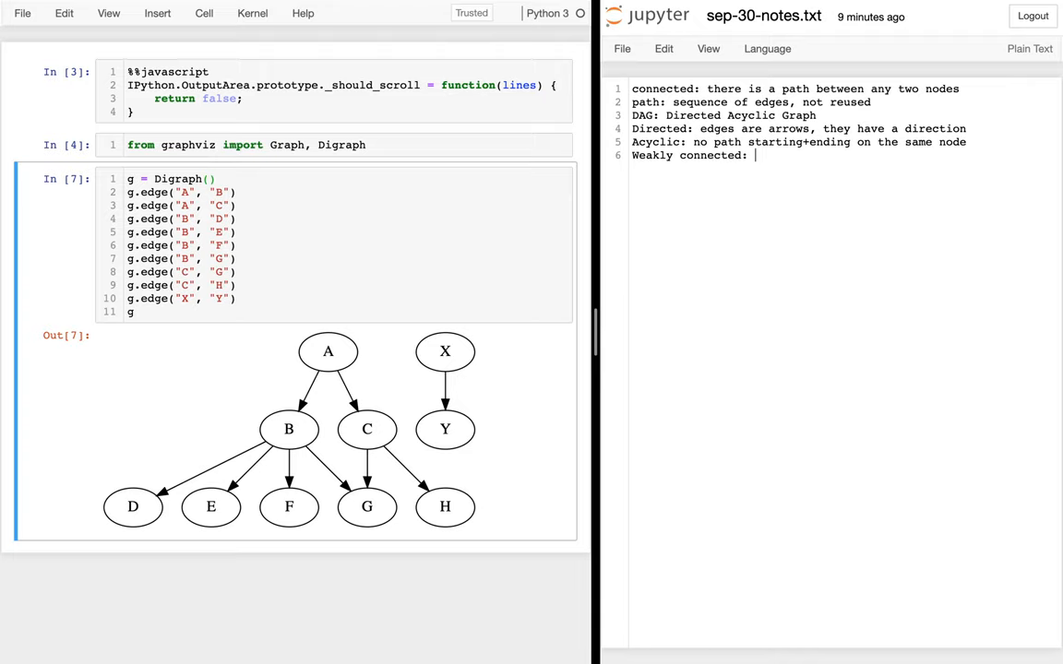
pyautogui.write('there is path between')
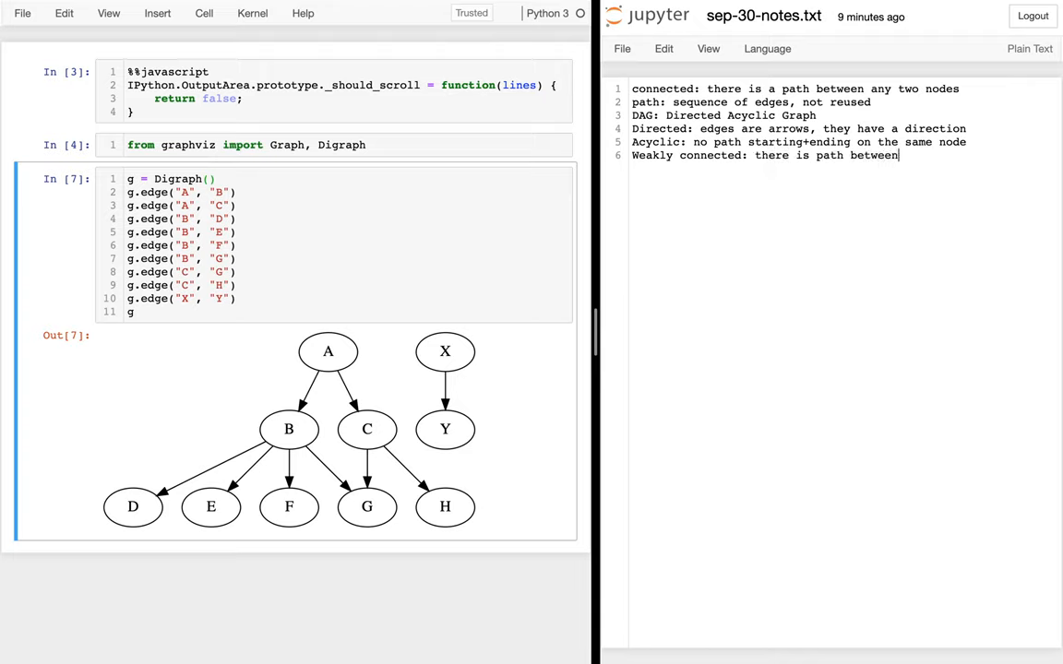
pyautogui.write('any two nodes, i')
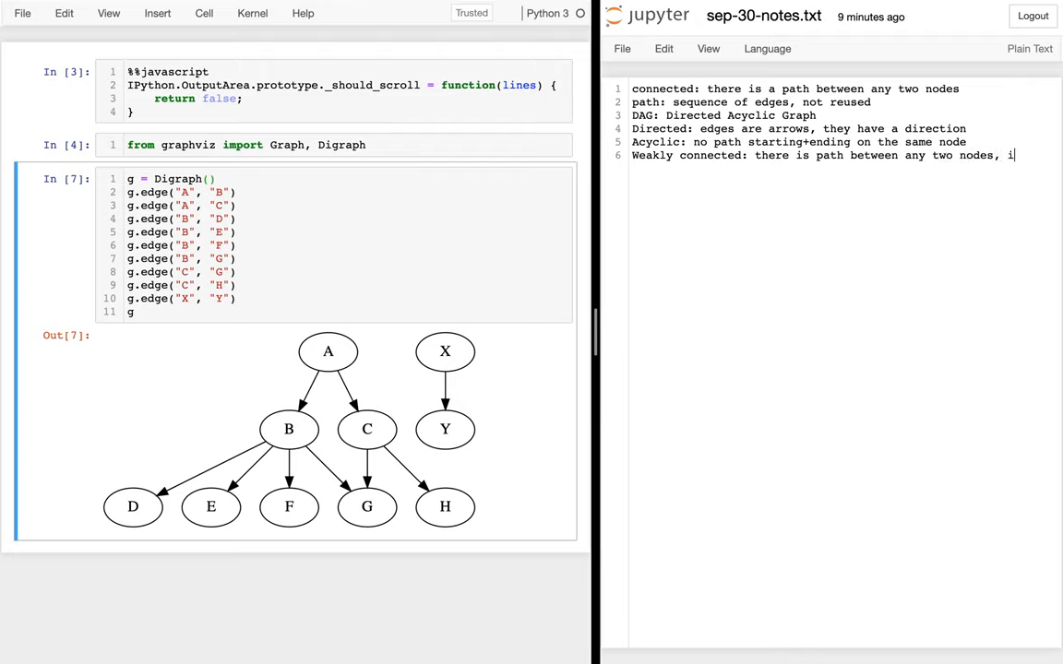
pyautogui.write('gnoring direction')
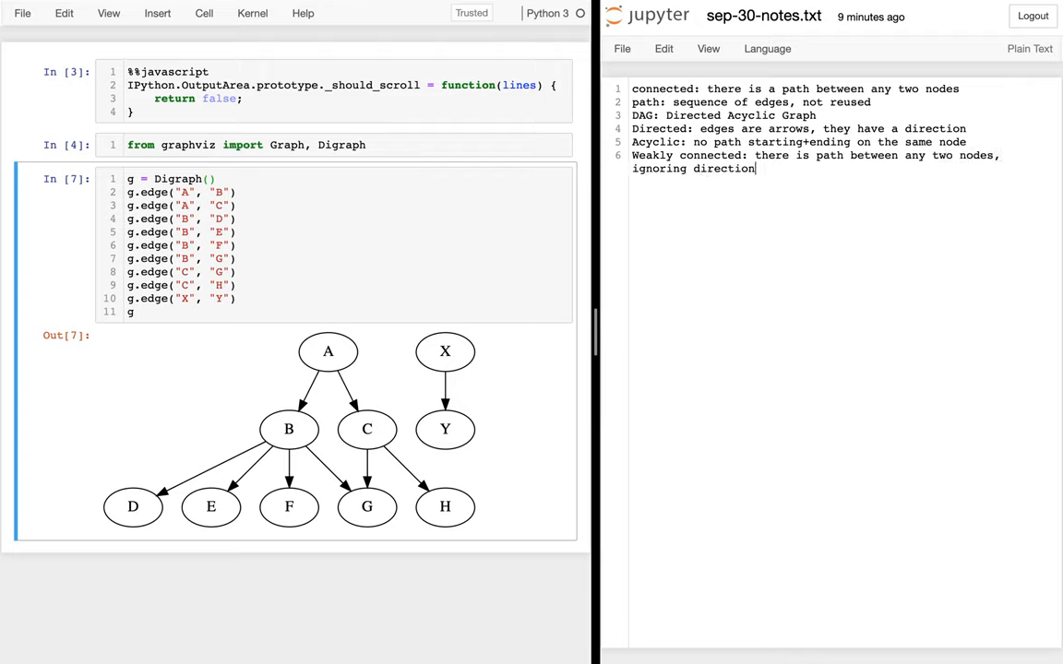
pyautogui.moveTo(426, 388)
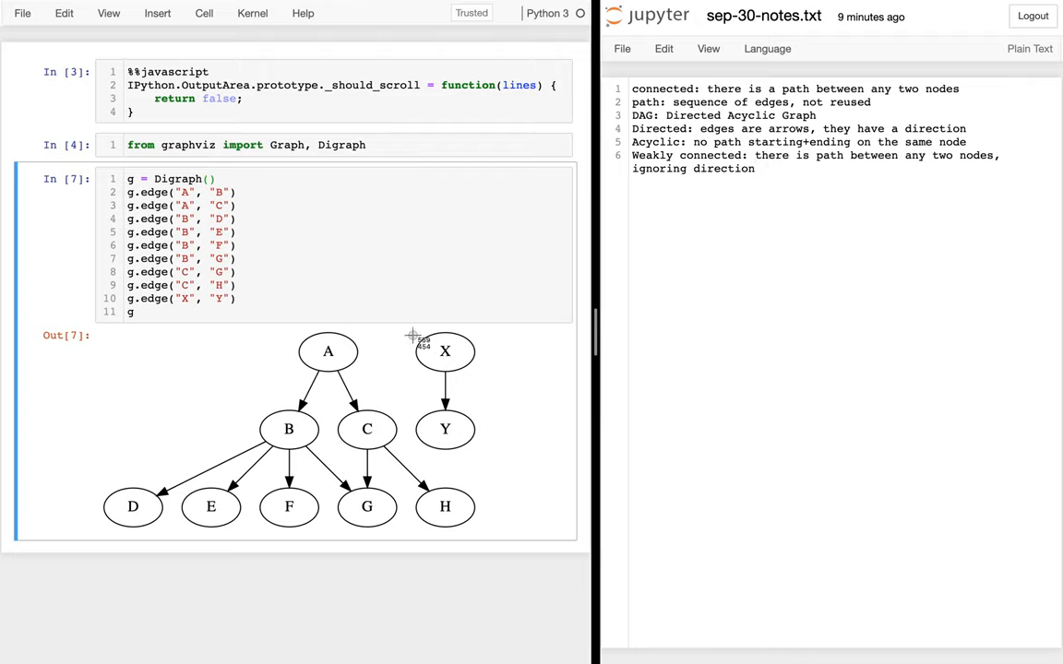
pyautogui.moveTo(498, 471)
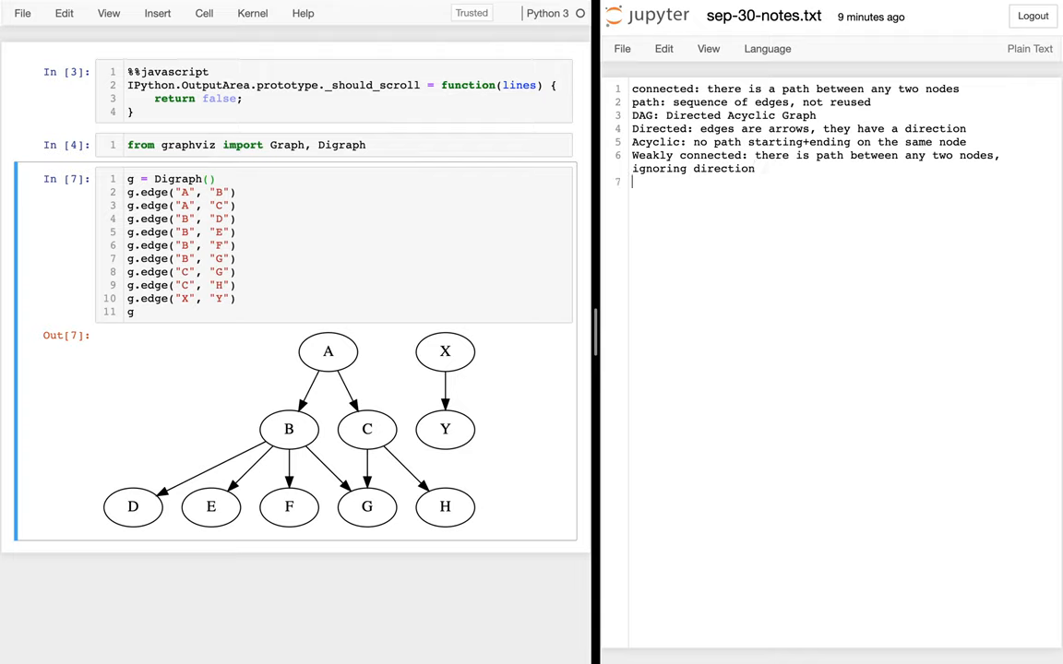
# - Add 'Root:', 'Leaf:' and 'Tree:' term headings on separate lines
pyautogui.write('Root:')
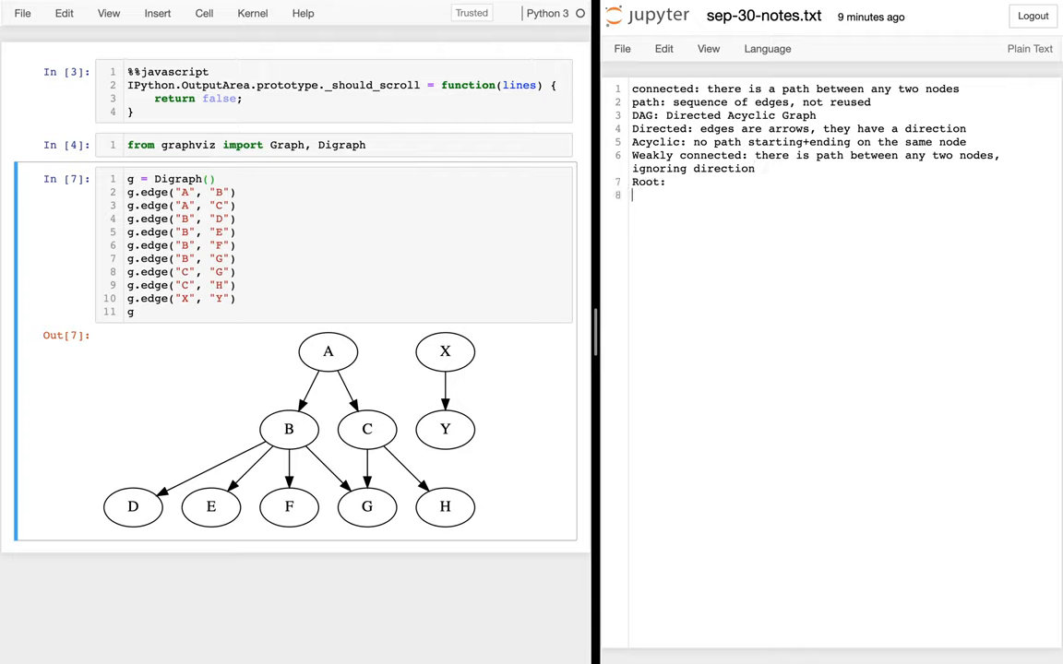
pyautogui.write('Lea')
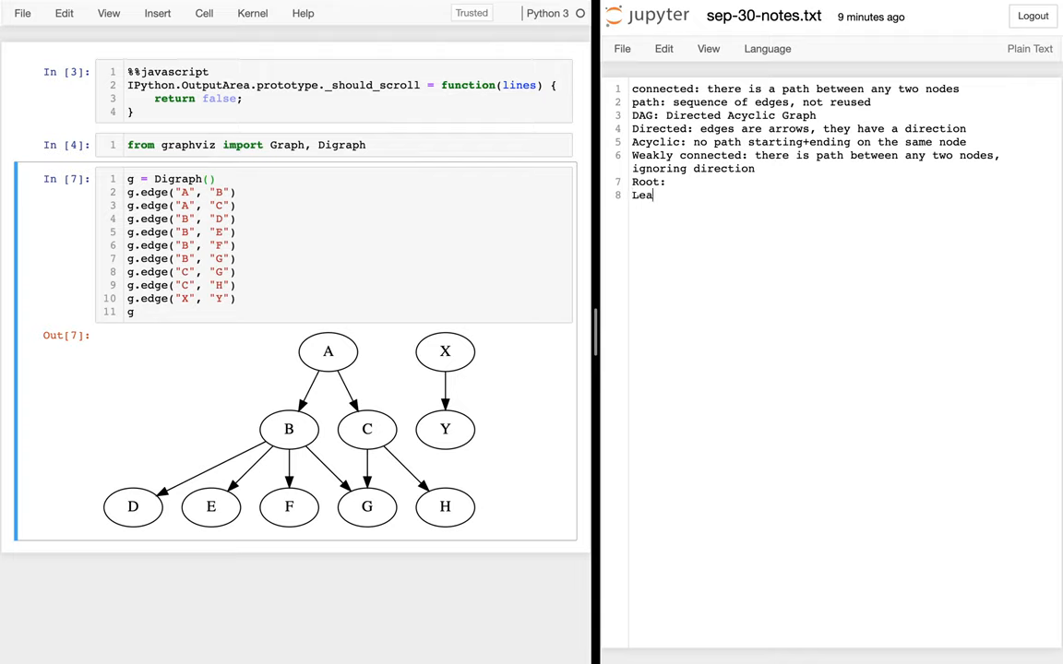
pyautogui.write('f:')
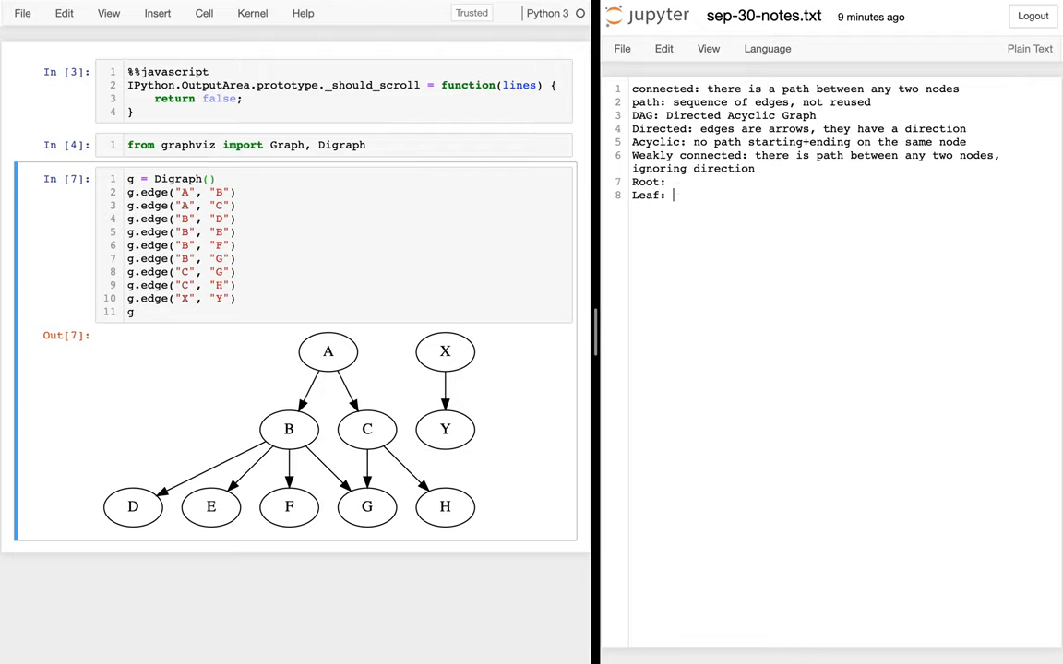
pyautogui.write('Tr')
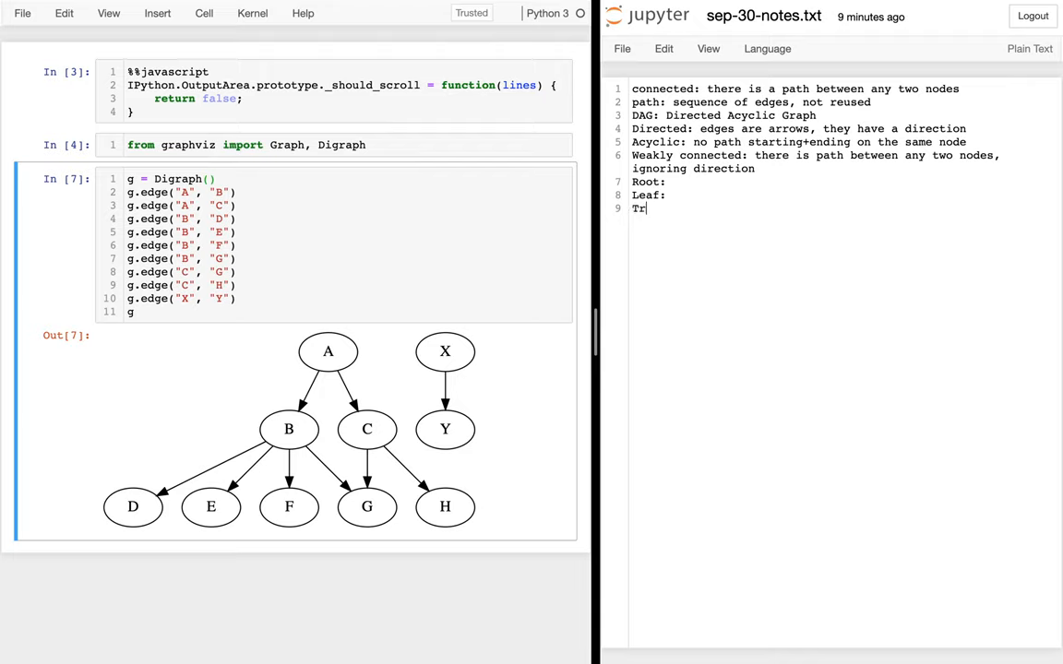
pyautogui.write('ee:')
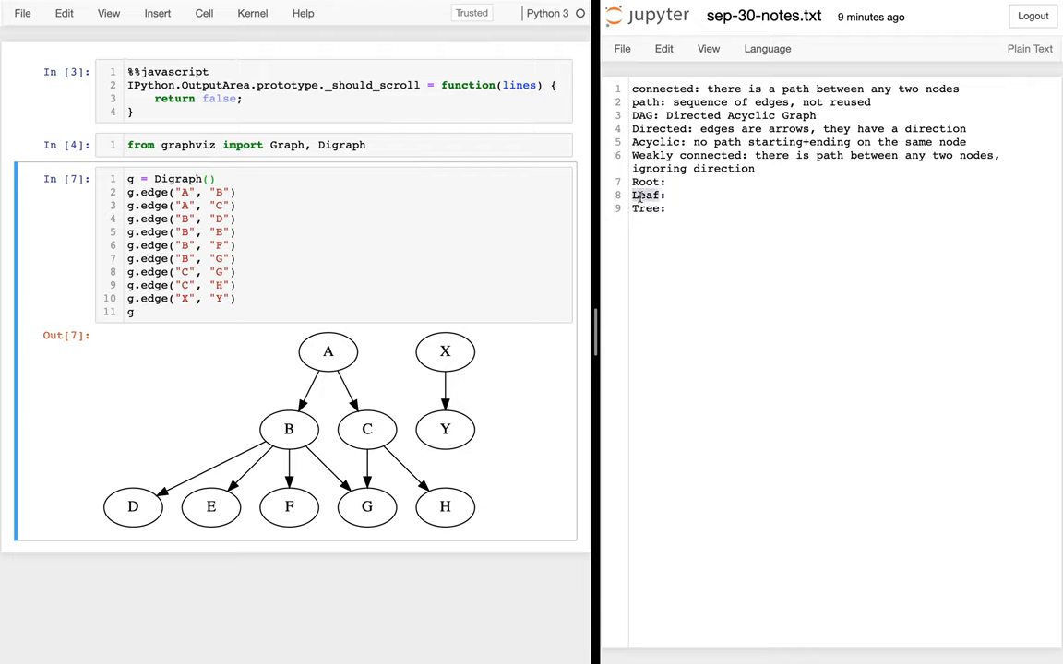
# - Define Root as any node with no parents
pyautogui.doubleClick(646, 196)
pyautogui.write(' any node with no')
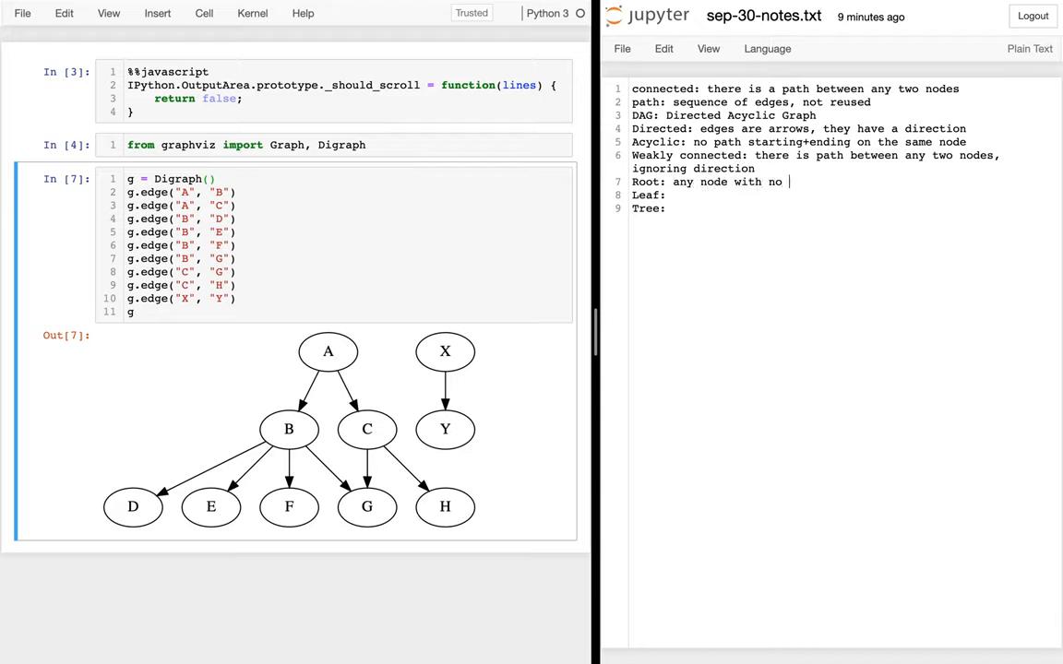
pyautogui.write('parents')
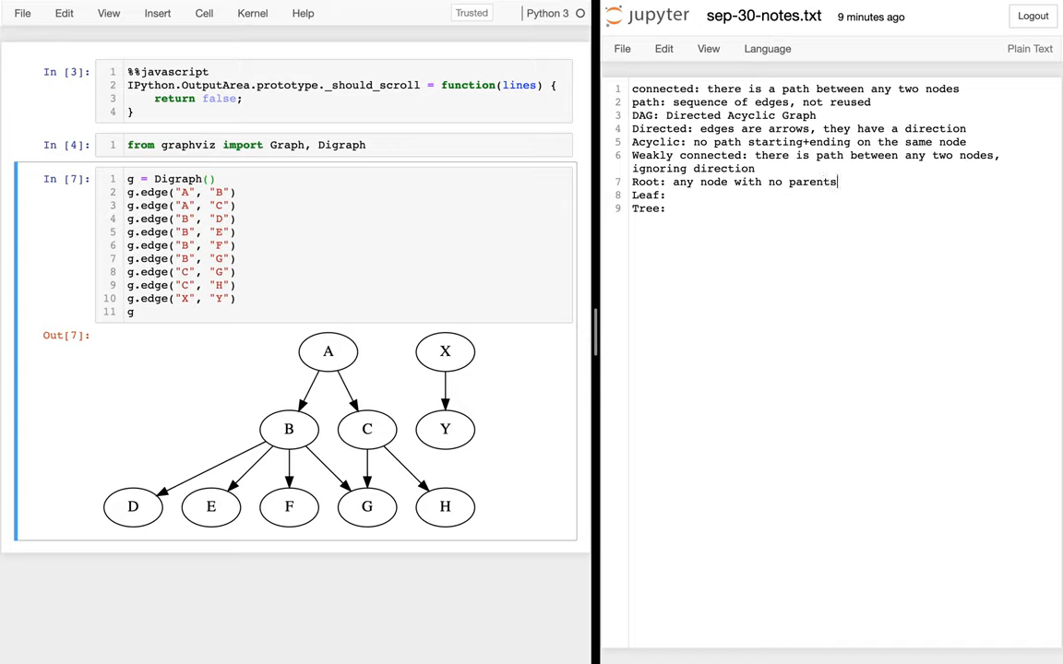
pyautogui.moveTo(802, 171)
pyautogui.write('ra')
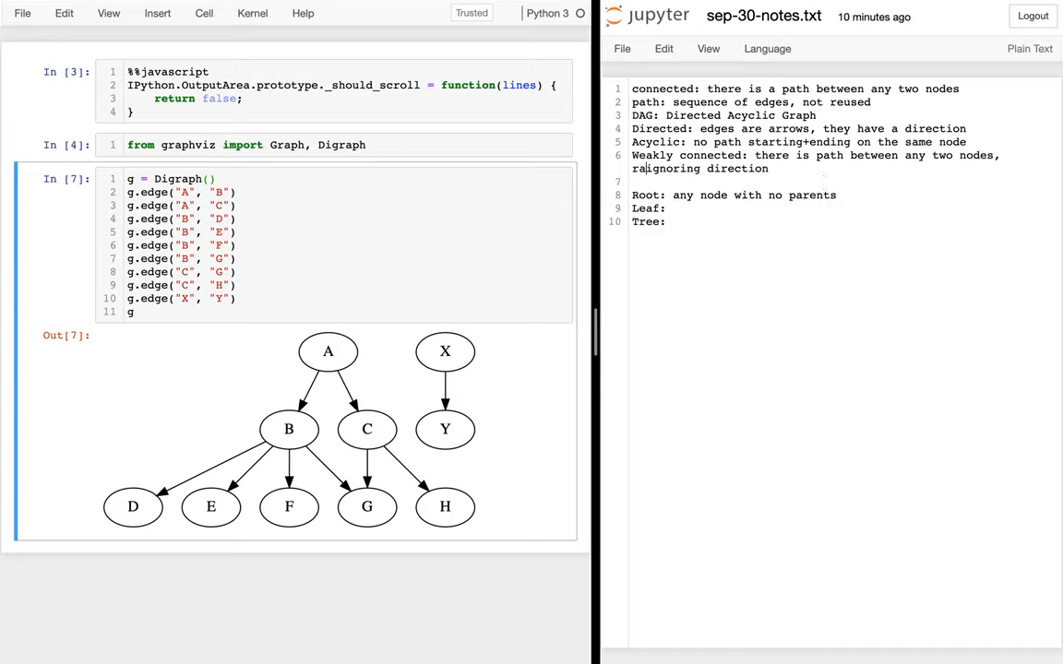
# - Add Parent and Child headings and define Parent as 'node from which a edge leaves'
pyautogui.write('Parent:')
pyautogui.write('C')
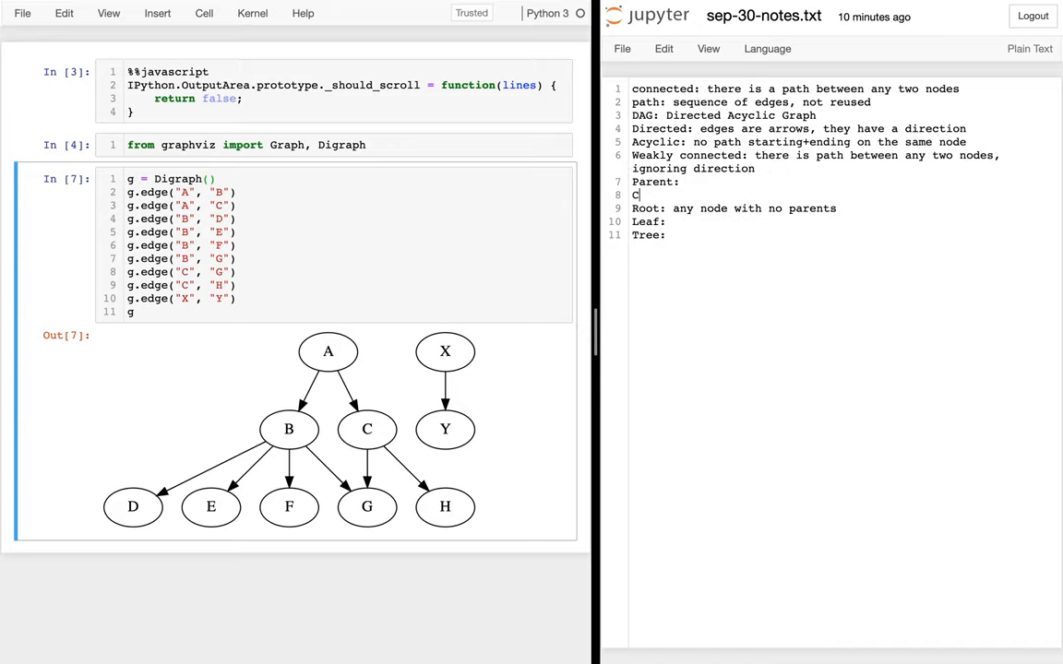
pyautogui.write('hild:')
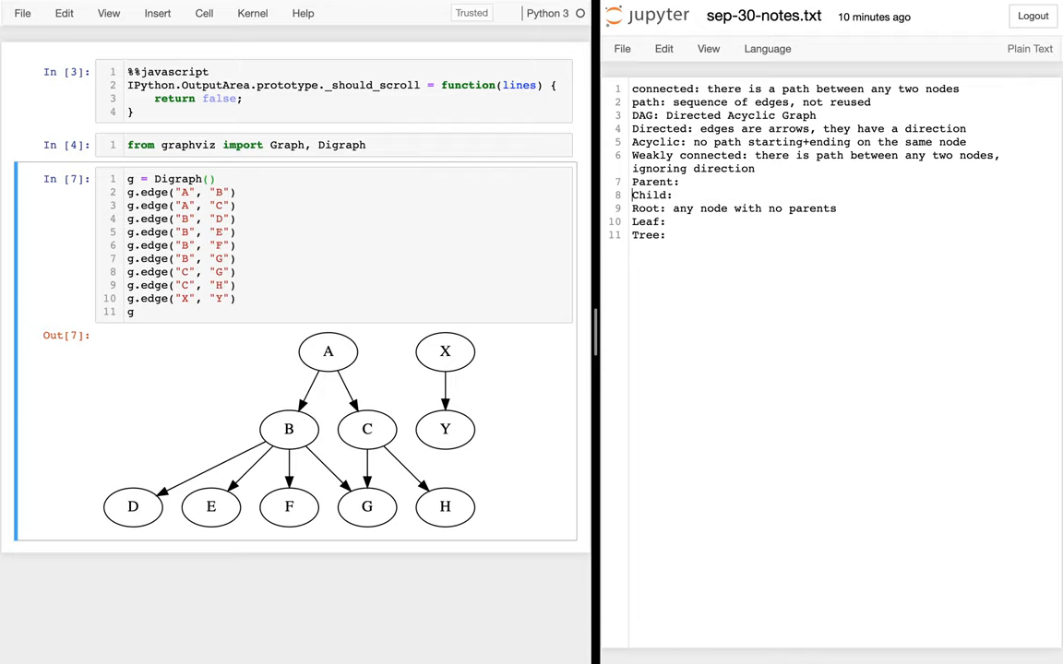
pyautogui.click(686, 183)
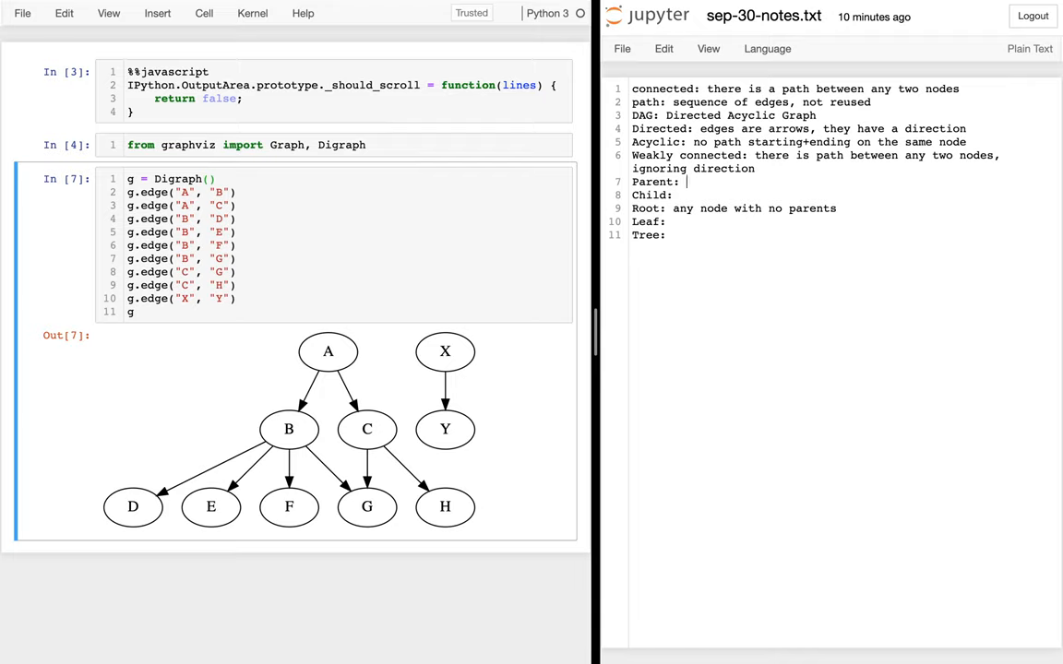
pyautogui.write('node f')
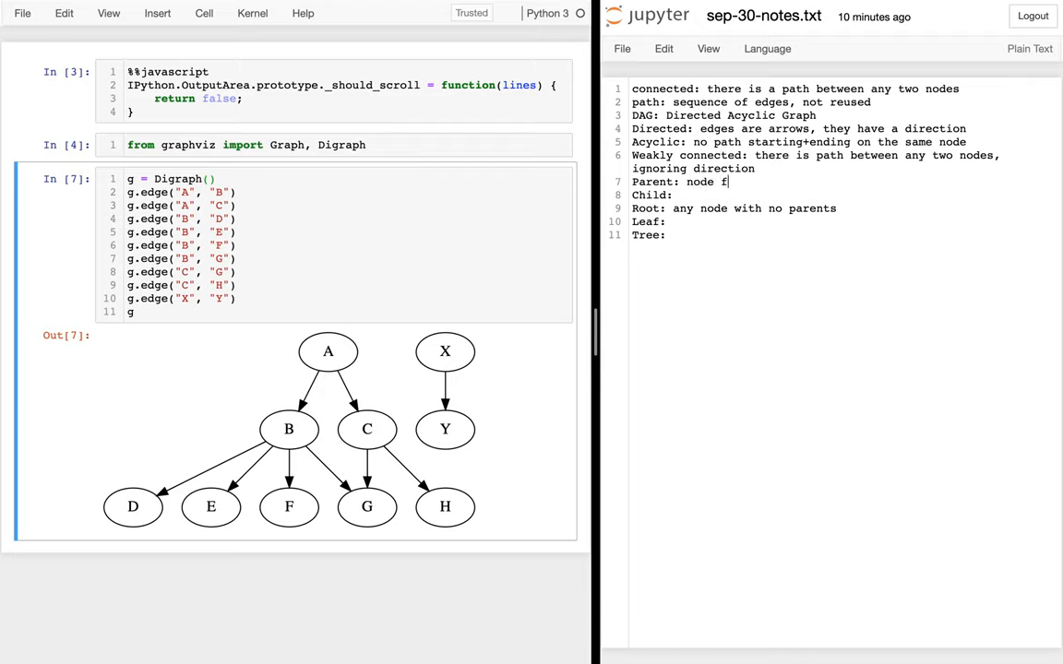
pyautogui.write('rom which a edge')
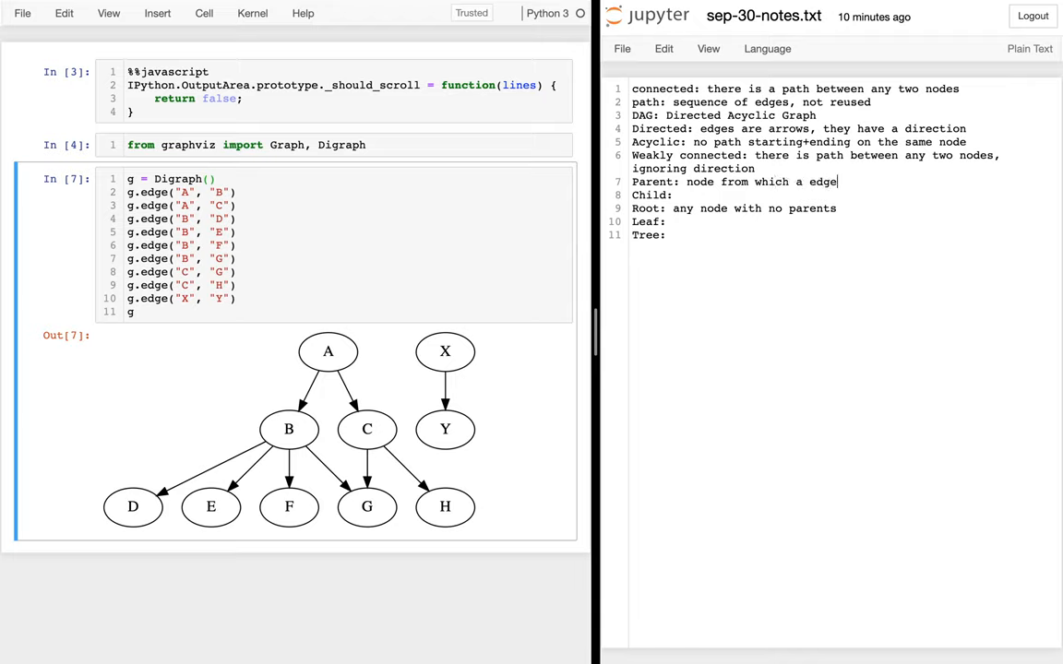
pyautogui.write('leaves')
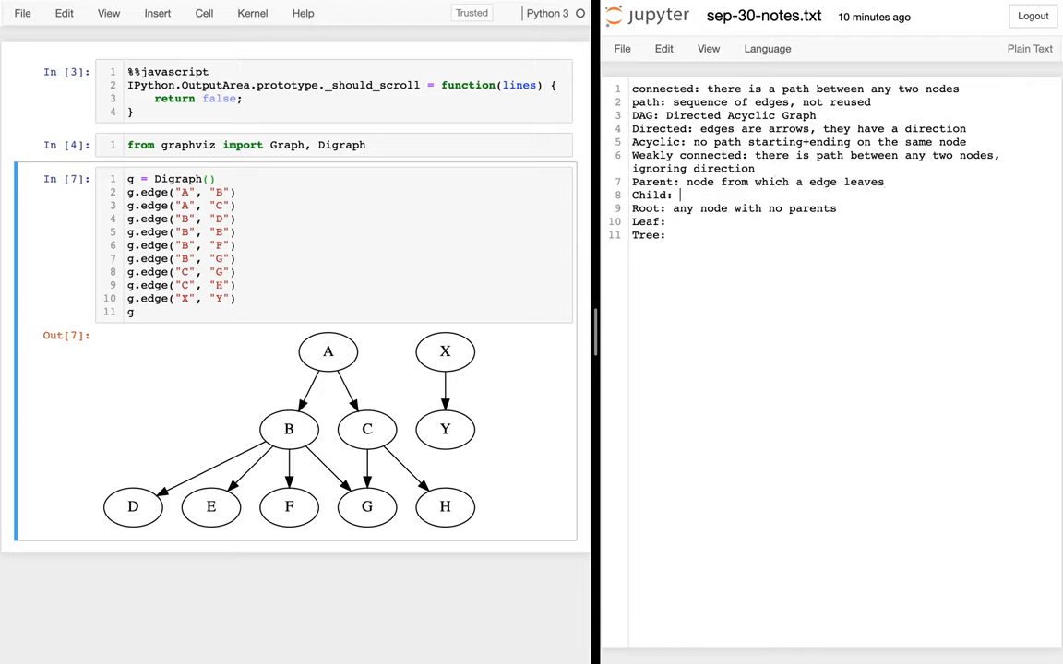
# - Define Child as the node from which an edge arrives, then select the Root line
pyautogui.write('node from which an edge')
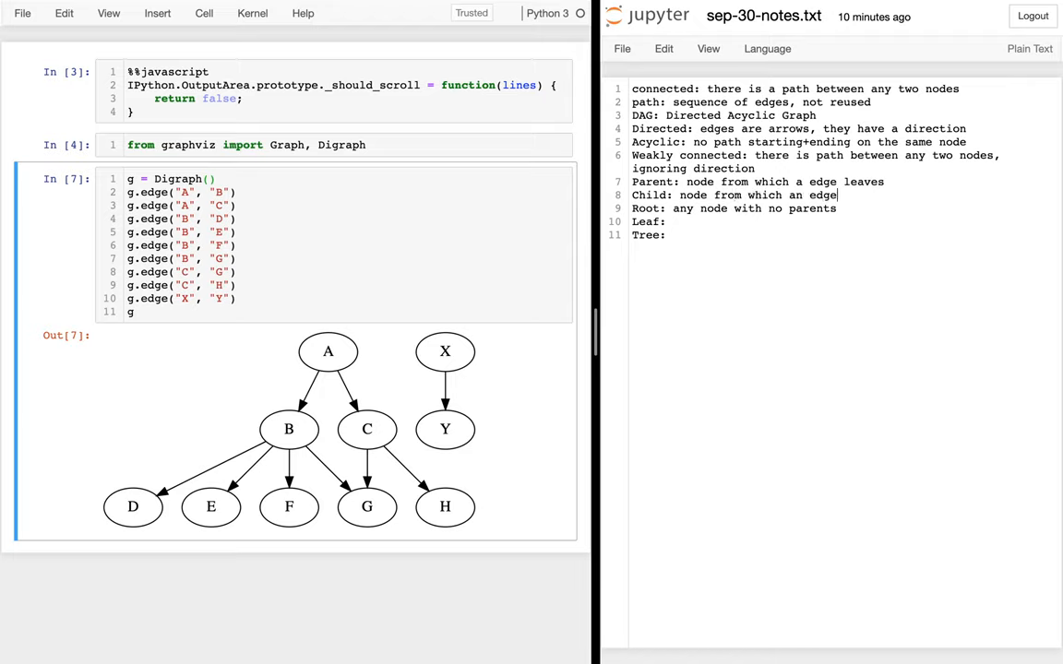
pyautogui.write('arrives')
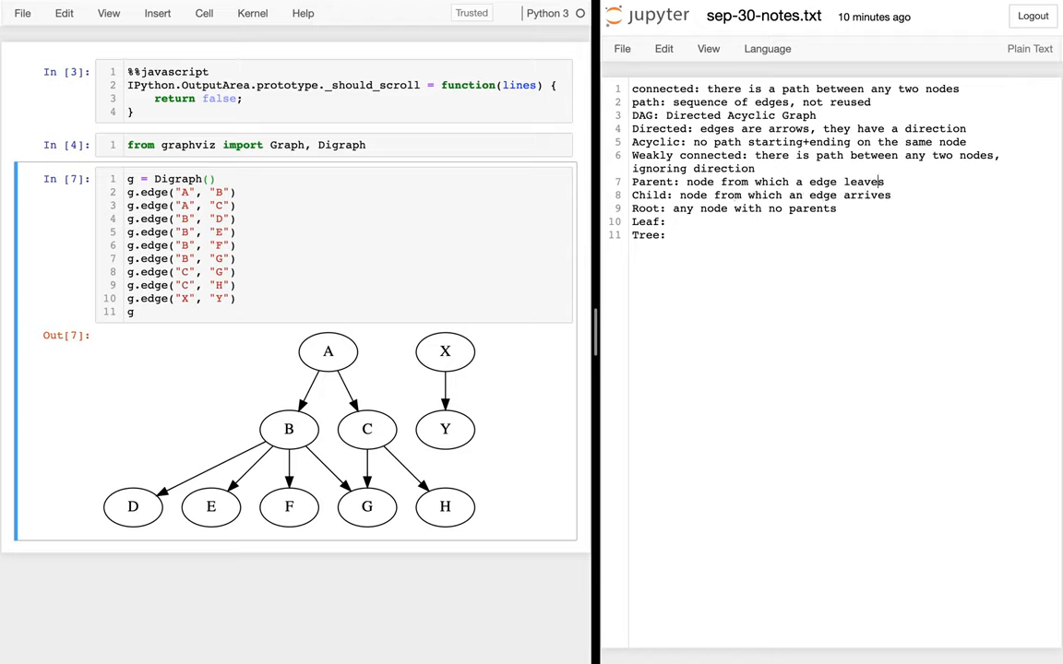
pyautogui.write('n')
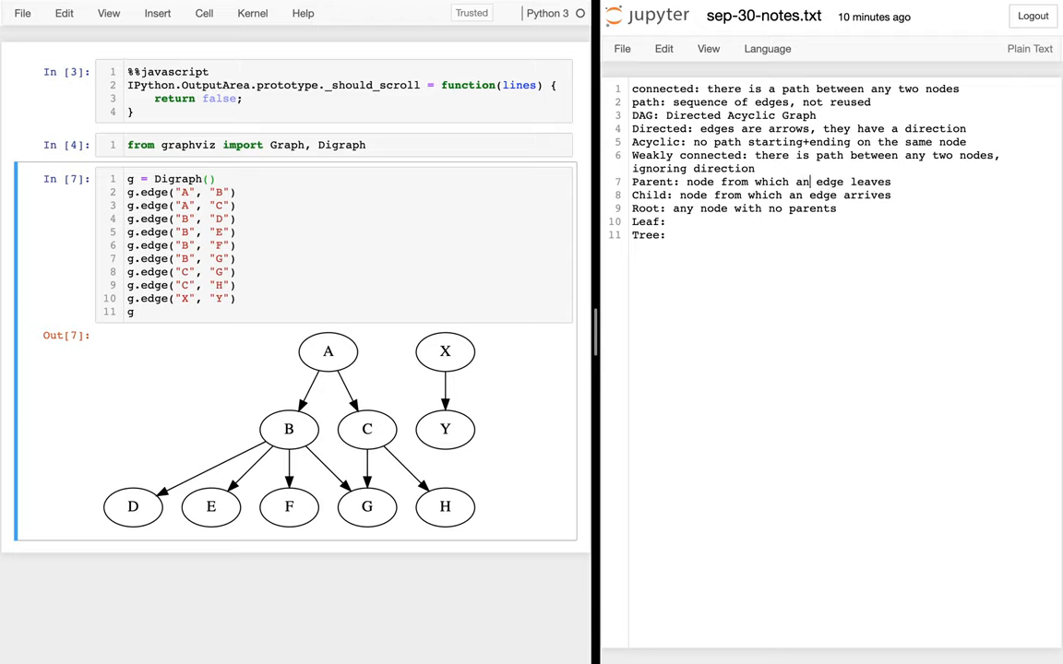
pyautogui.tripleClick(729, 207)
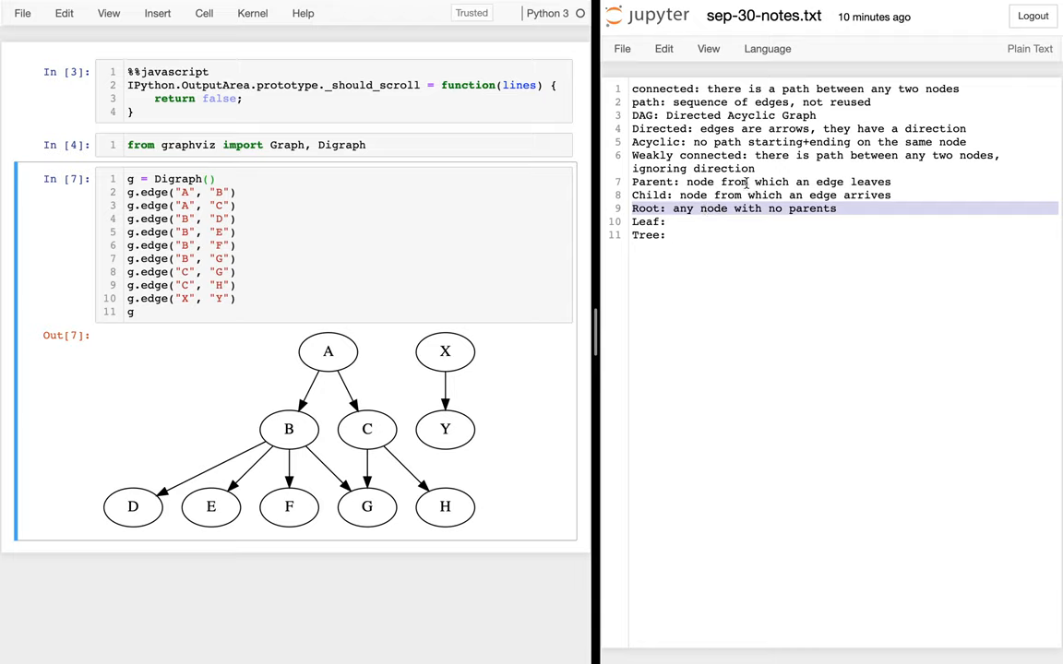
pyautogui.moveTo(735, 208)
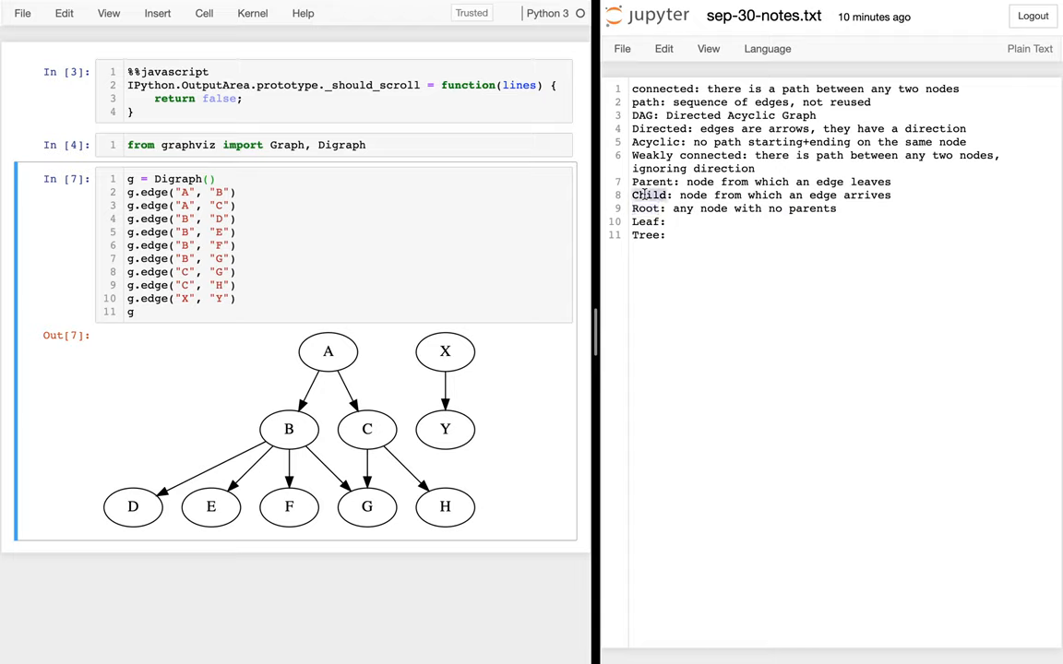
pyautogui.tripleClick(738, 196)
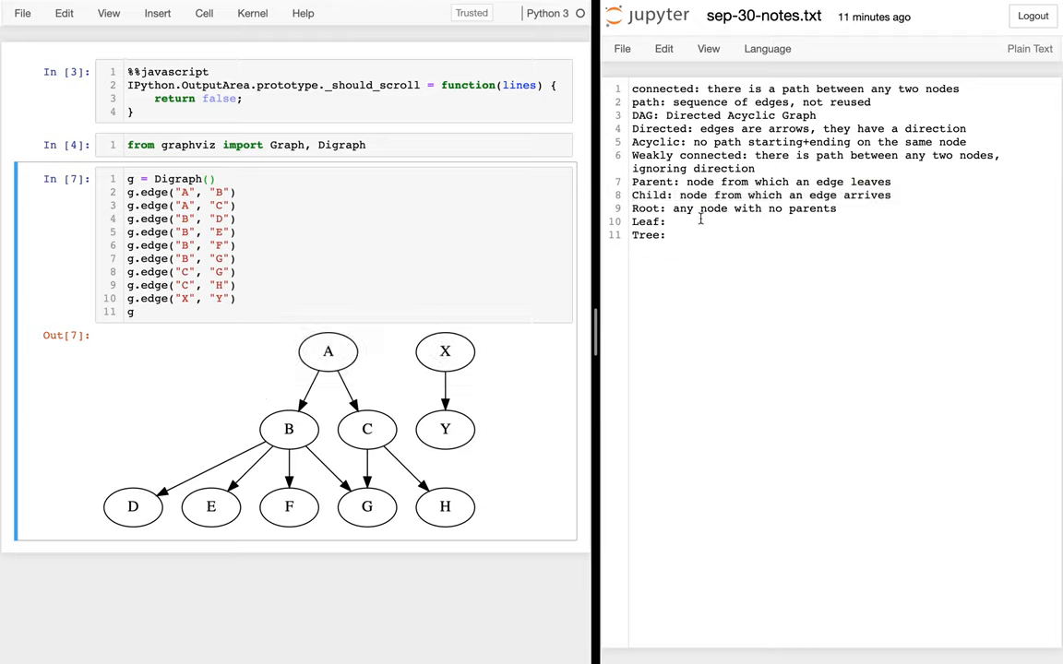
# - Define Leaf as 'any node with no children'
pyautogui.write('any node with')
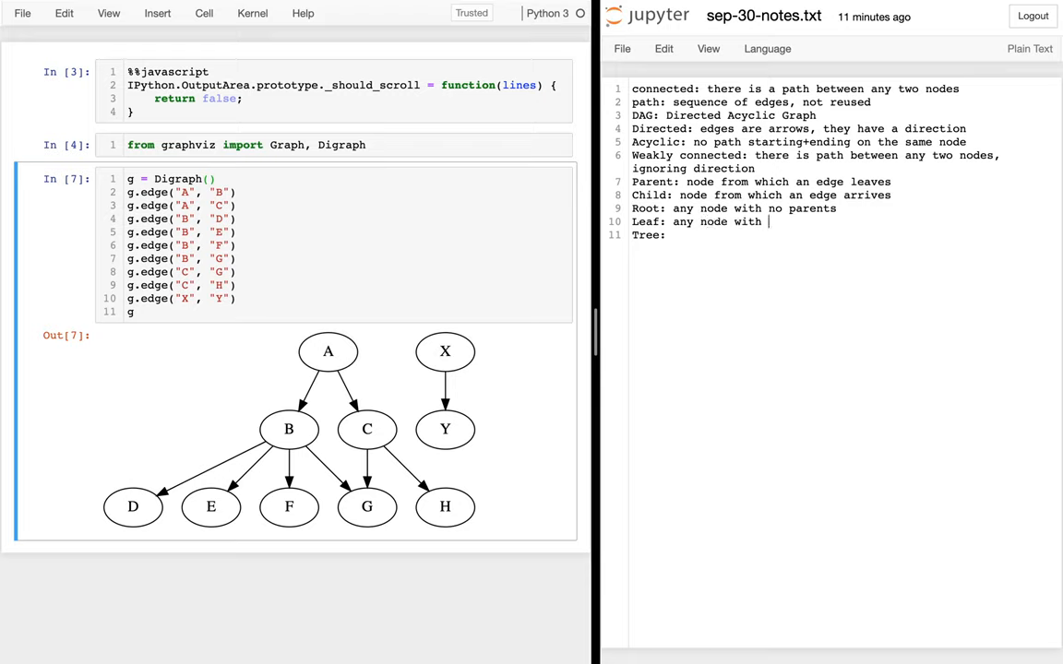
pyautogui.write('no children')
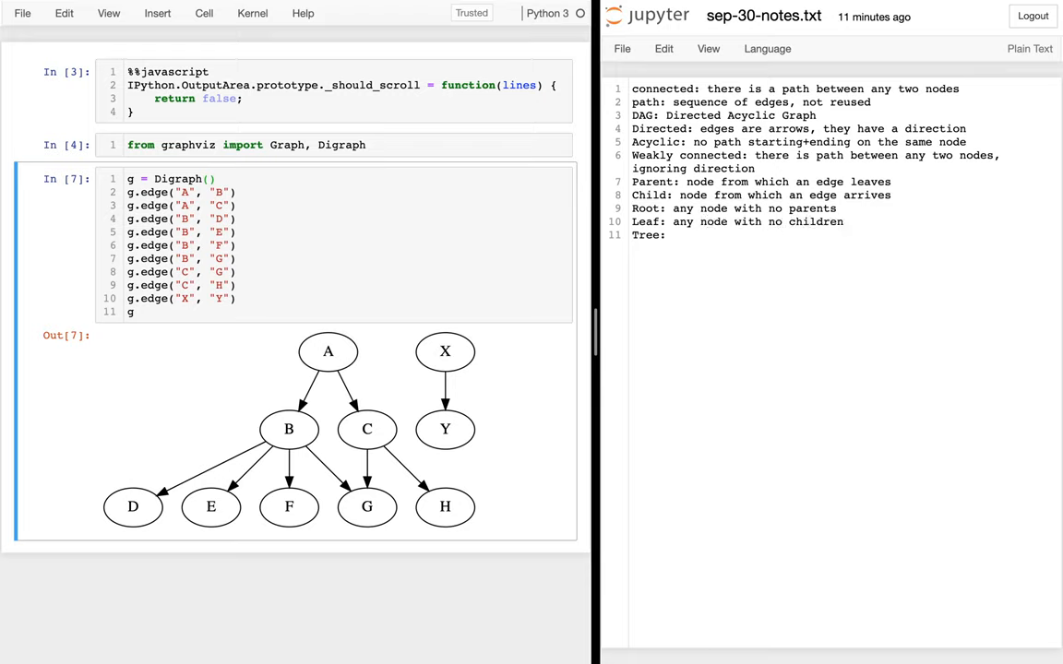
pyautogui.moveTo(583, 461)
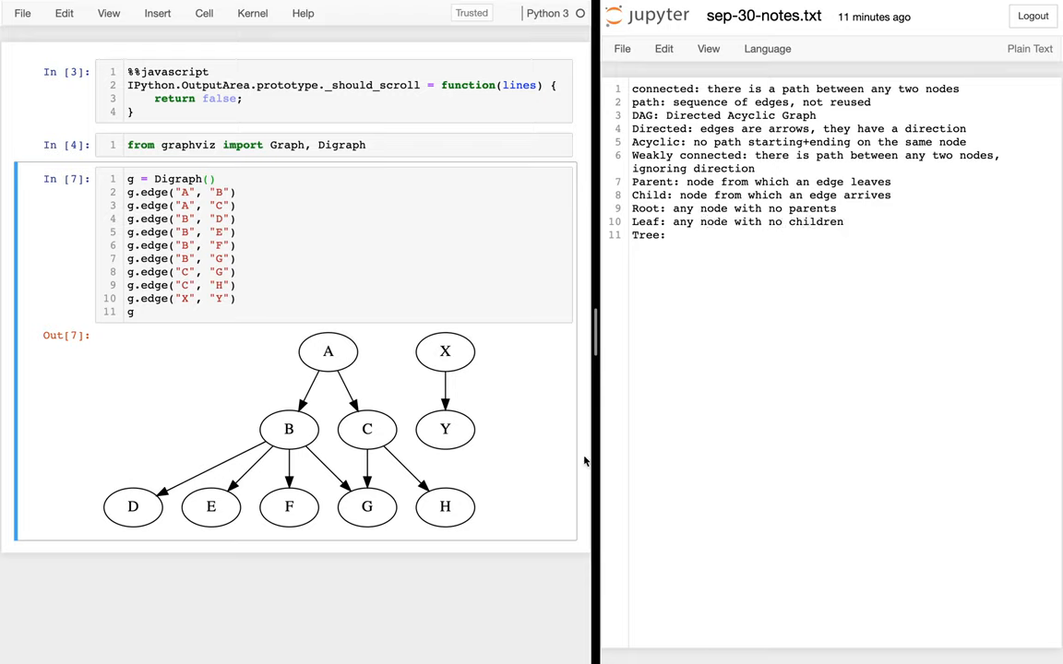
pyautogui.moveTo(526, 498)
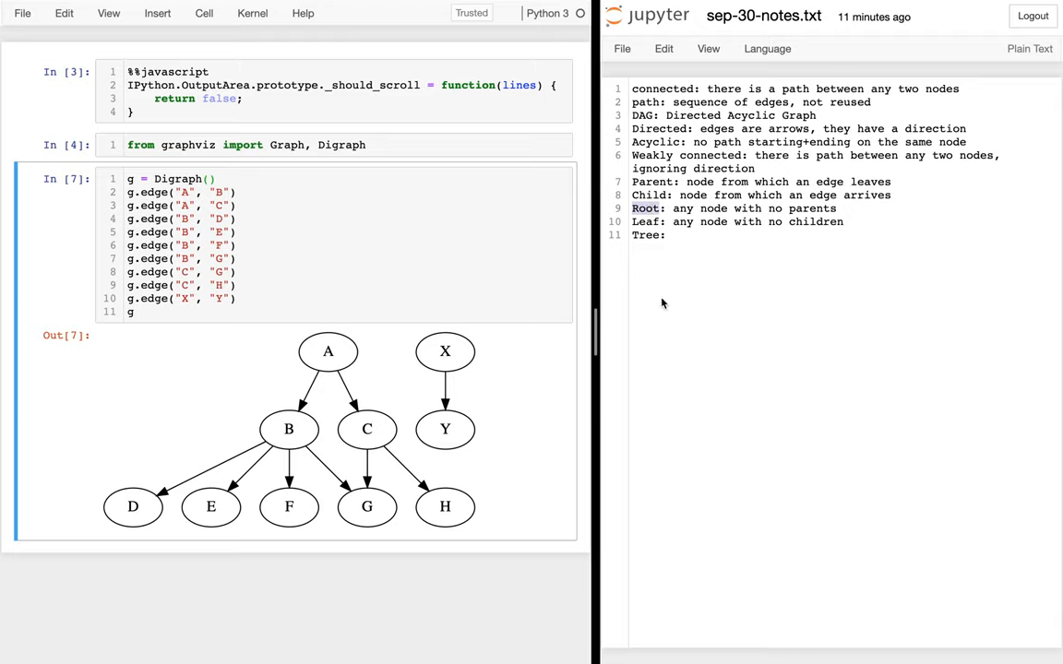
pyautogui.moveTo(660, 299)
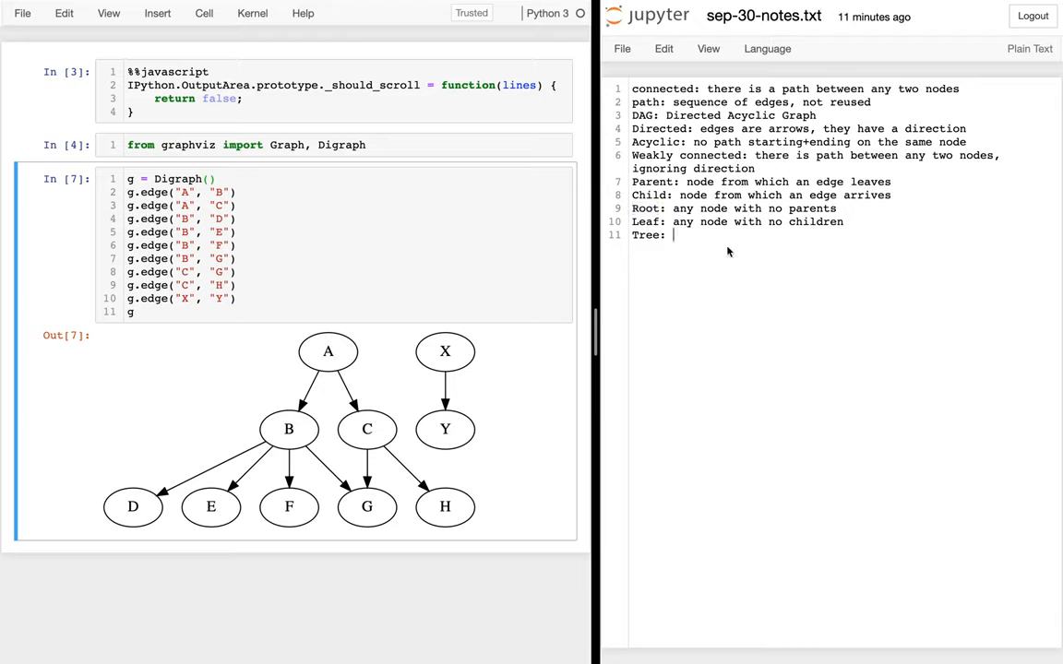
# - Define Tree as a DAG with two extra properties, the first being '1. exactly one root'
pyautogui.write('is a DAG, with')
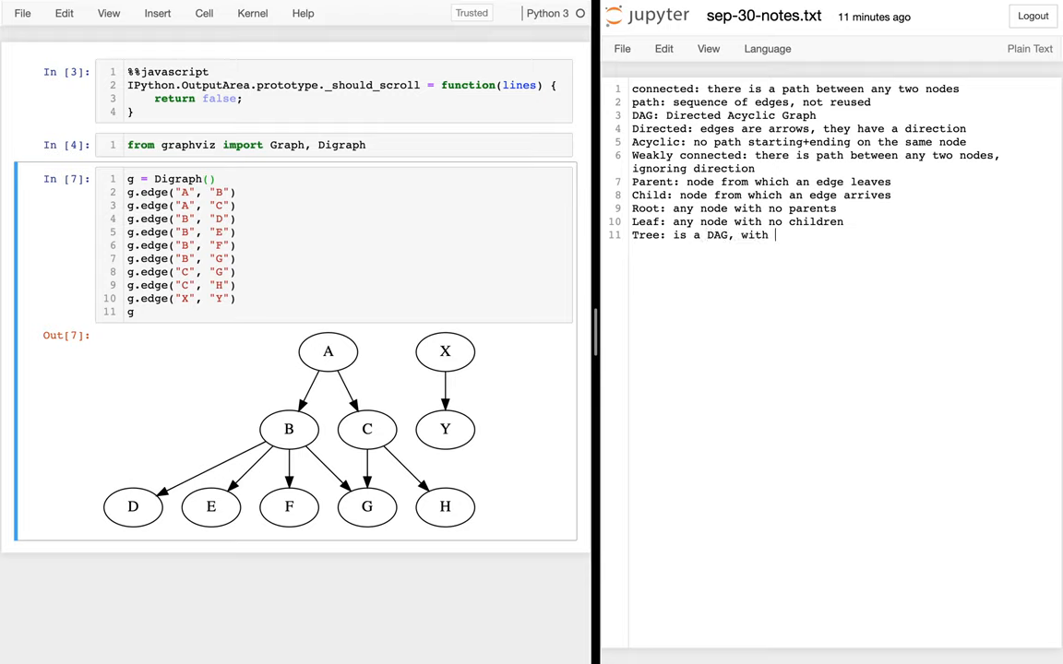
pyautogui.write('two extra p')
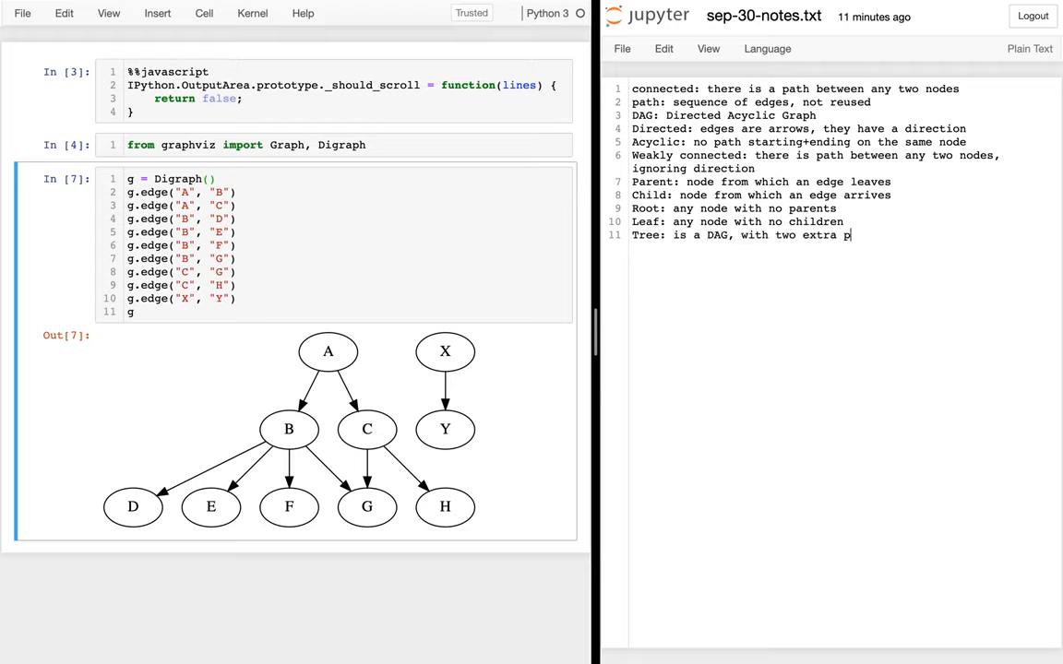
pyautogui.write('roperties:')
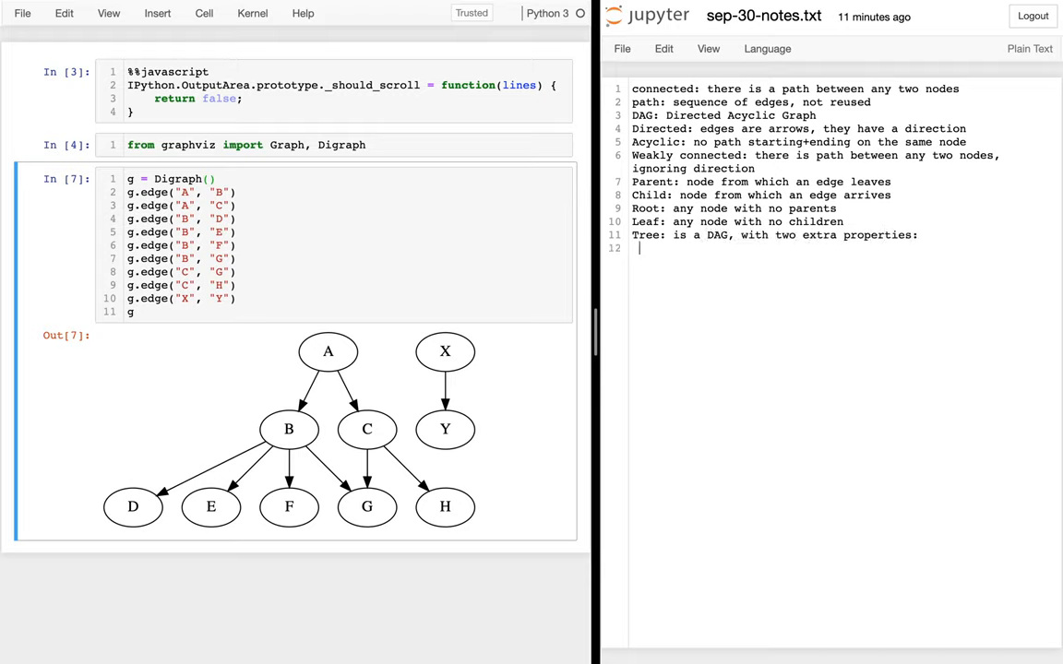
pyautogui.write('1.')
pyautogui.write('2.')
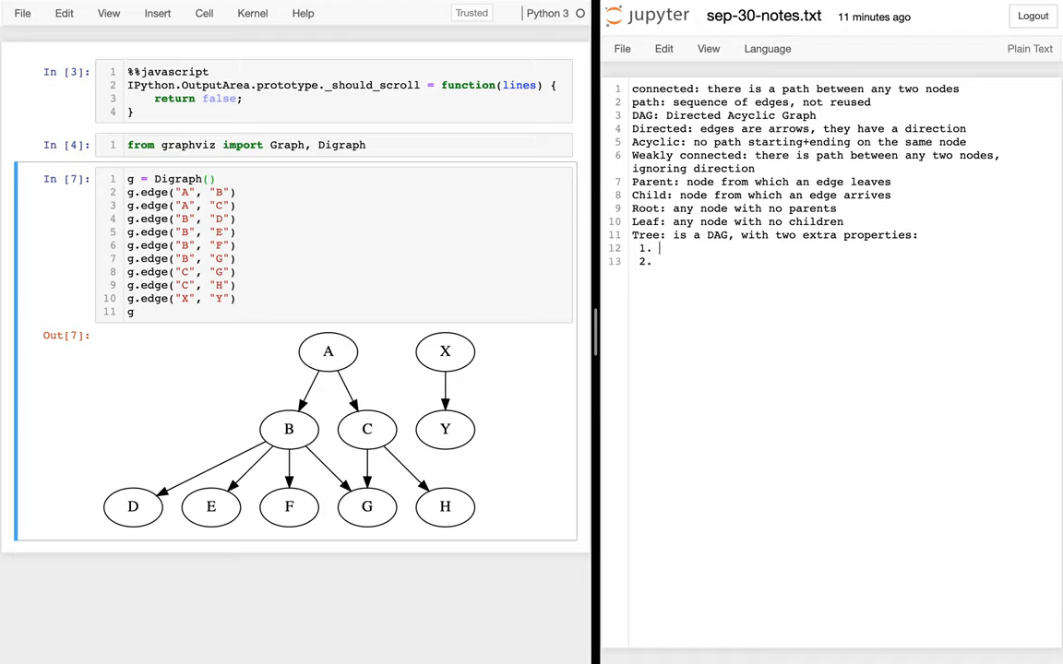
pyautogui.write('exactly')
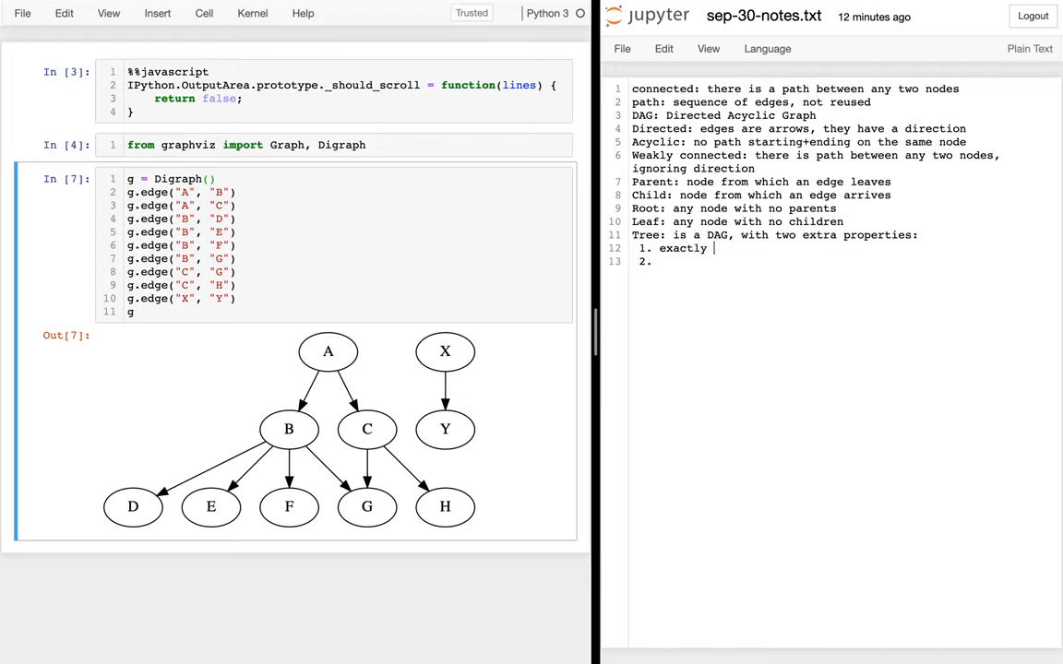
pyautogui.write('one root')
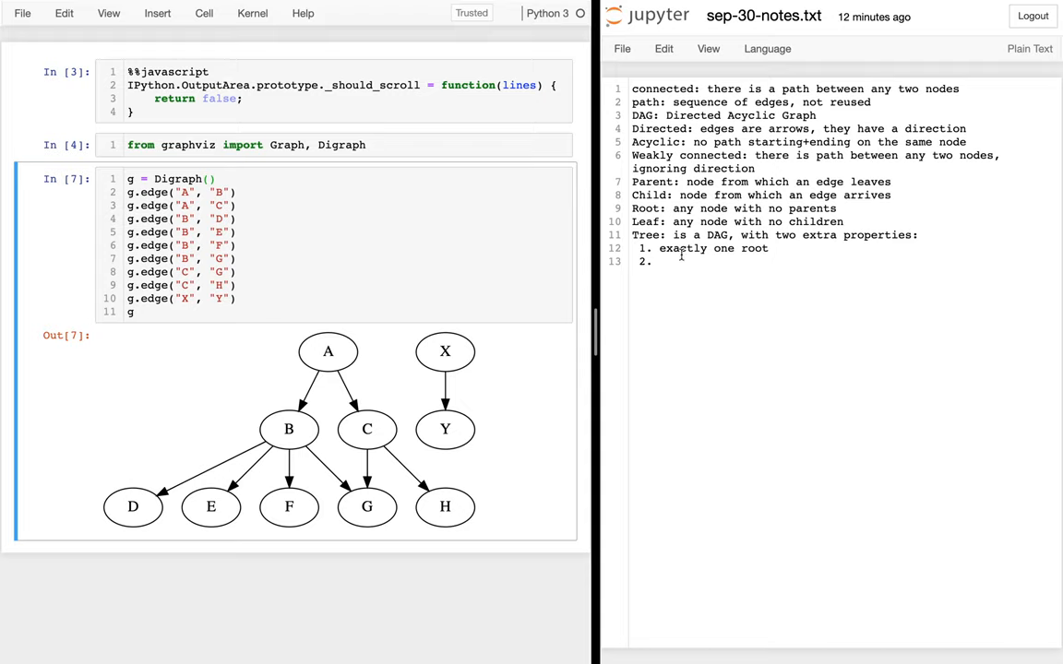
# - Add property 2: every non-root node has exactly one parent
pyautogui.write('every node except the root')
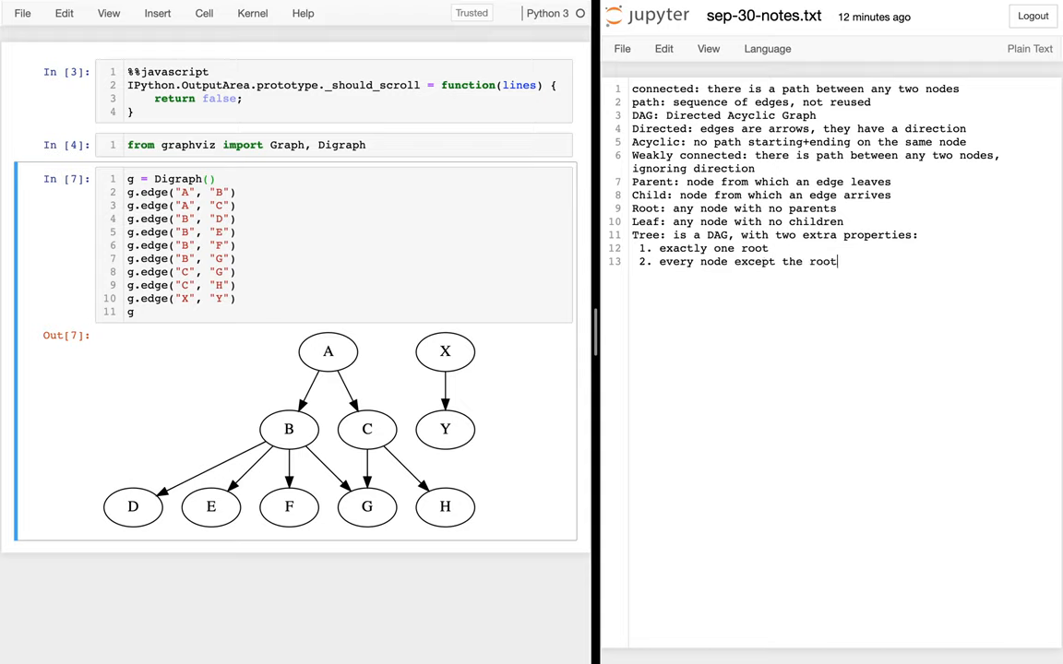
pyautogui.write('has exa')
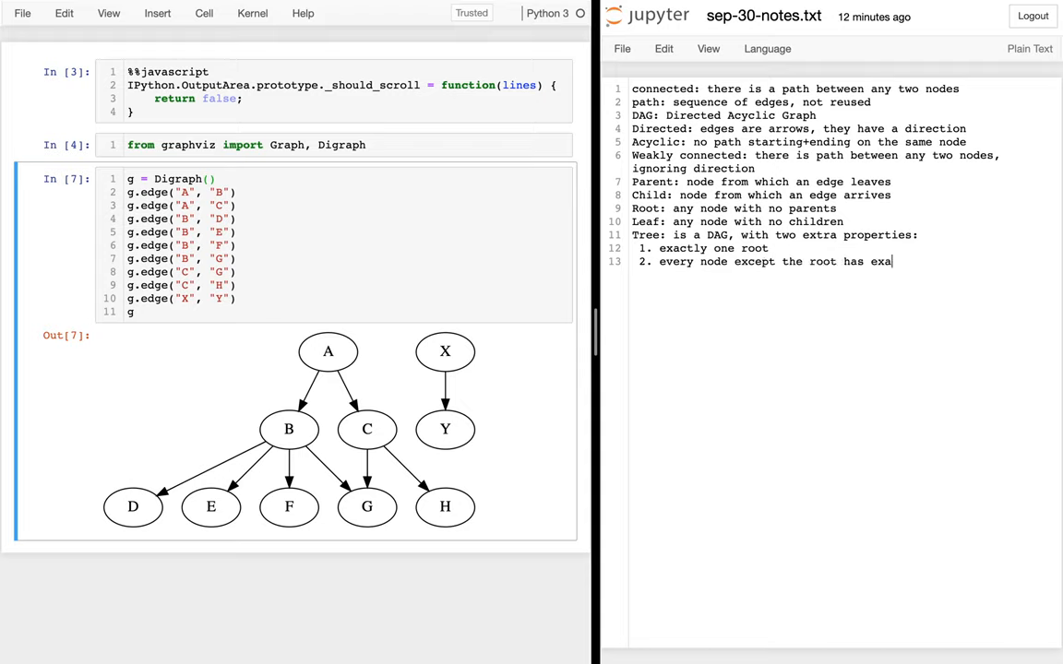
pyautogui.write('ctly one parent')
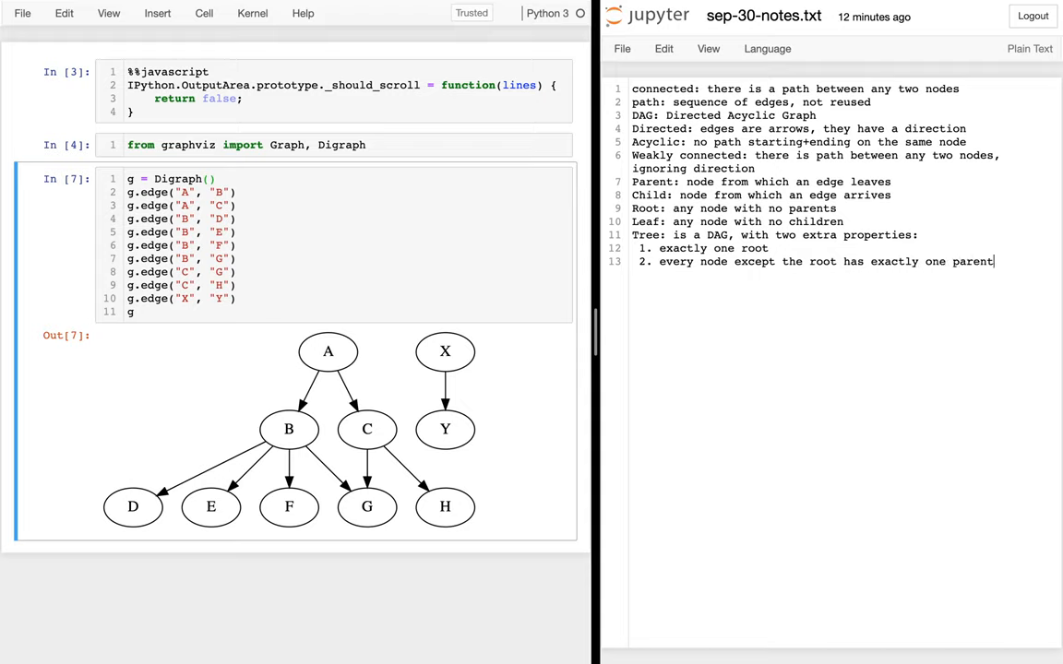
pyautogui.moveTo(646, 225)
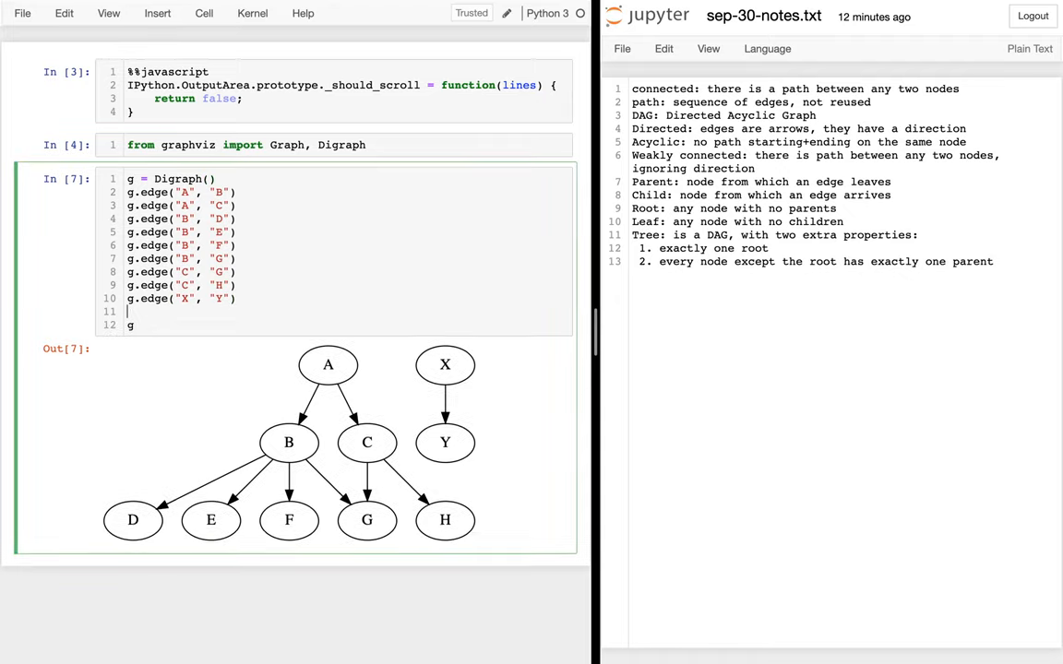
# - Comment out the X–Y edge and rerun so only the A-rooted graph remains
pyautogui.write('g.edge()')
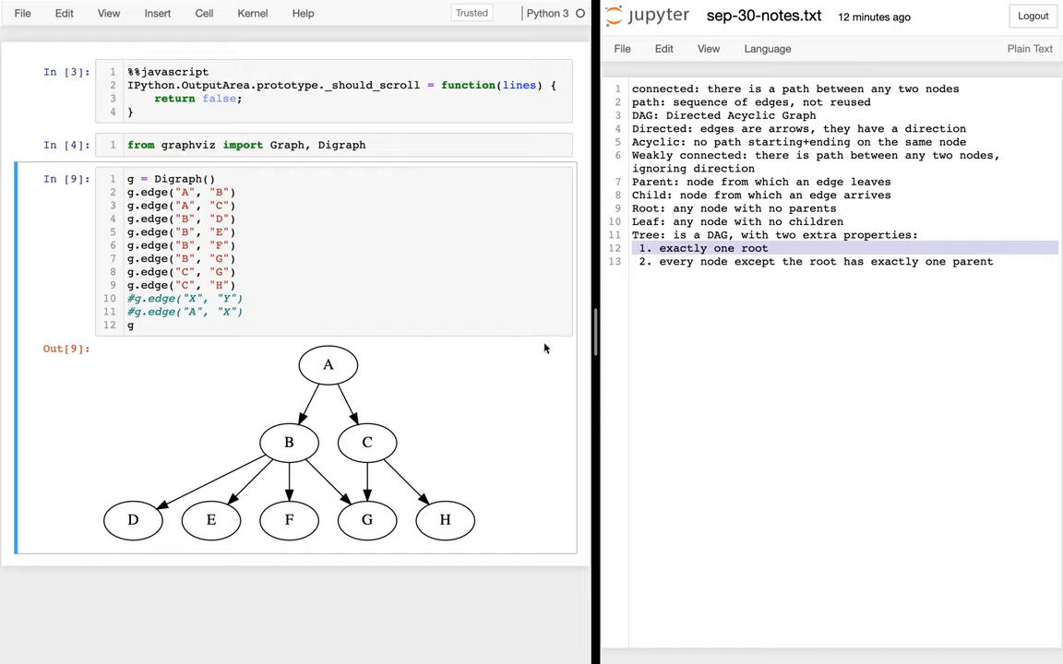
pyautogui.moveTo(528, 344)
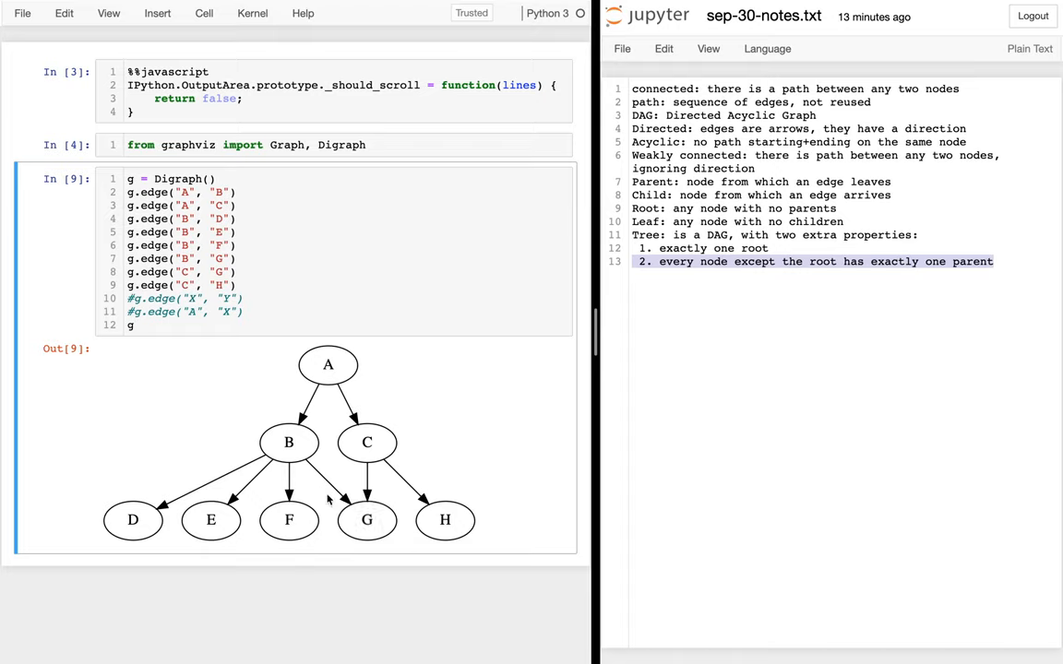
pyautogui.moveTo(281, 291)
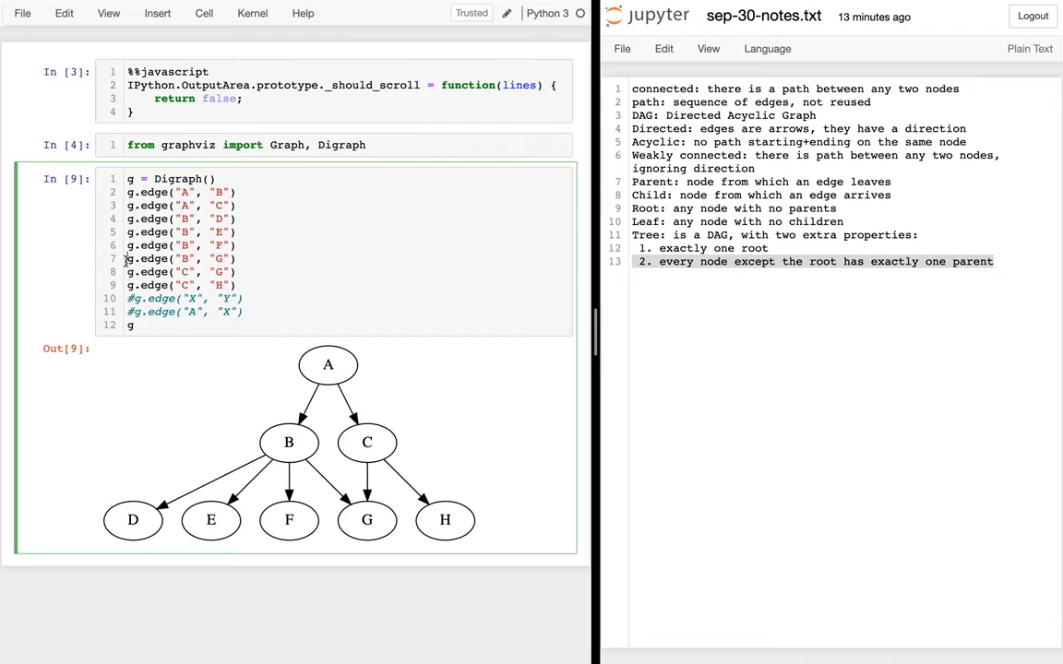
# - Comment out g.edge("B","G") and rerun so G's only parent is C
pyautogui.click(130, 258)
pyautogui.write('#')
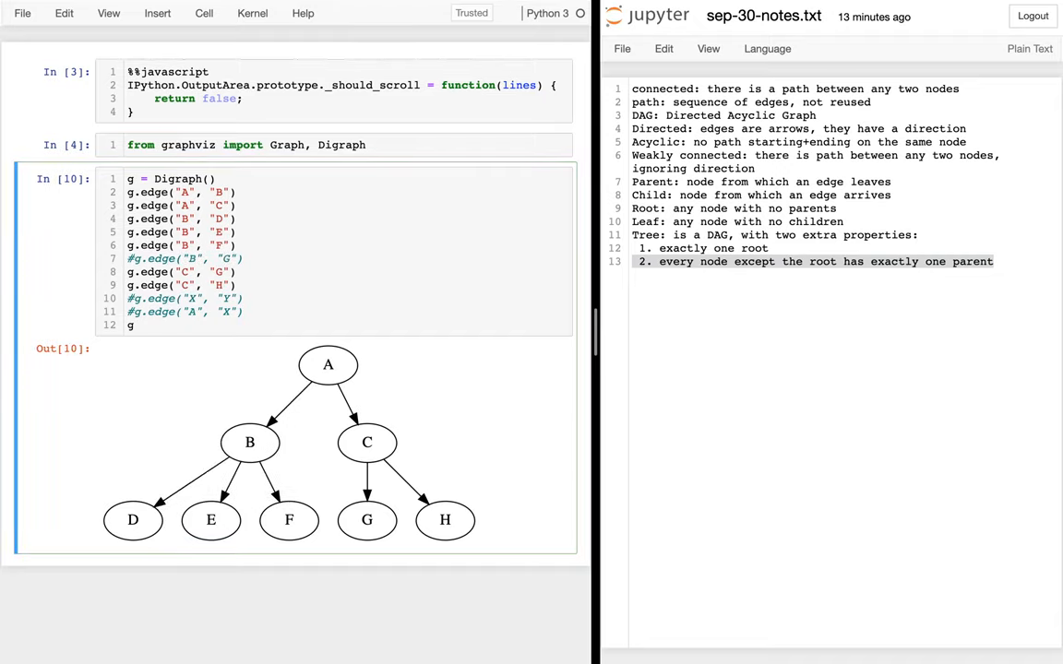
pyautogui.moveTo(328, 162)
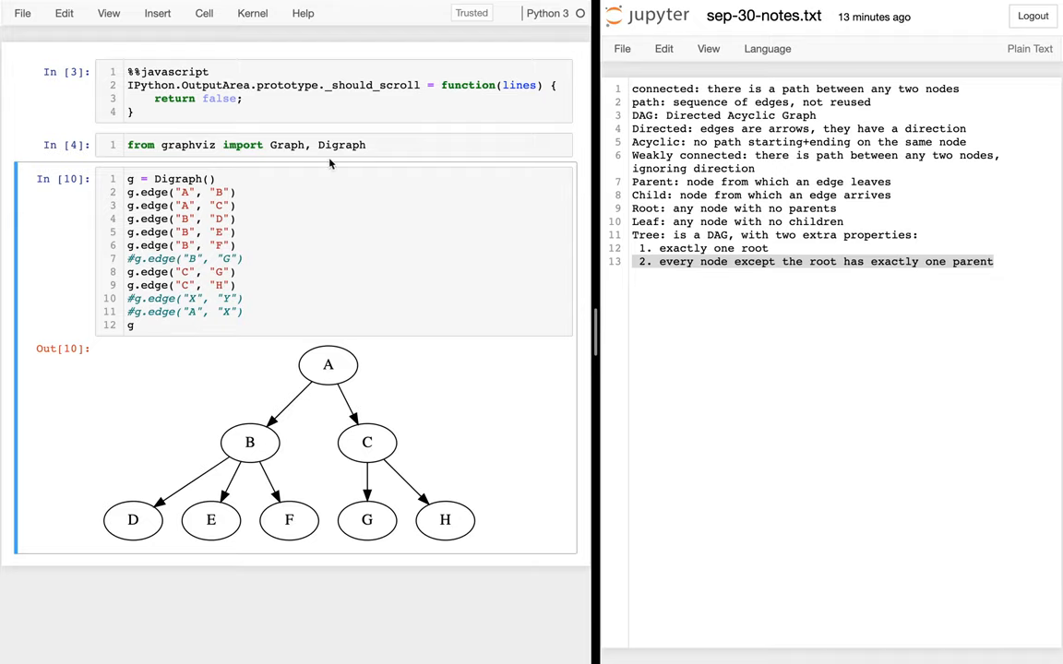
pyautogui.moveTo(730, 267)
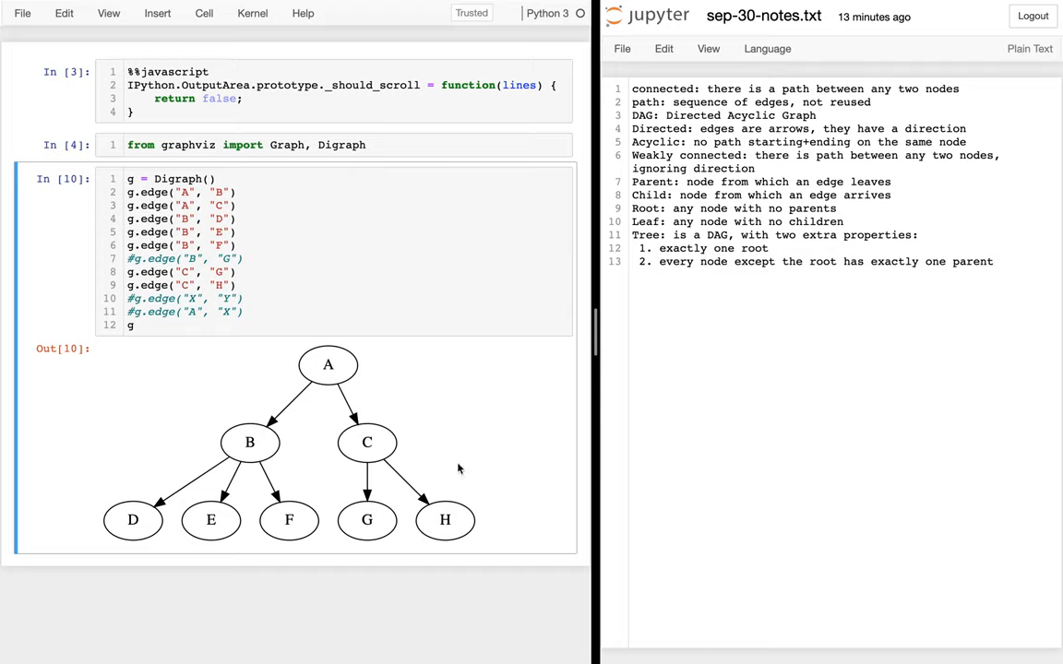
pyautogui.moveTo(980, 325)
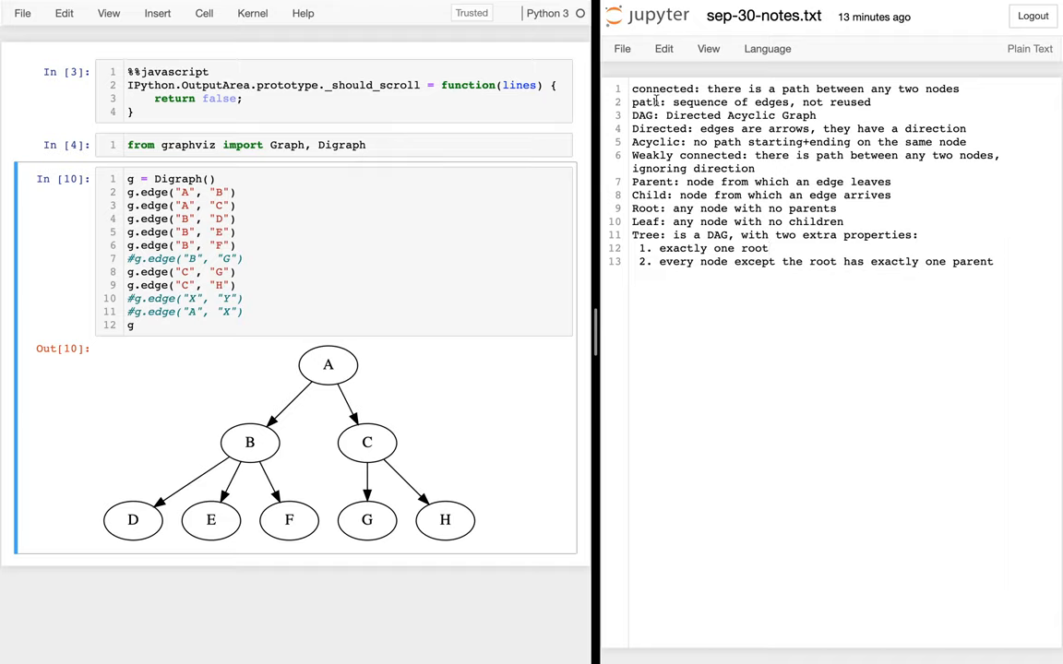
pyautogui.doubleClick(693, 115)
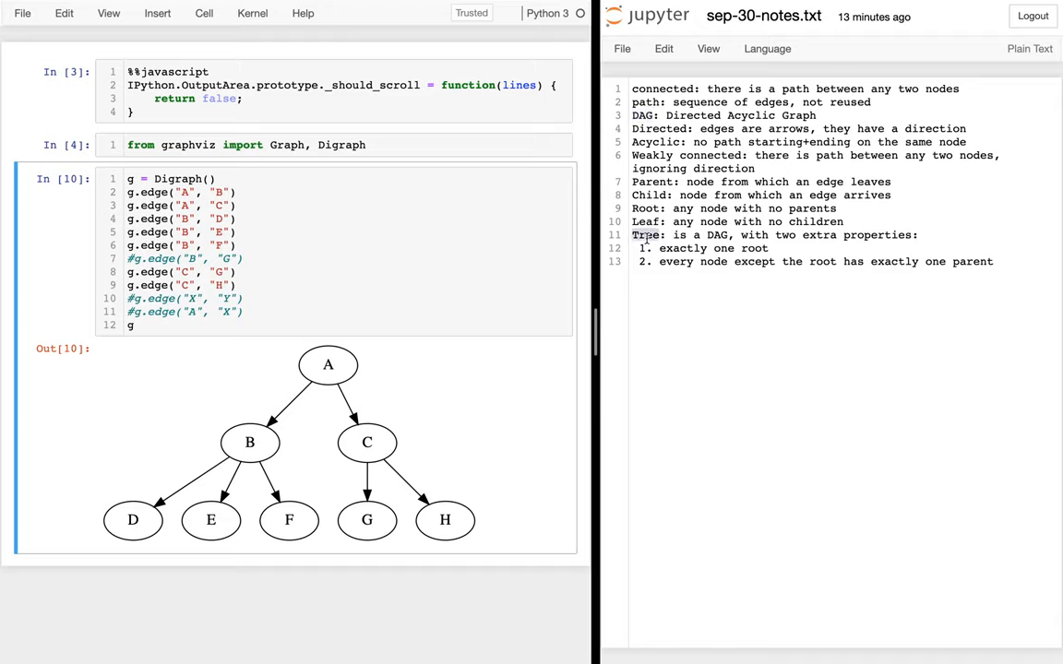
# - Write 'Binary Tree: a tree, with one more rule:' below the Tree rules
pyautogui.press('enter')
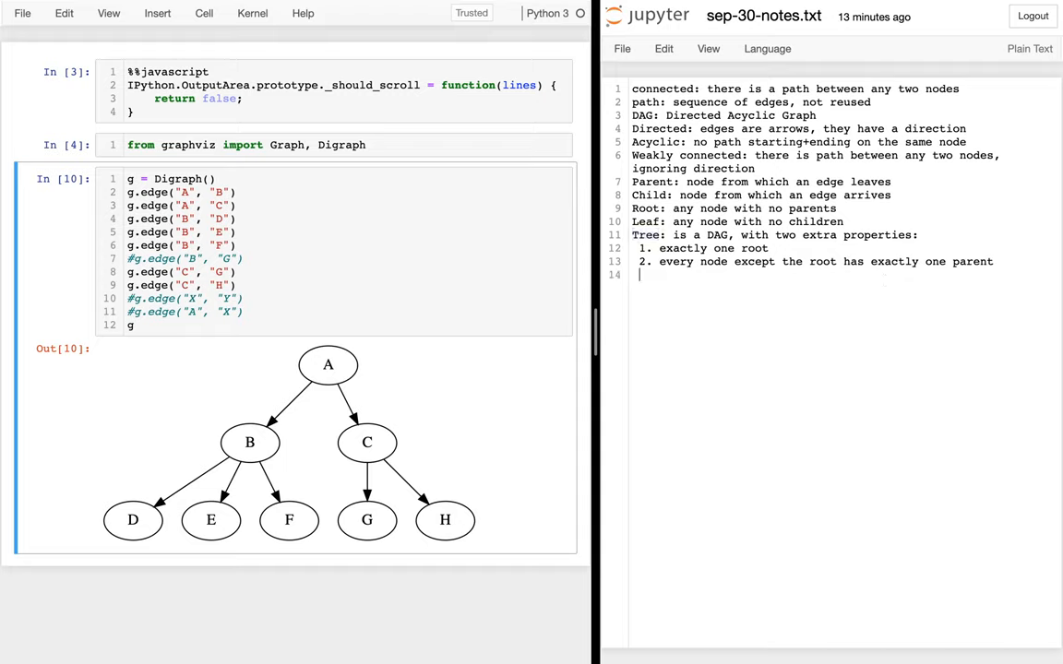
pyautogui.write('Binary Tree: is')
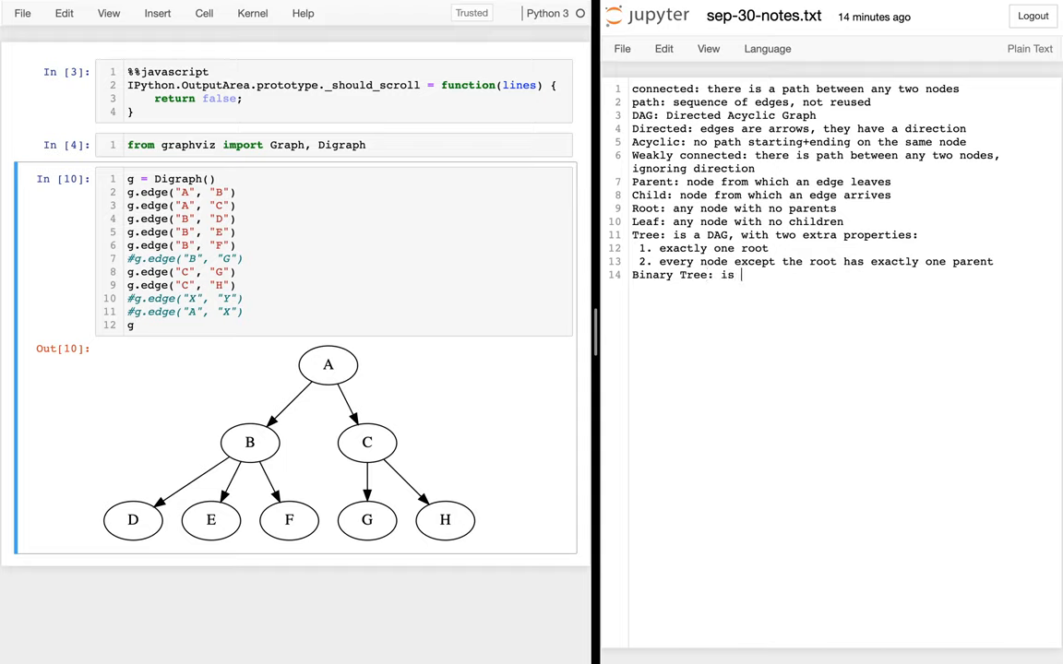
pyautogui.write('a tree')
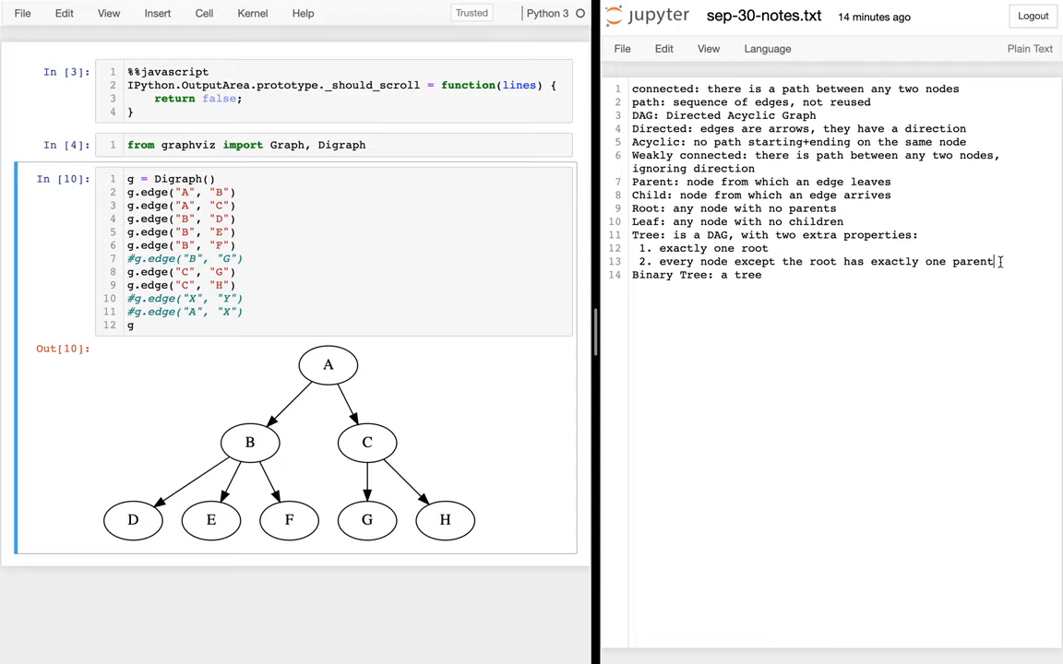
pyautogui.moveTo(633, 247); pyautogui.dragTo(993, 262)
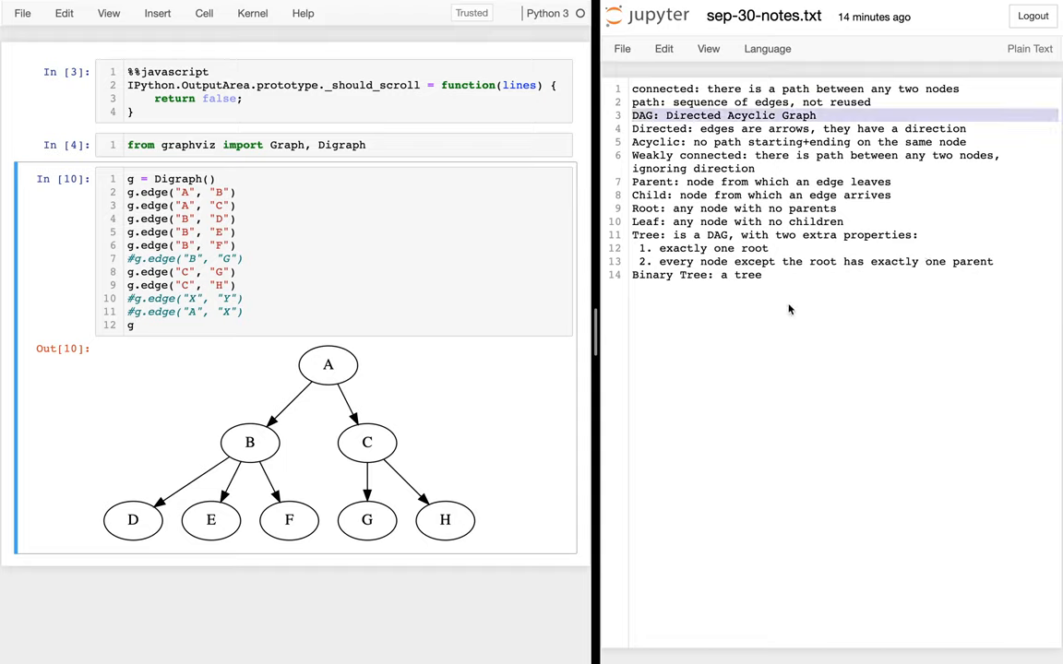
pyautogui.write(', w')
pyautogui.press('enter')
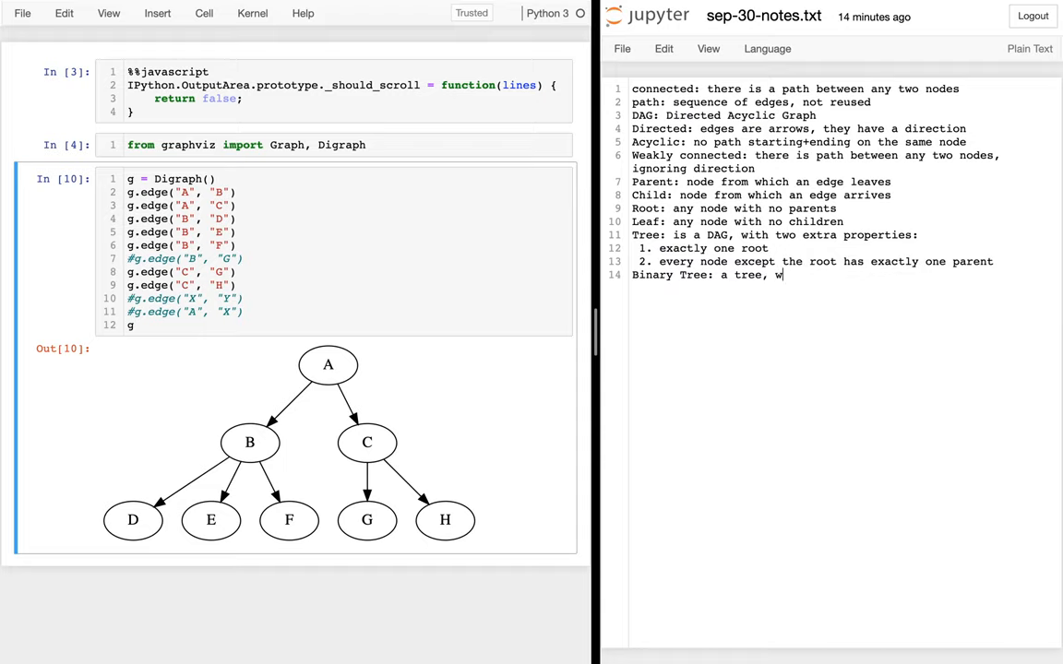
pyautogui.write('ith one more rule:')
pyautogui.write('1. e')
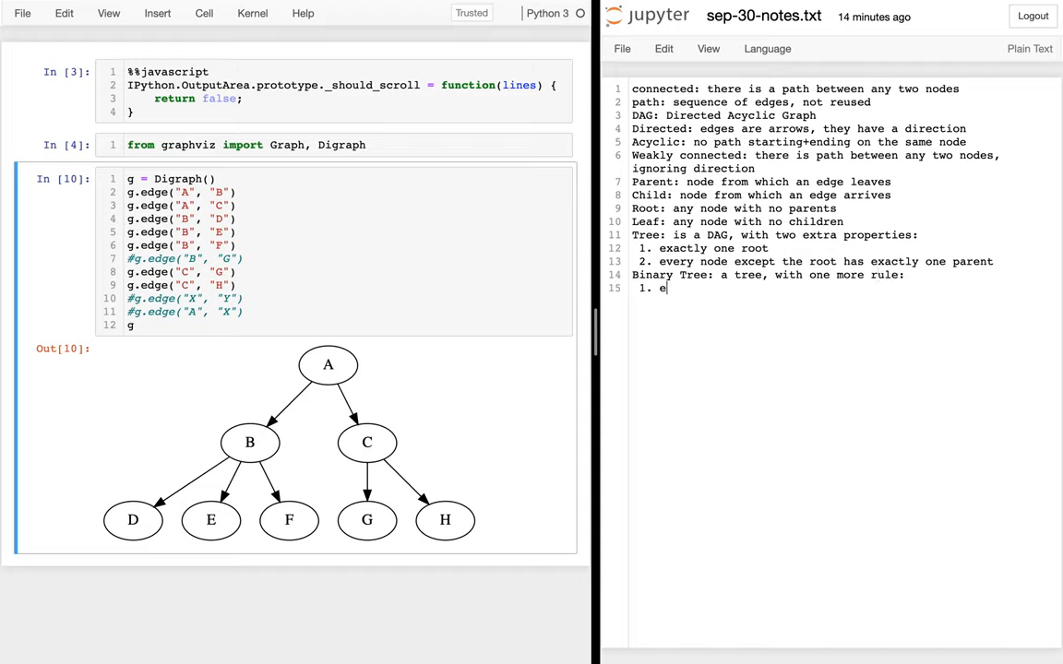
# - Add rule '1. each node, has at most 2 children' under Binary Tree
pyautogui.write('ach n')
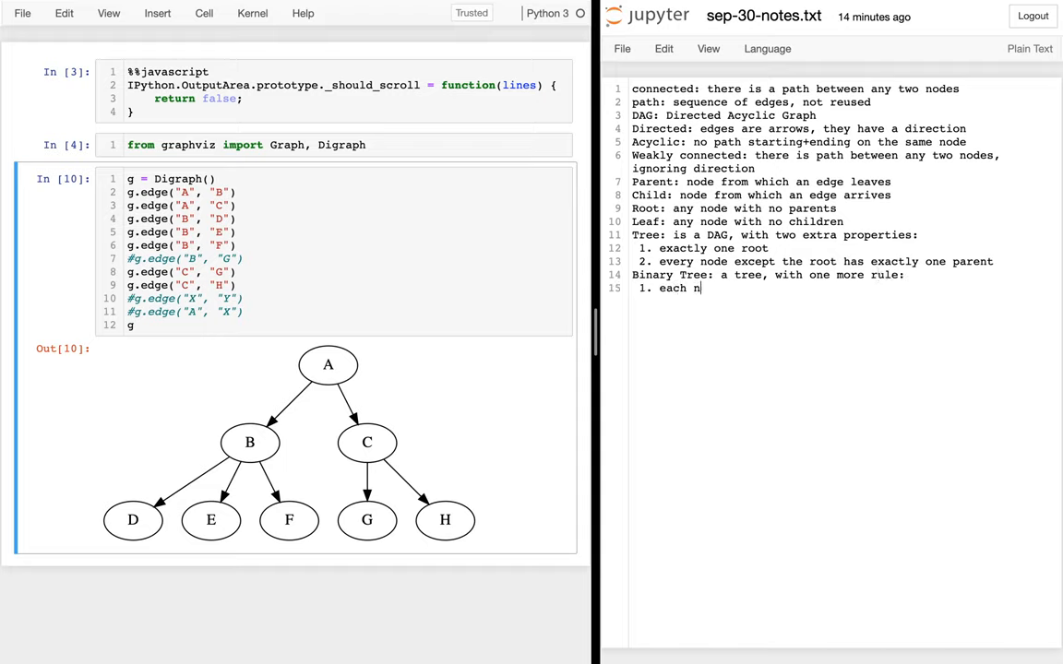
pyautogui.press('BackSpace')
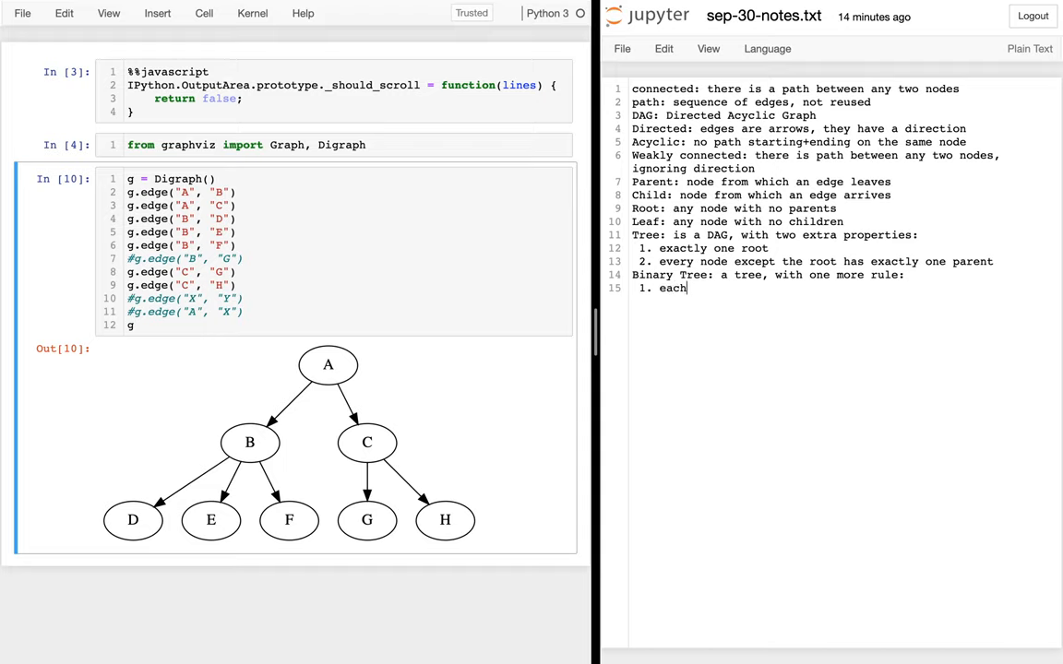
pyautogui.write('node, has at')
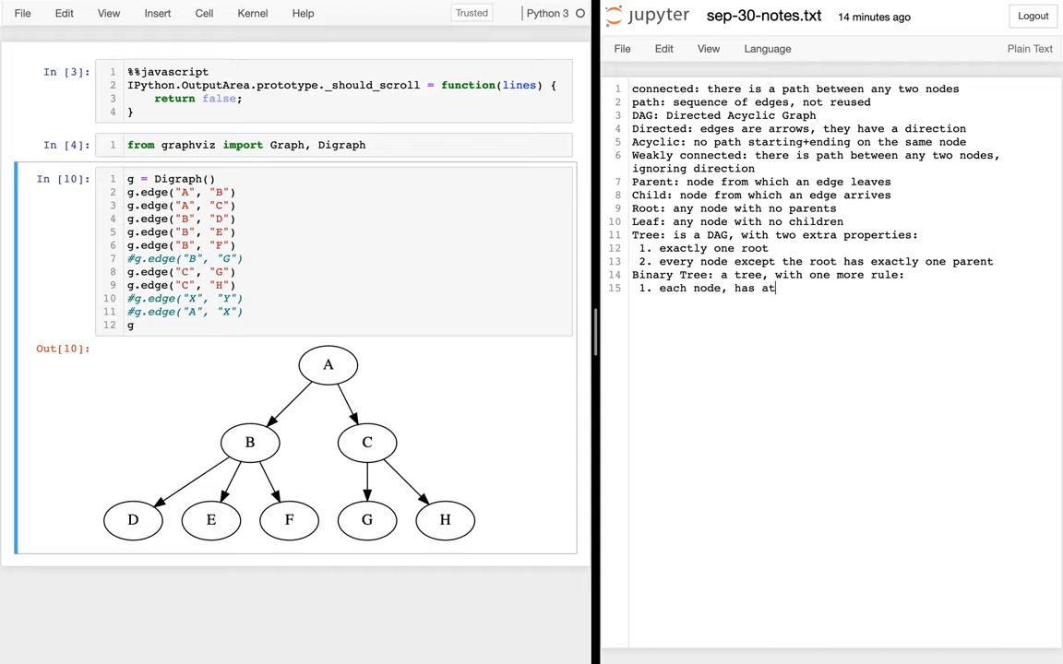
pyautogui.write('most 2 ch')
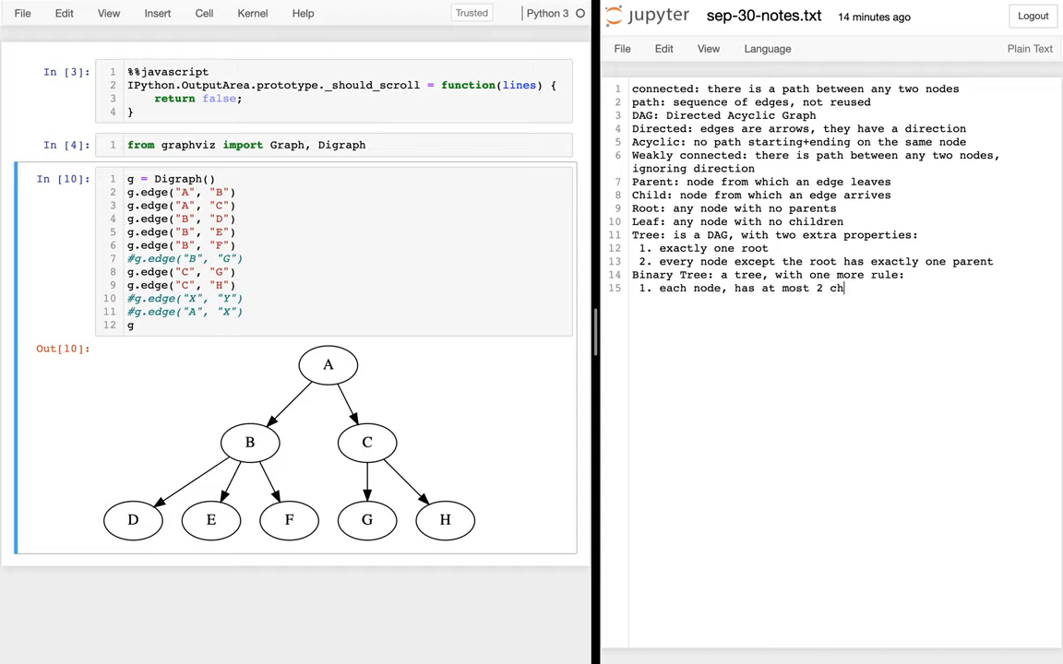
pyautogui.write('ildren')
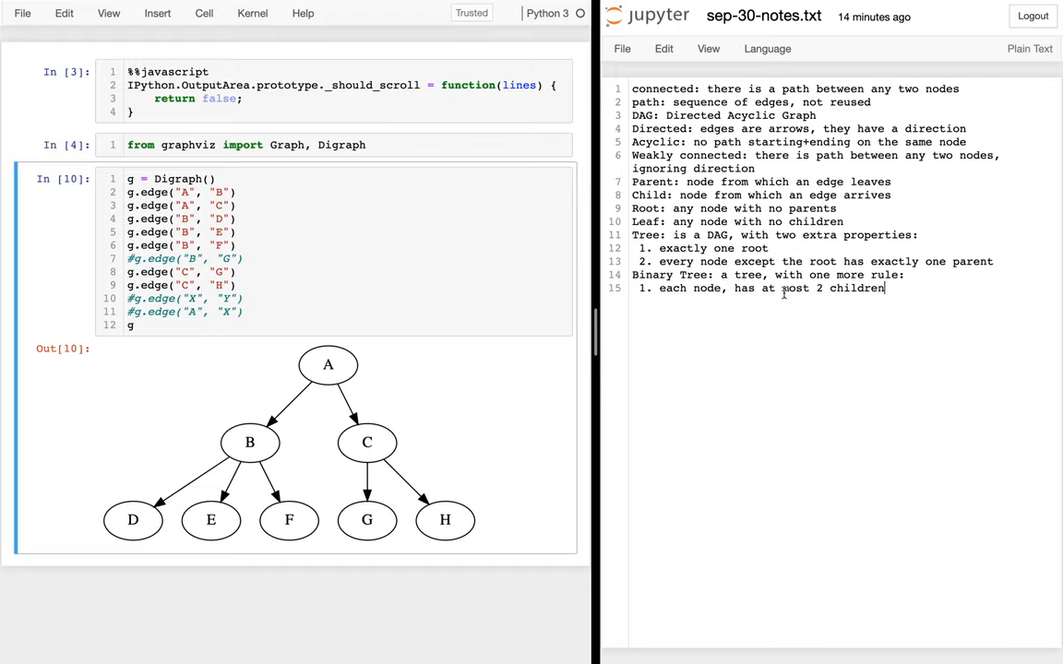
pyautogui.moveTo(782, 328)
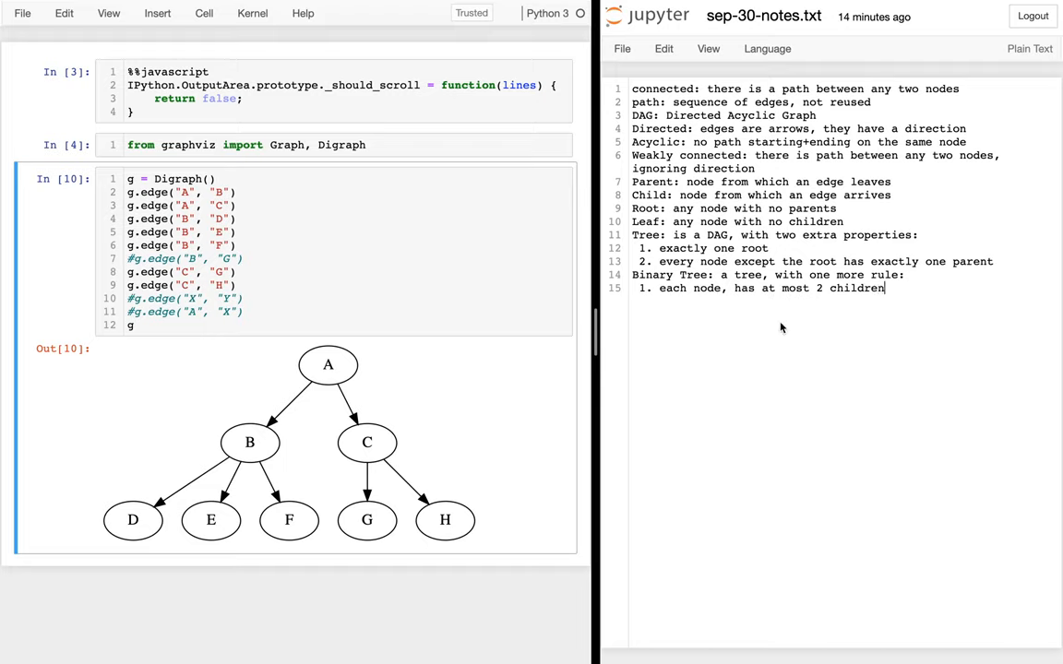
pyautogui.doubleClick(651, 275)
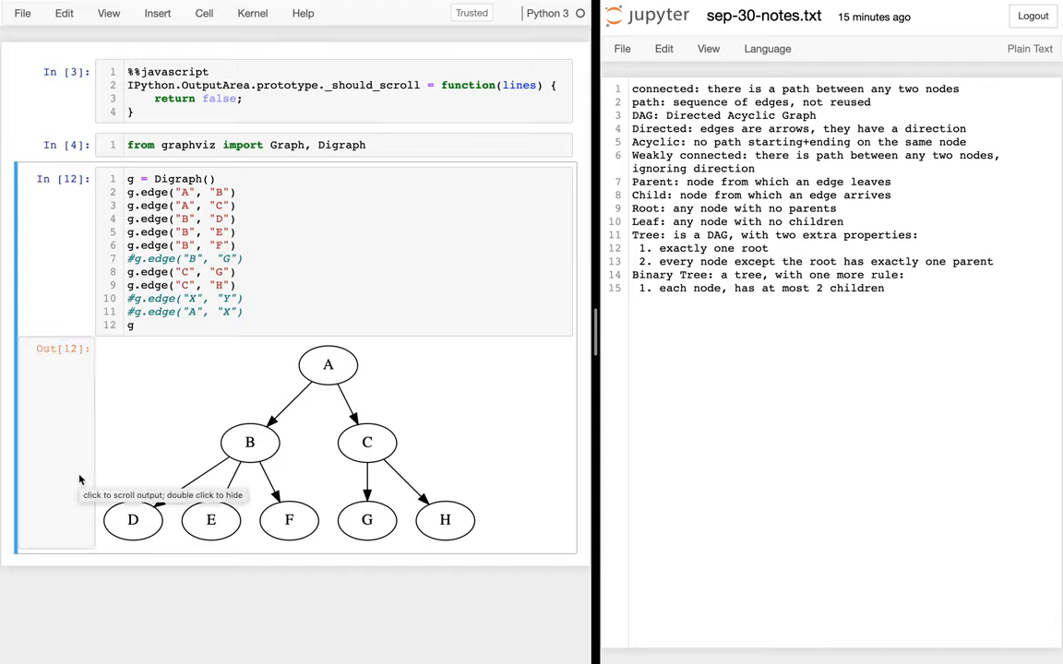
pyautogui.moveTo(92, 508); pyautogui.dragTo(240, 539)
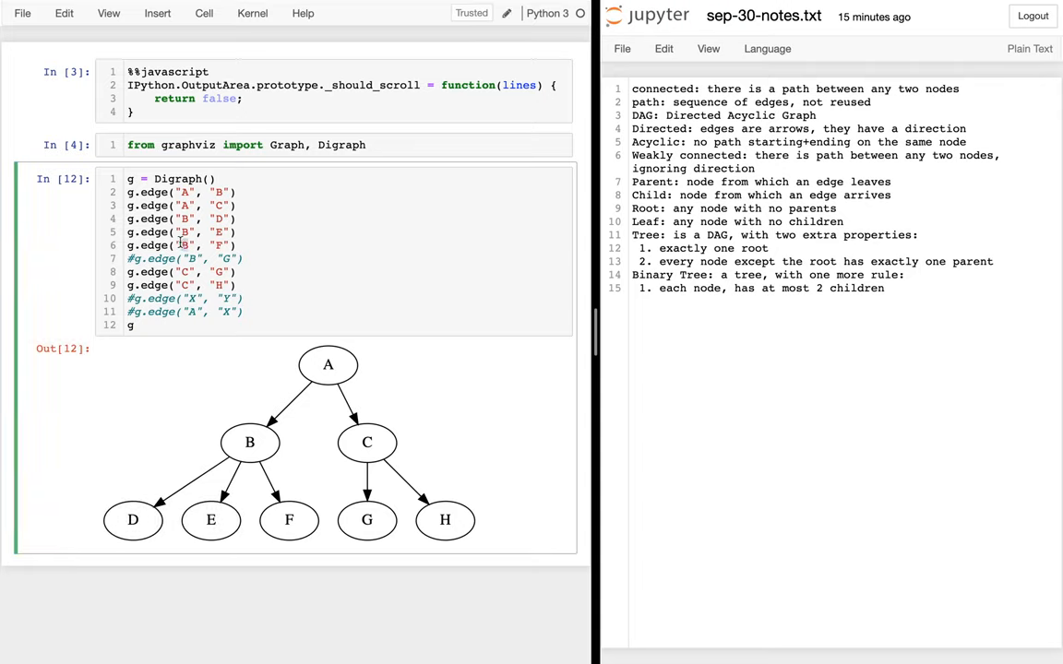
# - Change g.edge("B","F") to g.edge("E","F") and rerun the Digraph cell
pyautogui.click(187, 246)
pyautogui.write('E')
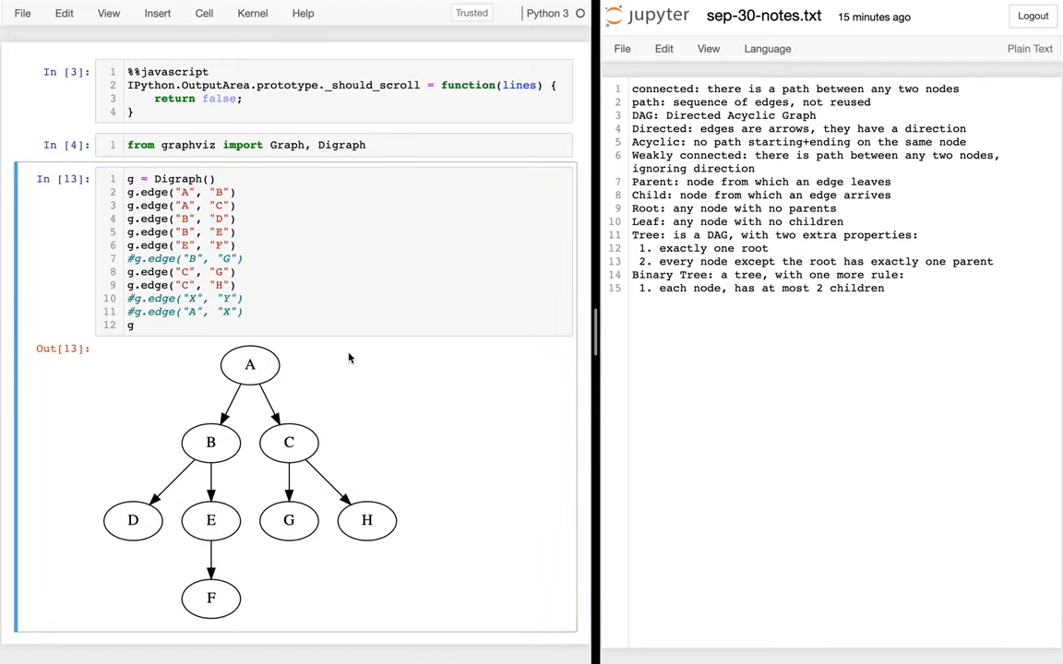
pyautogui.moveTo(349, 358)
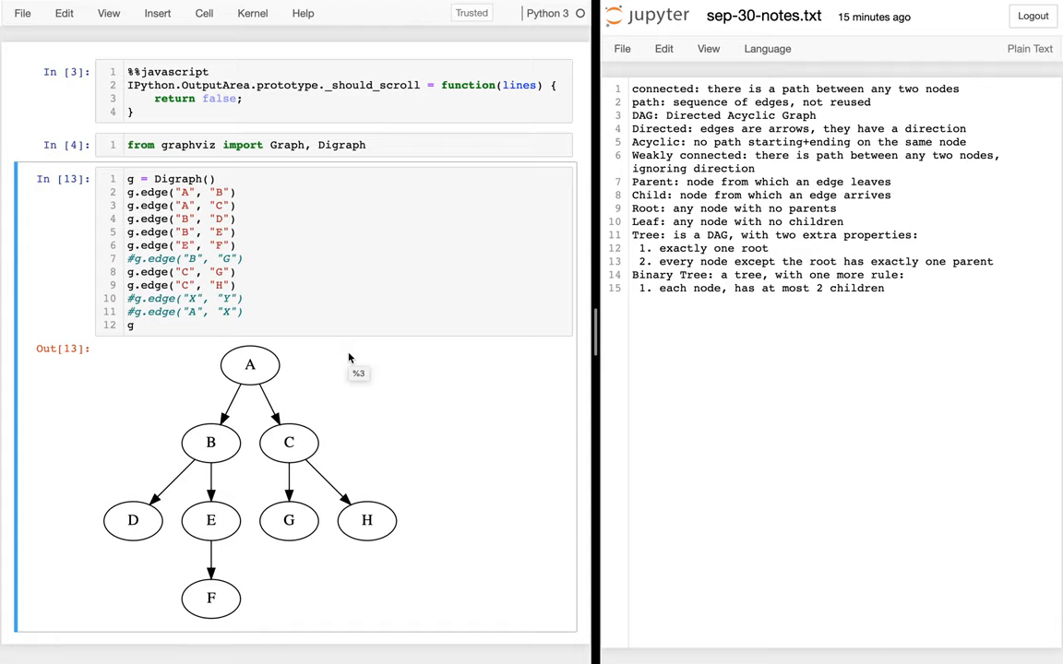
pyautogui.click(305, 273)
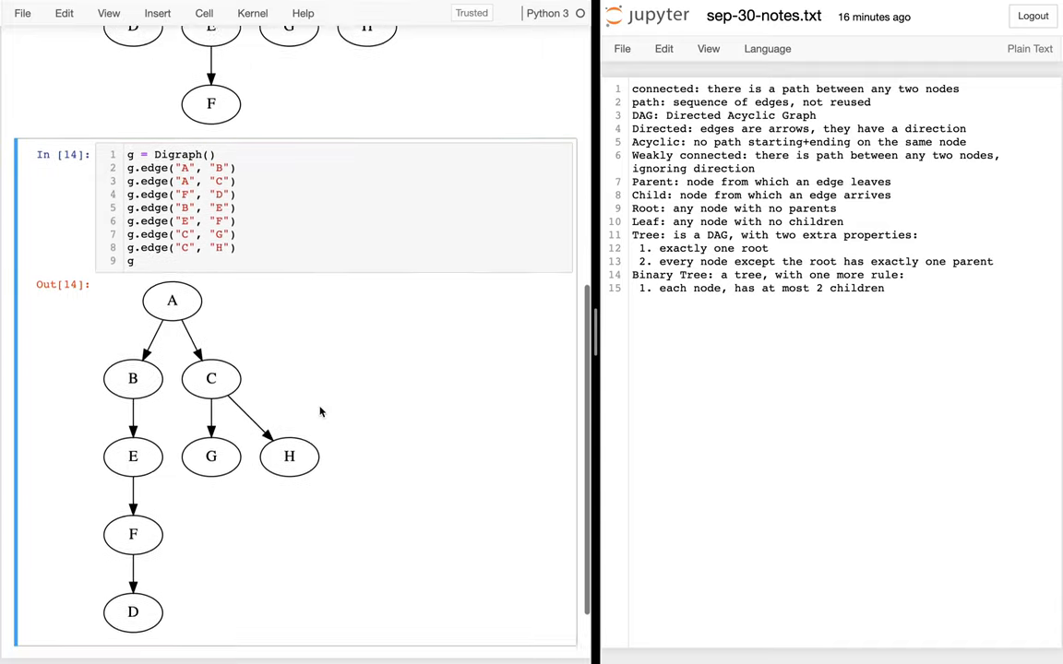
# - Scroll through the new chain graph output A→B→E→F→D→C→H→G
pyautogui.scroll(-3)
pyautogui.write('D')
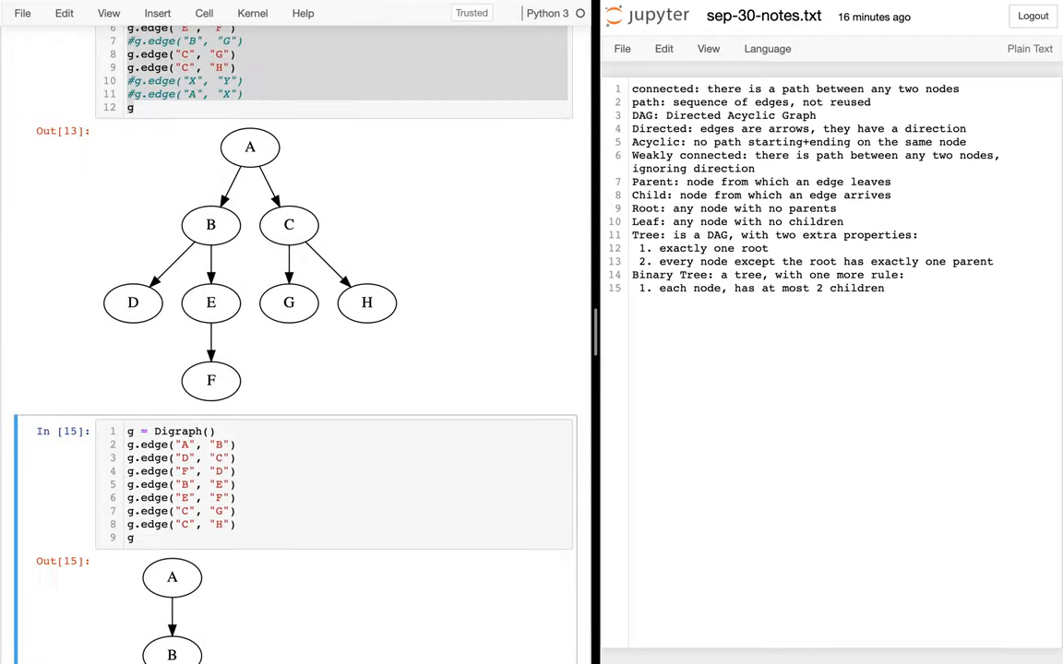
pyautogui.scroll(-3)
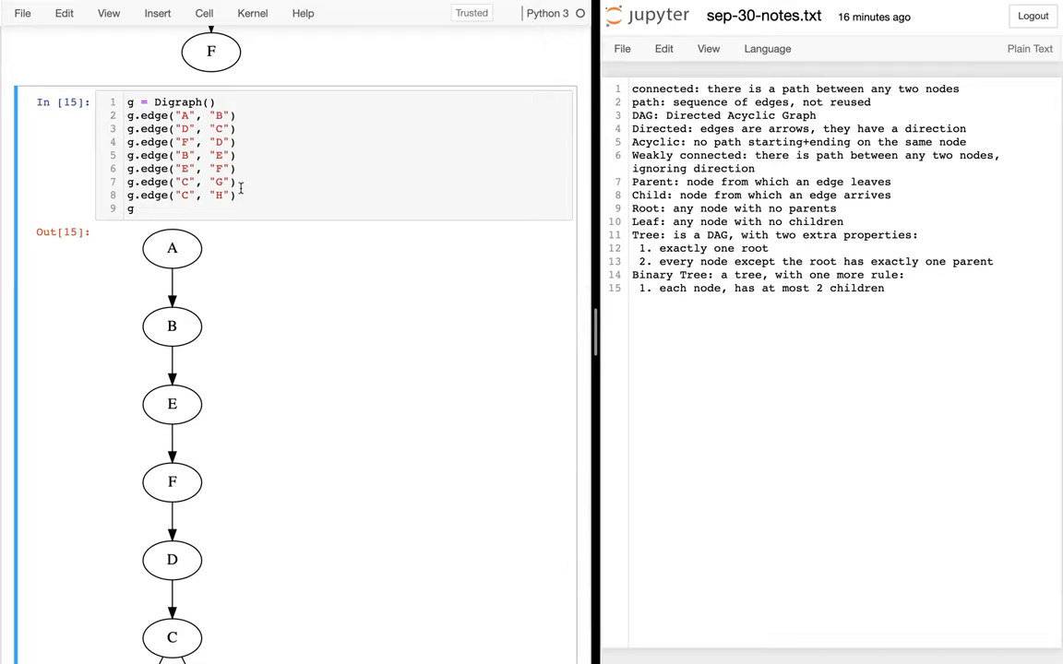
pyautogui.scroll(-3)
pyautogui.write('H')
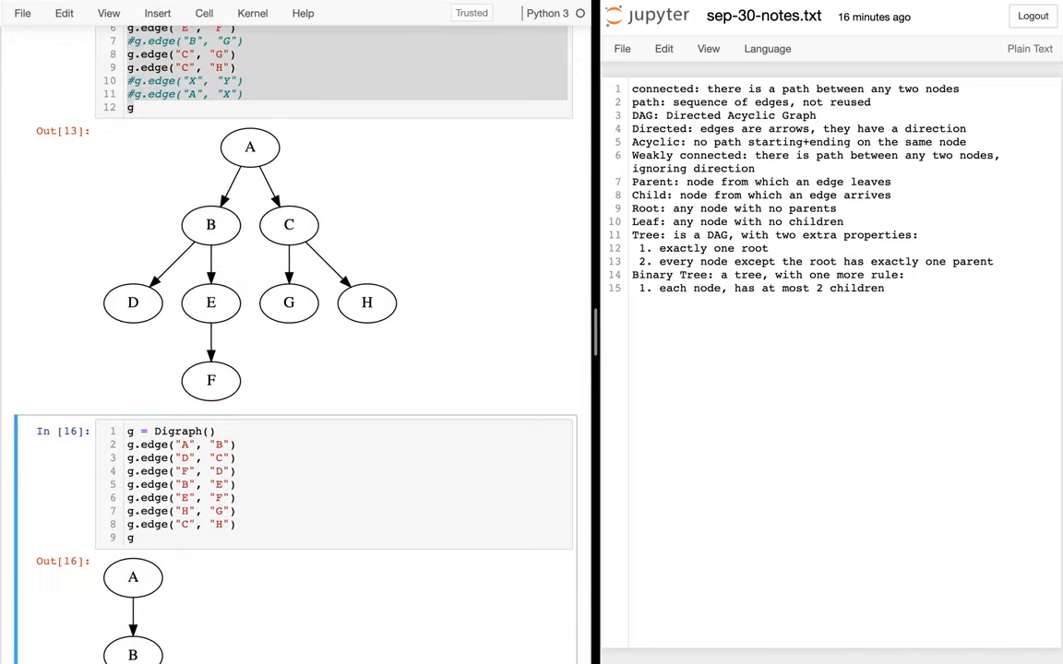
pyautogui.scroll(-3)
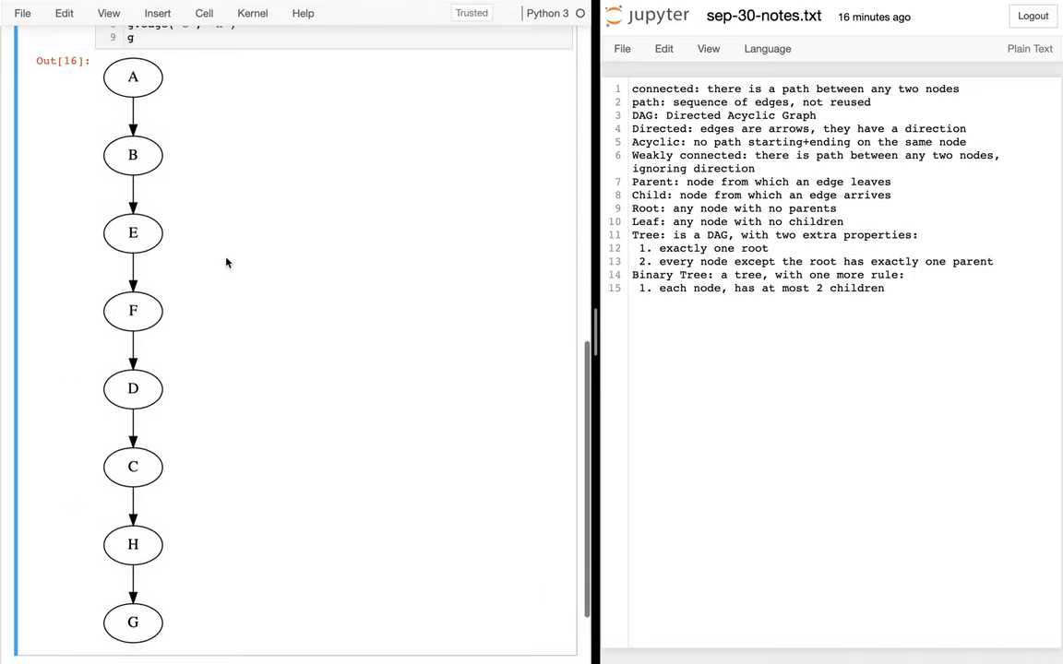
pyautogui.scroll(-3)
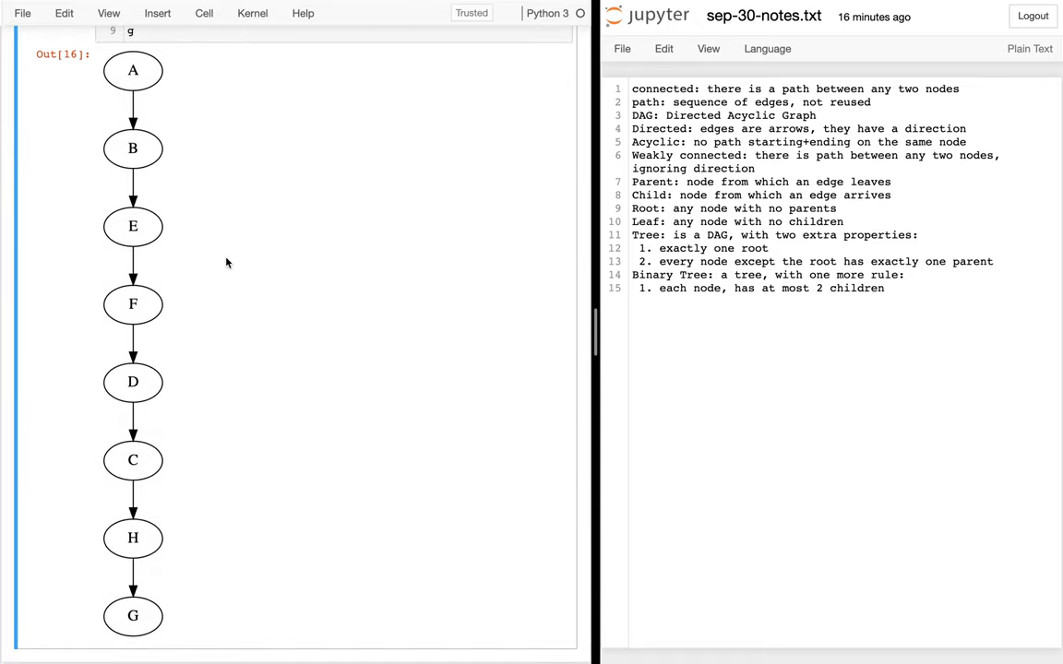
pyautogui.moveTo(723, 291)
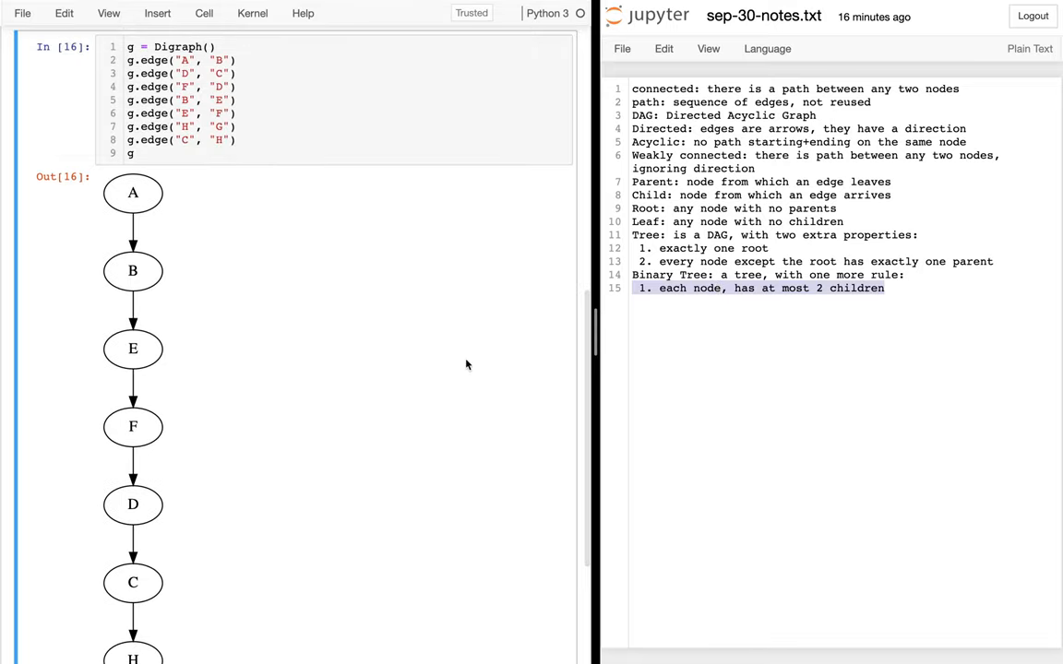
pyautogui.scroll(-3)
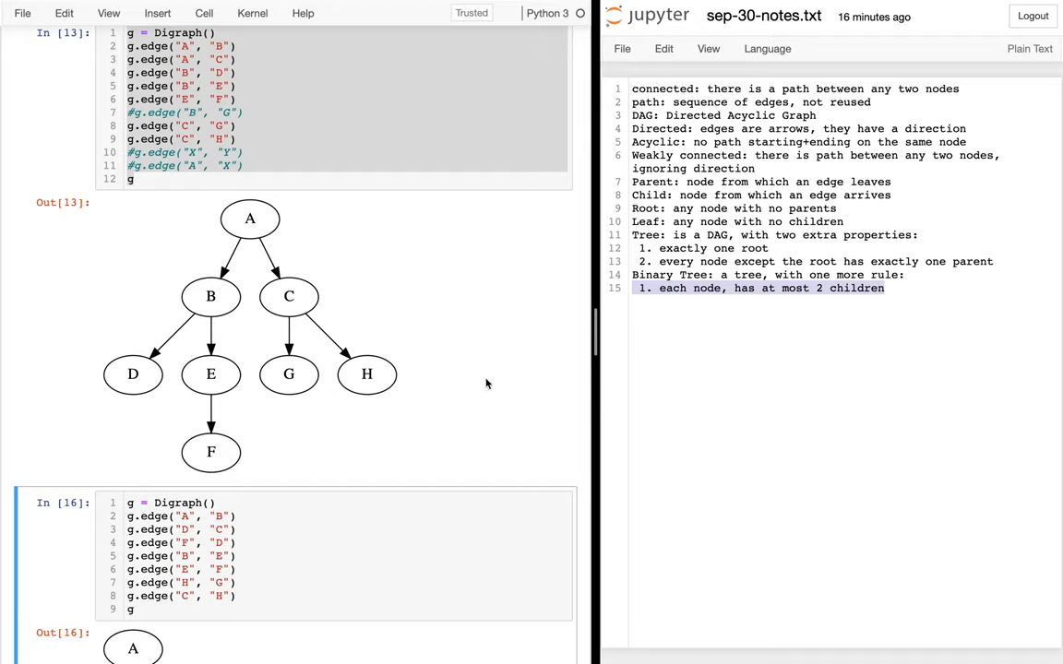
pyautogui.moveTo(487, 380)
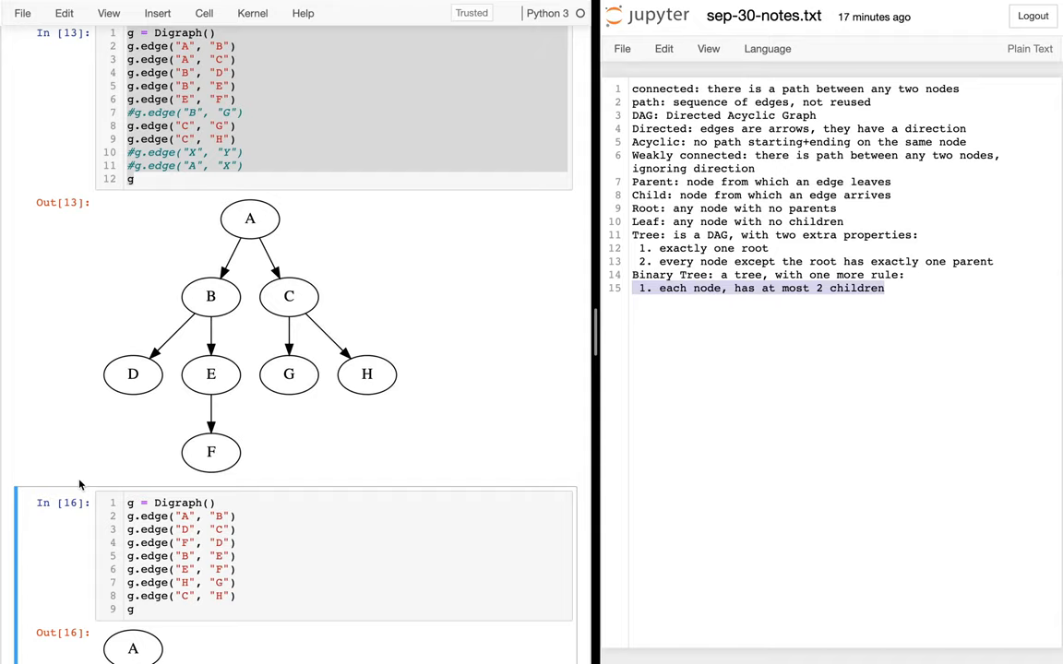
pyautogui.moveTo(660, 461)
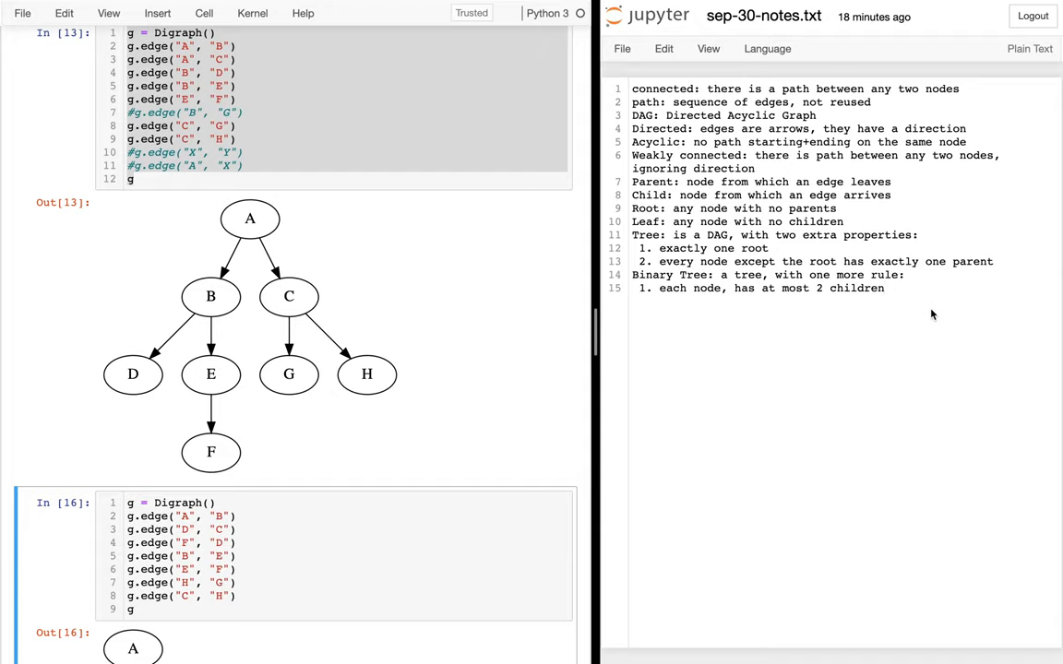
pyautogui.click(882, 288)
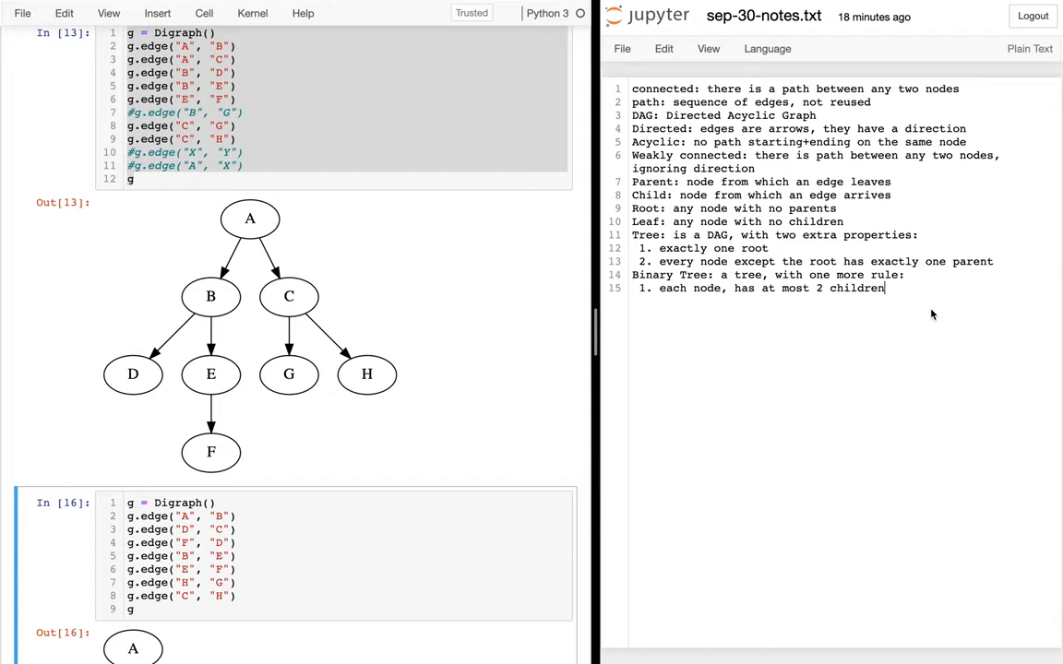